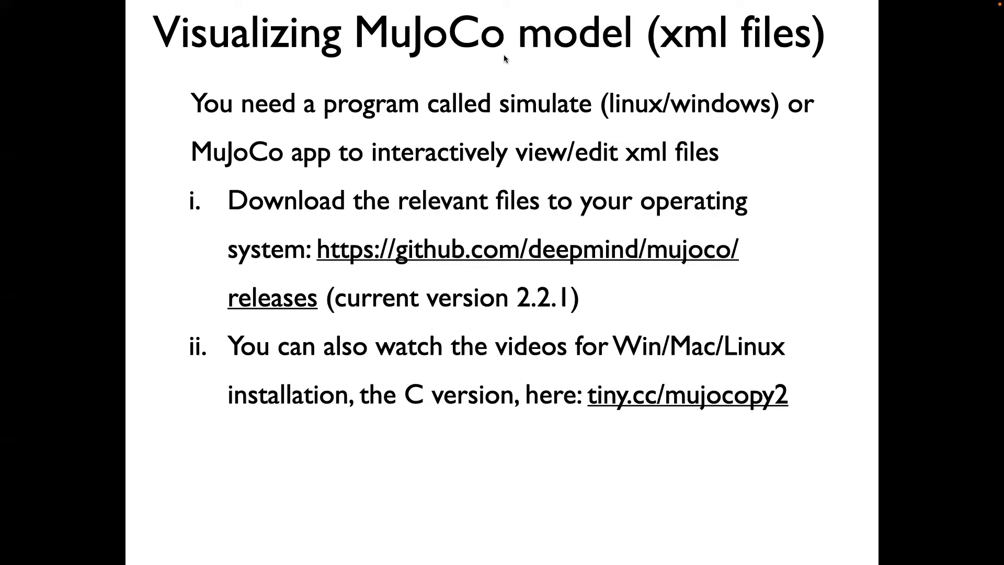
{"action": "mouse_move", "coordinate": [667, 63]}
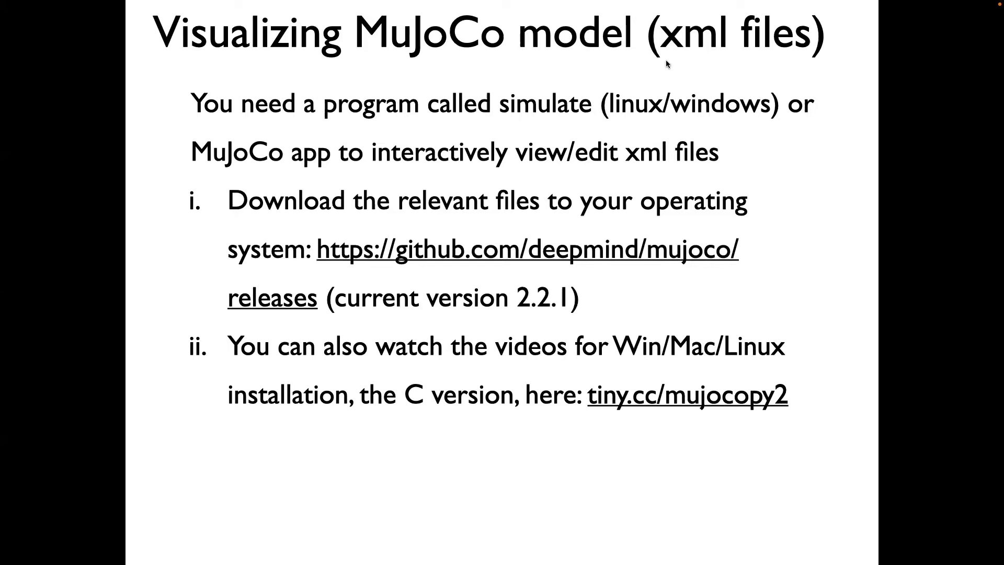
{"action": "mouse_move", "coordinate": [512, 141]}
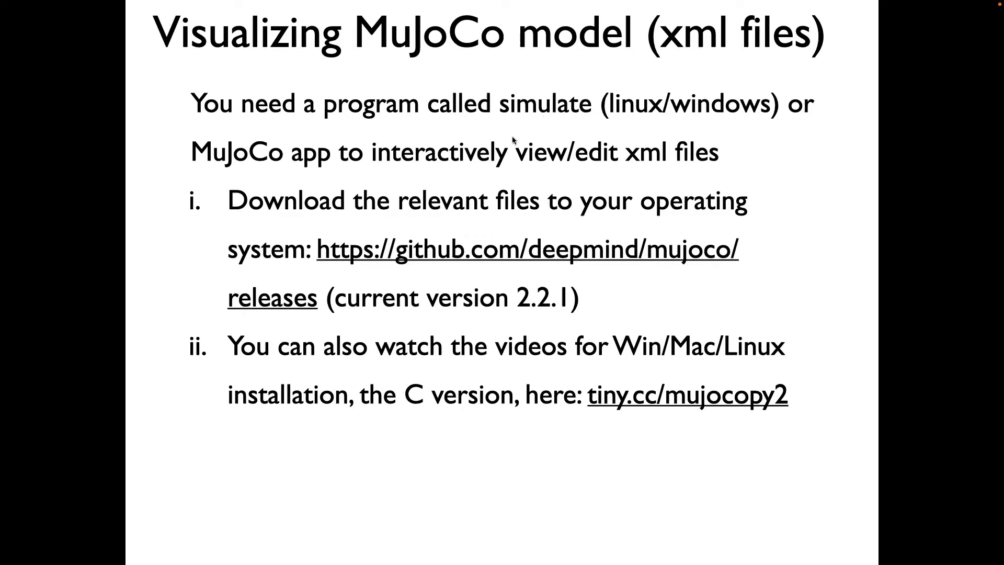
{"action": "mouse_move", "coordinate": [441, 250]}
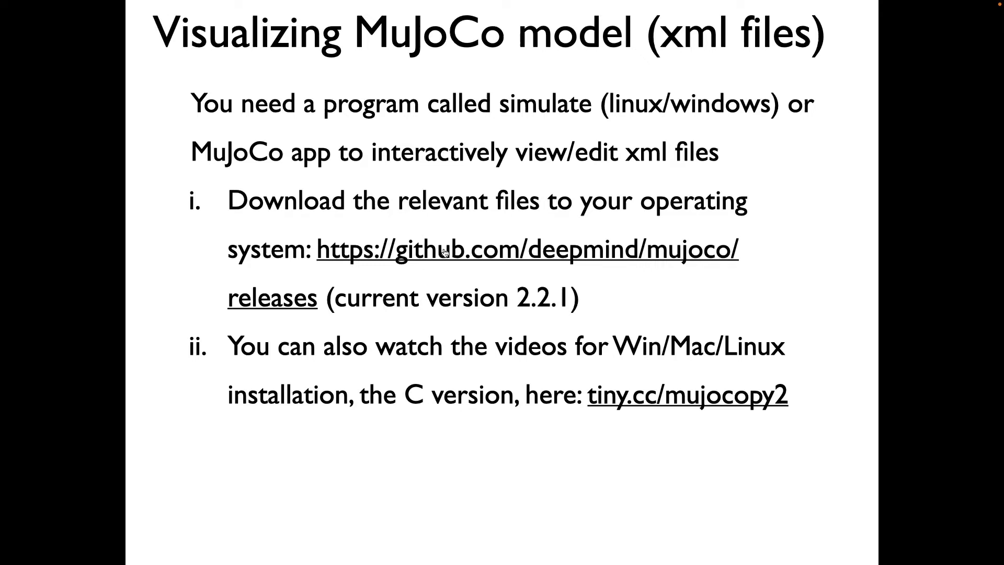
{"action": "mouse_move", "coordinate": [536, 364]}
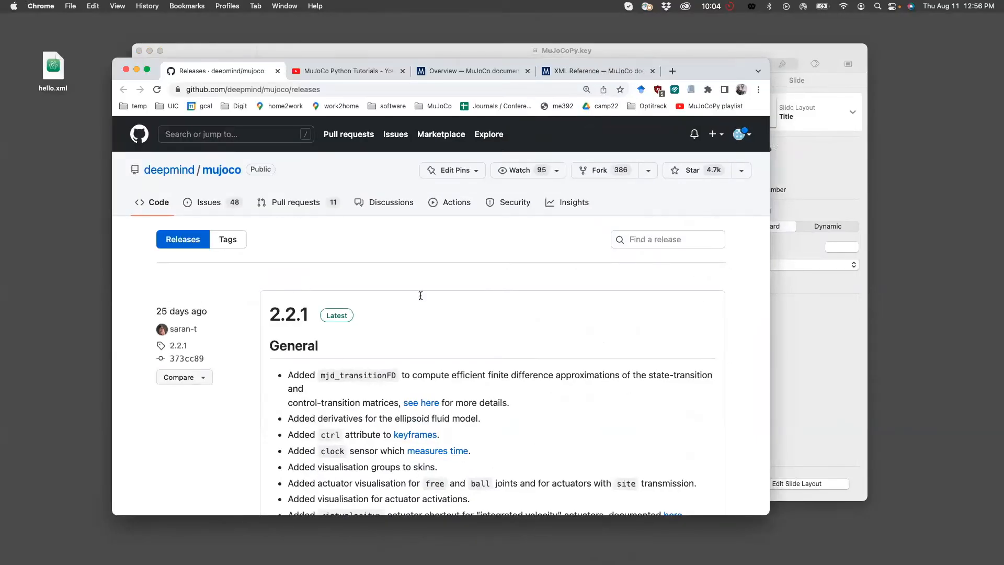
Scroll the GitHub mujoco releases page down to the 2.2.1 Assets list.
{"action": "scroll", "scroll_direction": "down", "scroll_amount": 3}
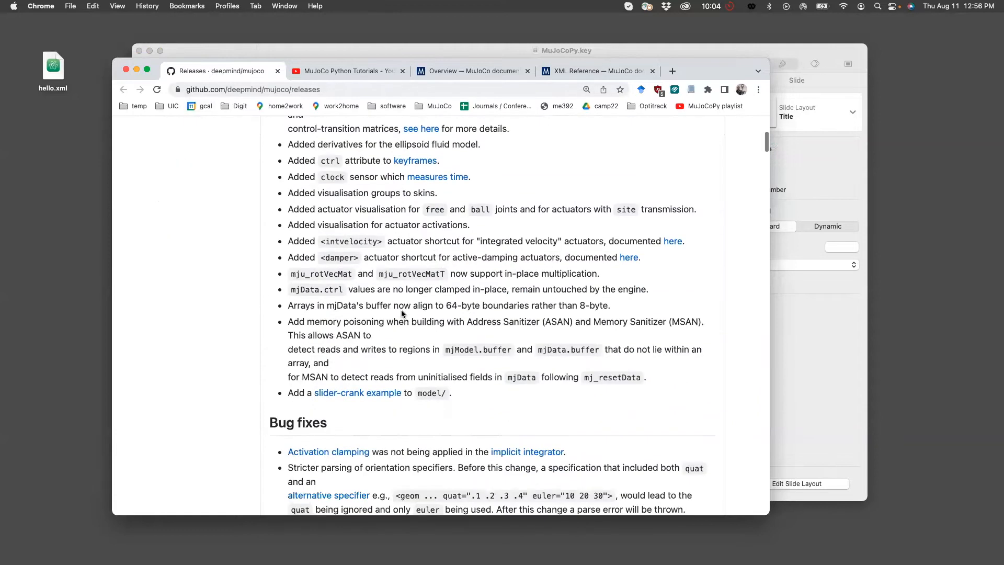
{"action": "scroll", "scroll_direction": "down", "scroll_amount": 3}
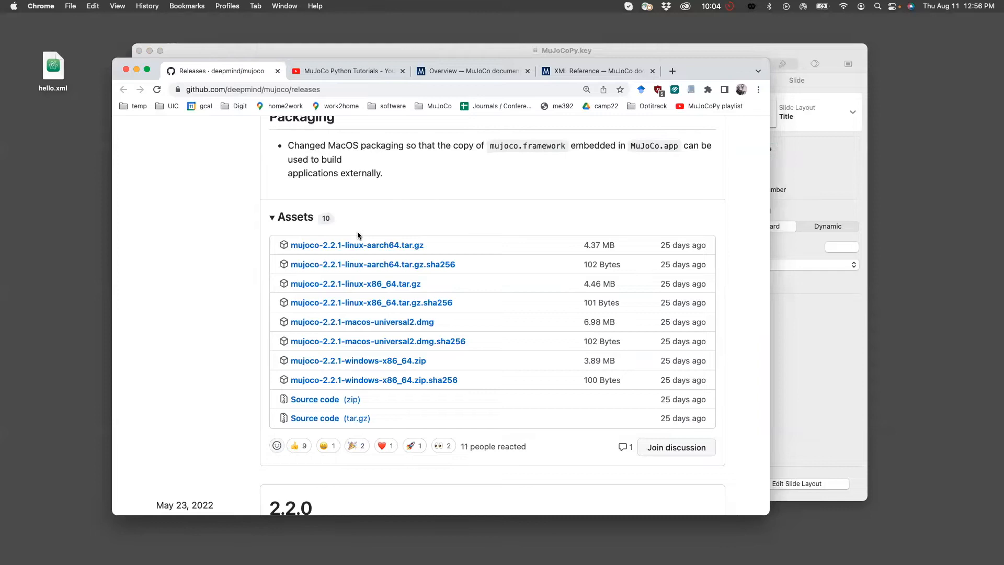
{"action": "mouse_move", "coordinate": [360, 361]}
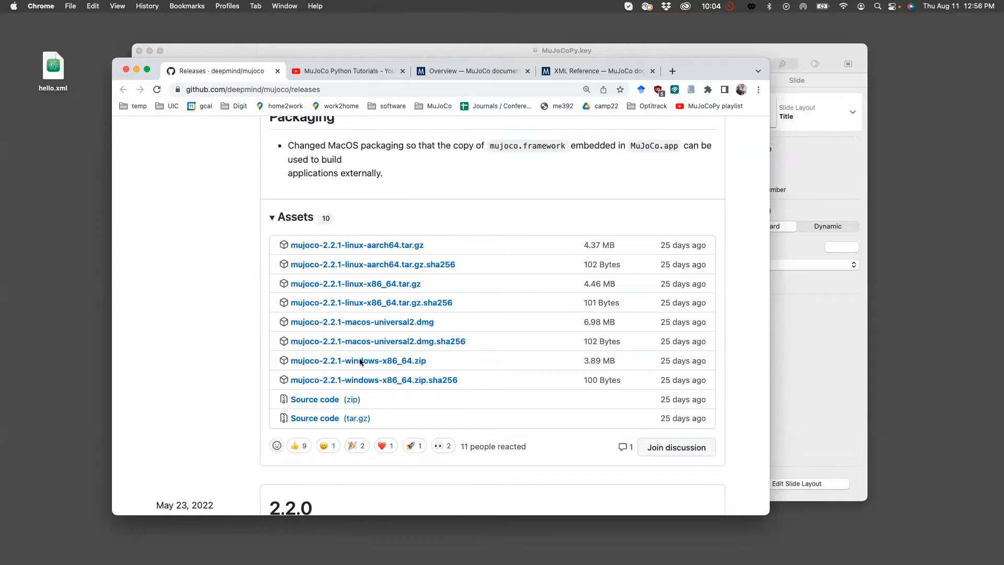
{"action": "mouse_move", "coordinate": [423, 170]}
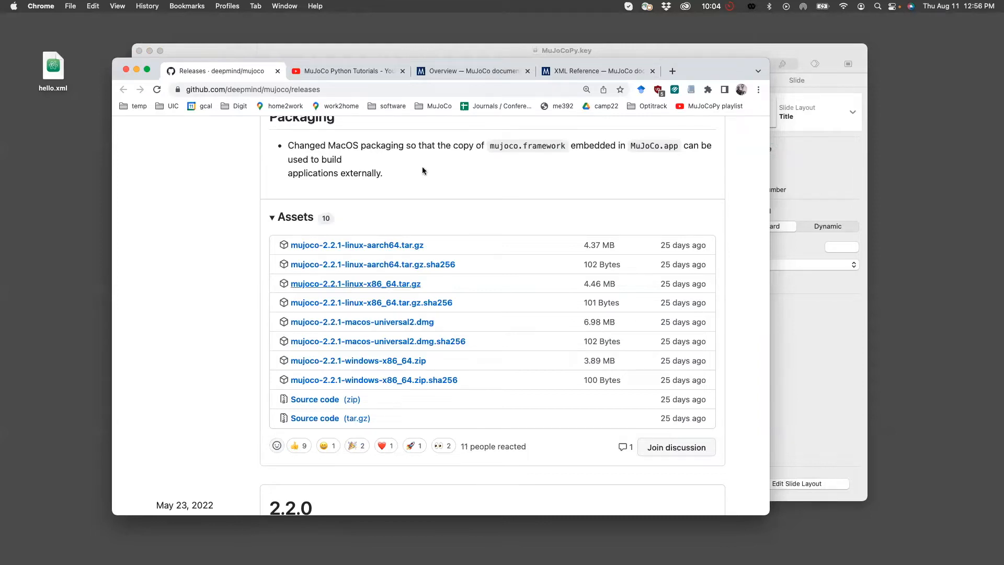
{"action": "left_click", "coordinate": [346, 70]}
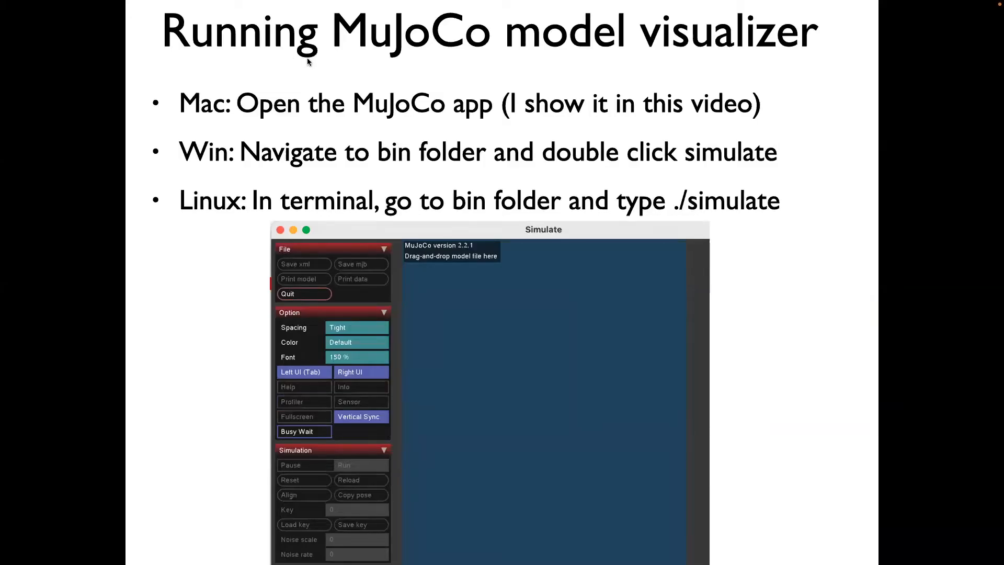
{"action": "mouse_move", "coordinate": [323, 128]}
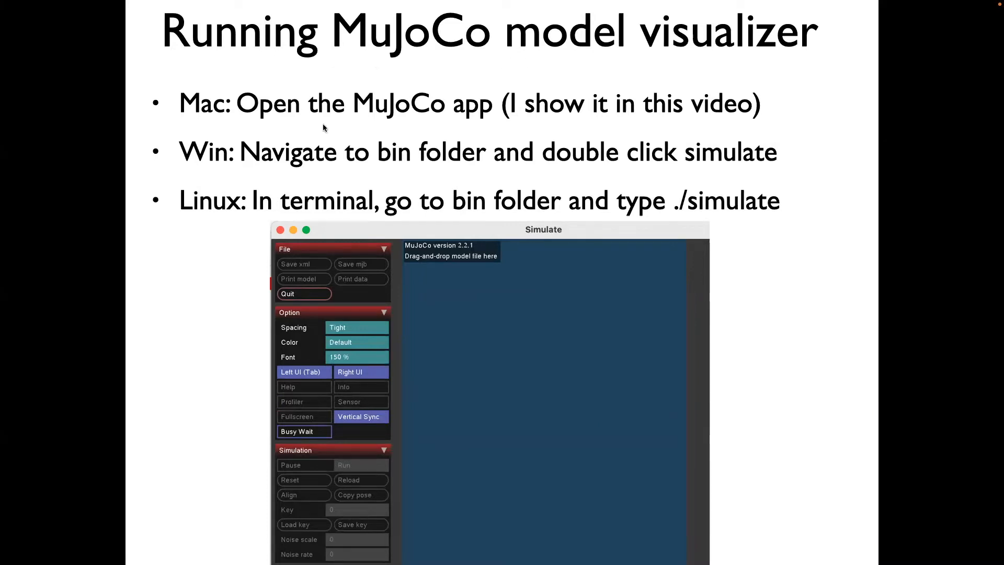
{"action": "mouse_move", "coordinate": [416, 124]}
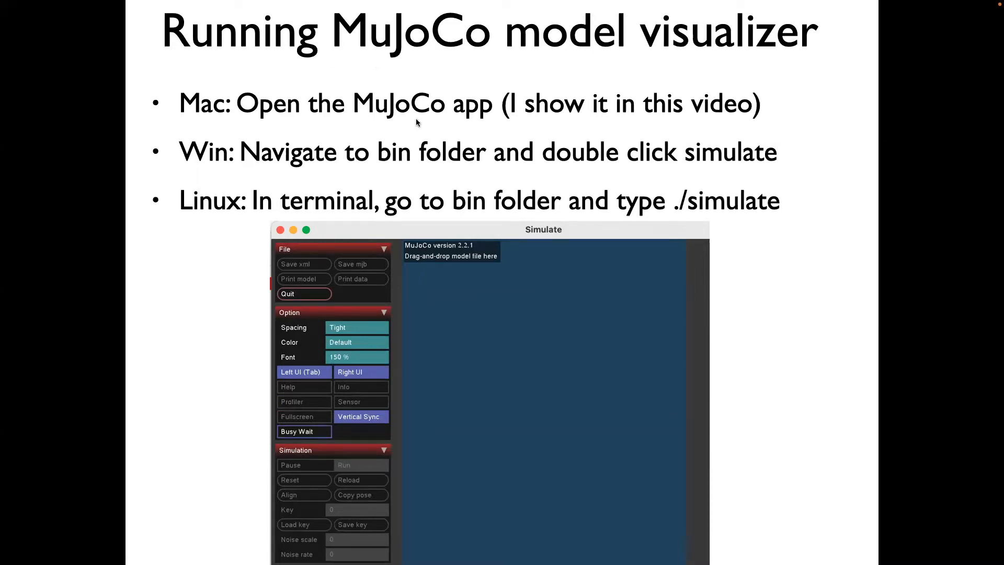
{"action": "mouse_move", "coordinate": [267, 163]}
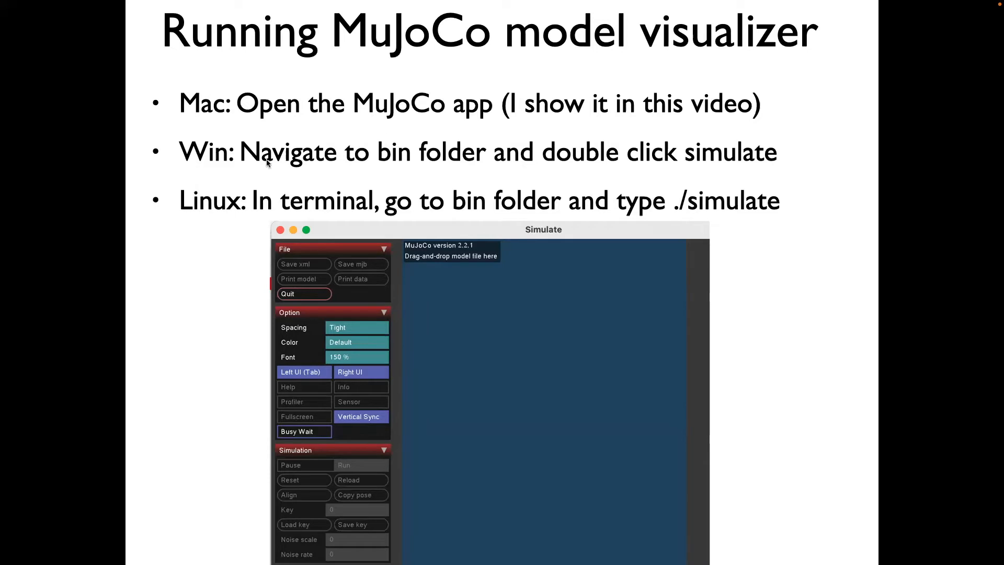
{"action": "mouse_move", "coordinate": [265, 172]}
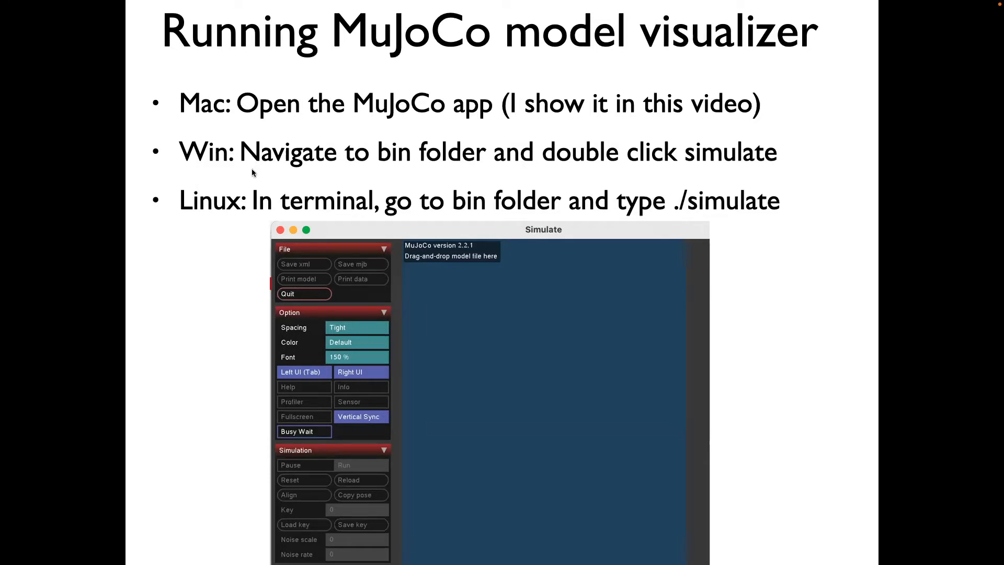
{"action": "mouse_move", "coordinate": [429, 165]}
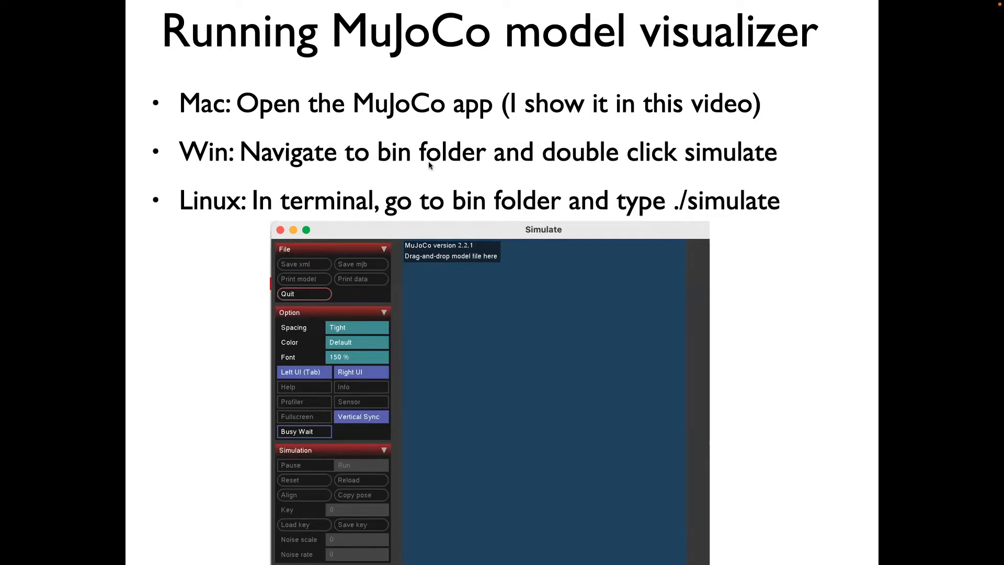
{"action": "mouse_move", "coordinate": [667, 169]}
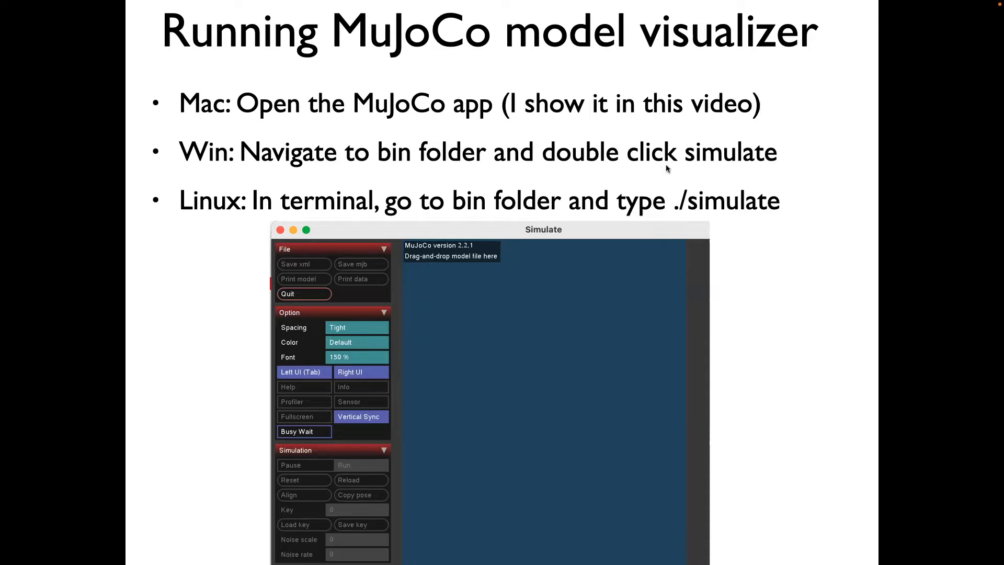
{"action": "mouse_move", "coordinate": [595, 178]}
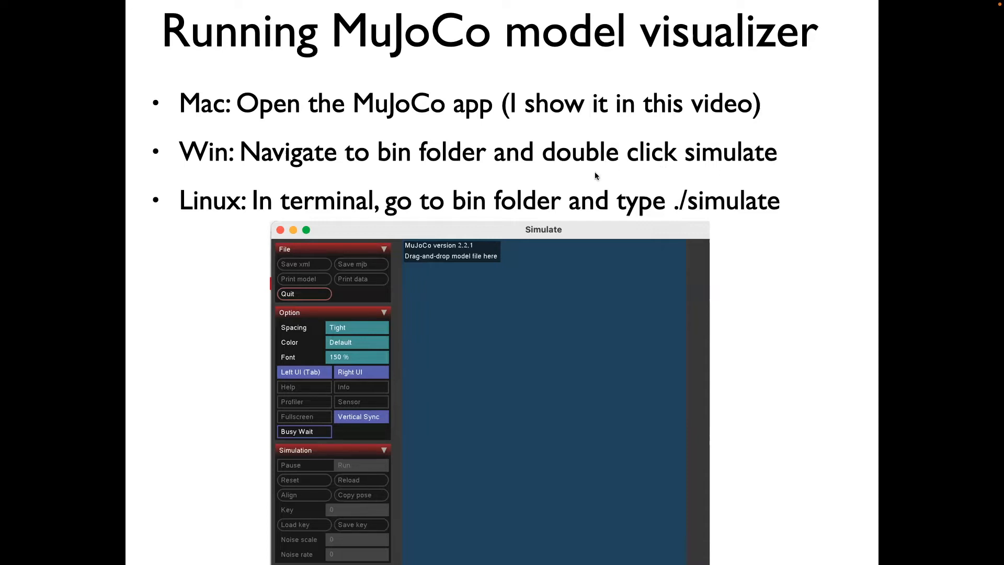
{"action": "mouse_move", "coordinate": [446, 218]}
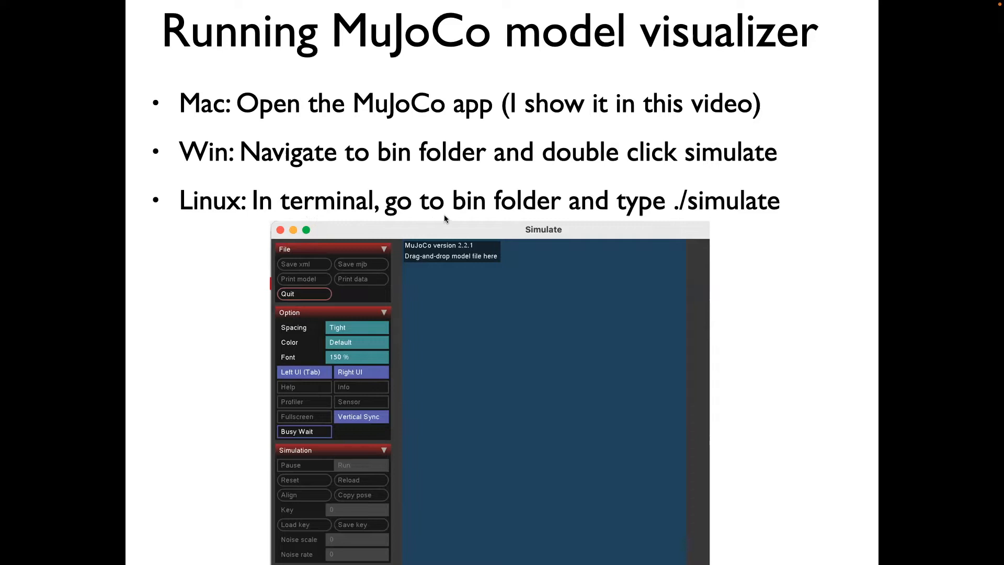
{"action": "mouse_move", "coordinate": [697, 224]}
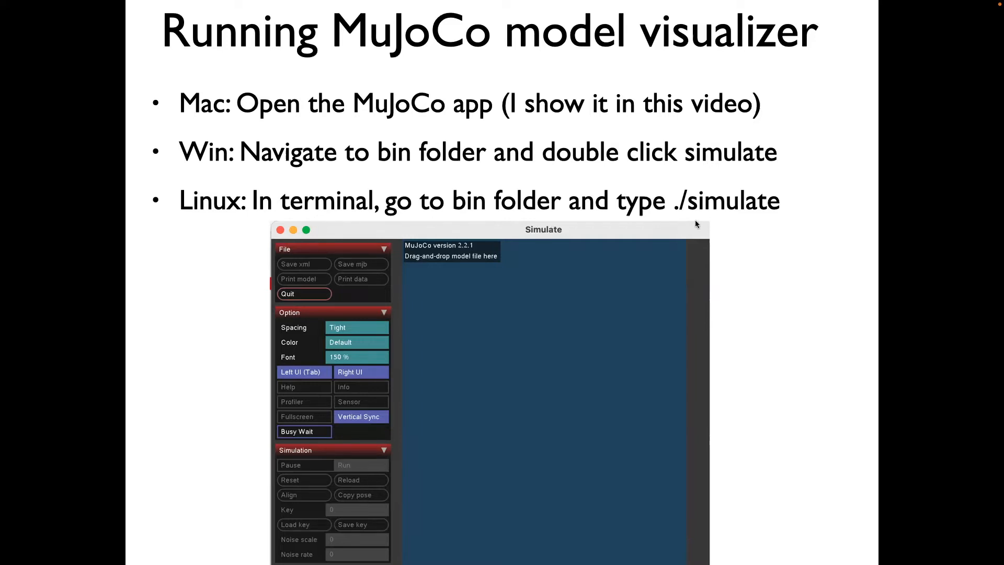
{"action": "mouse_move", "coordinate": [724, 216]}
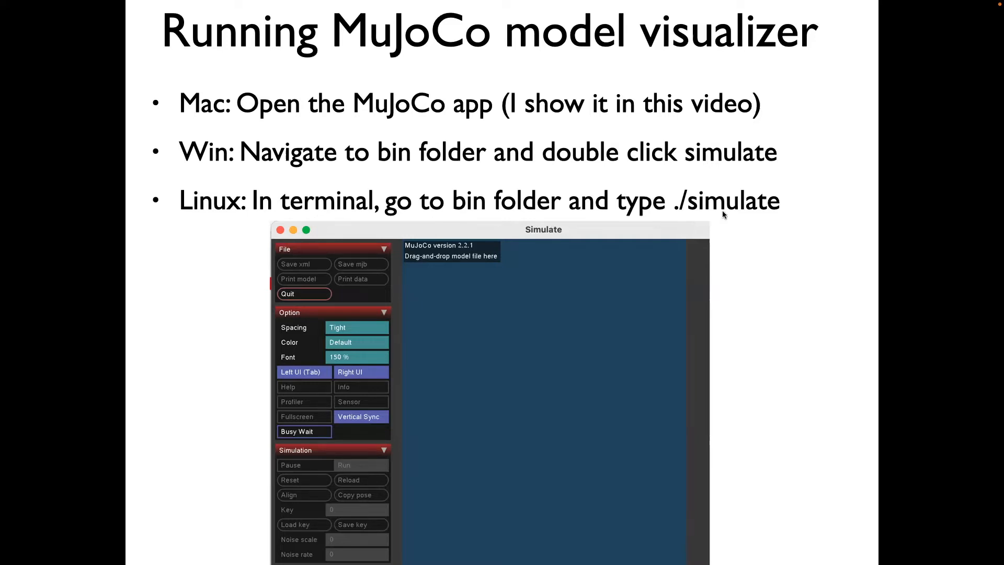
{"action": "mouse_move", "coordinate": [592, 161]}
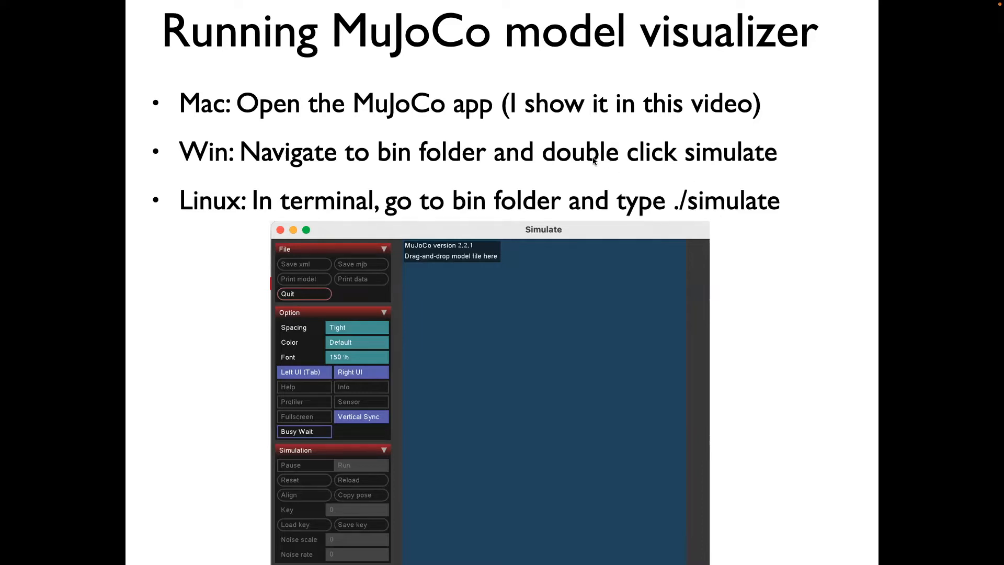
{"action": "mouse_move", "coordinate": [590, 374]}
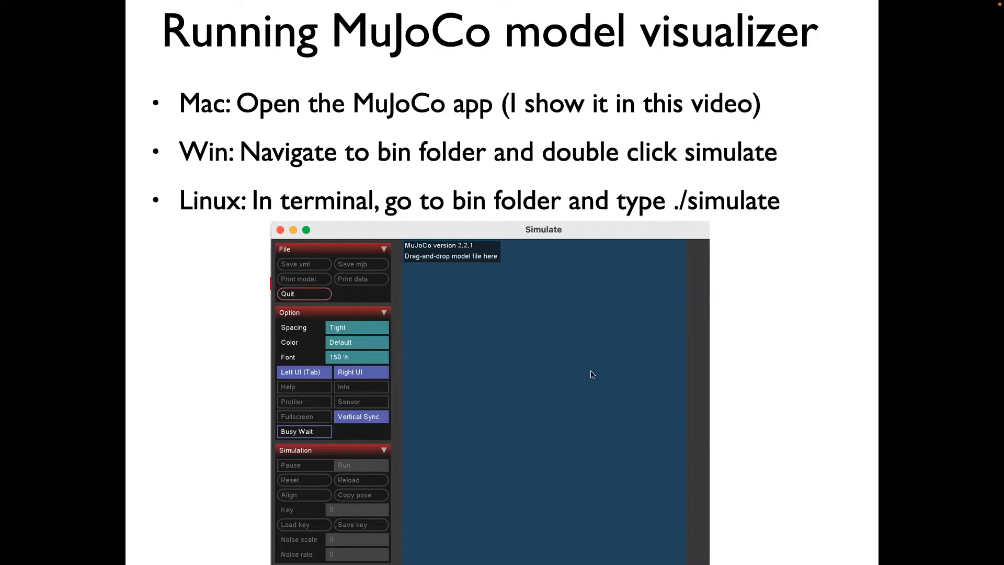
{"action": "mouse_move", "coordinate": [640, 263]}
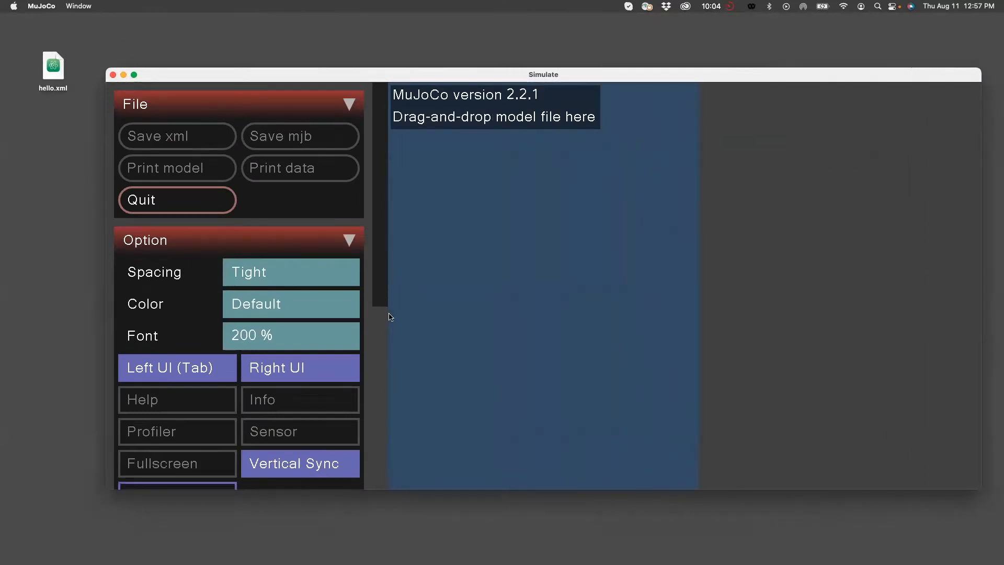
{"action": "mouse_move", "coordinate": [323, 78]}
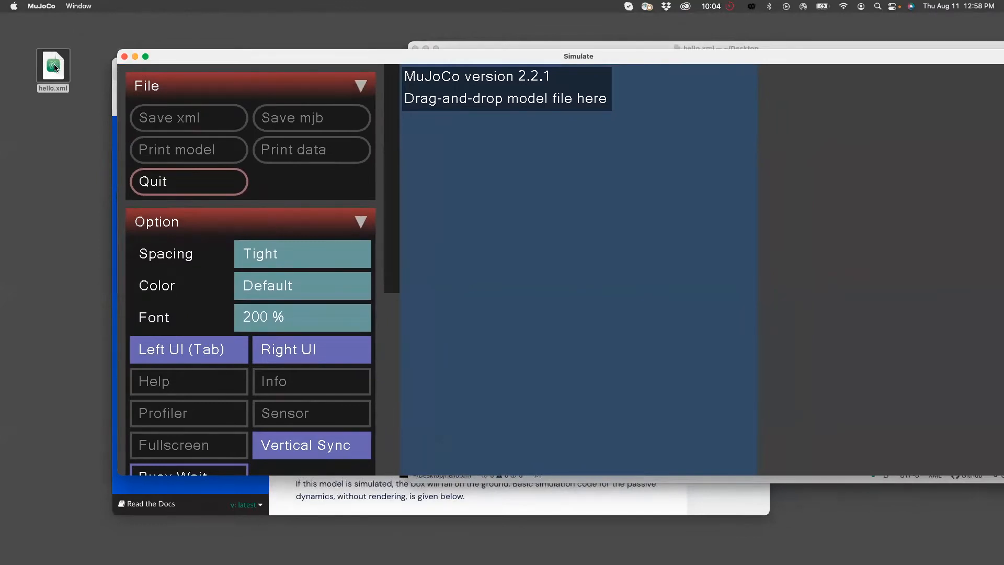
{"action": "mouse_move", "coordinate": [88, 62]}
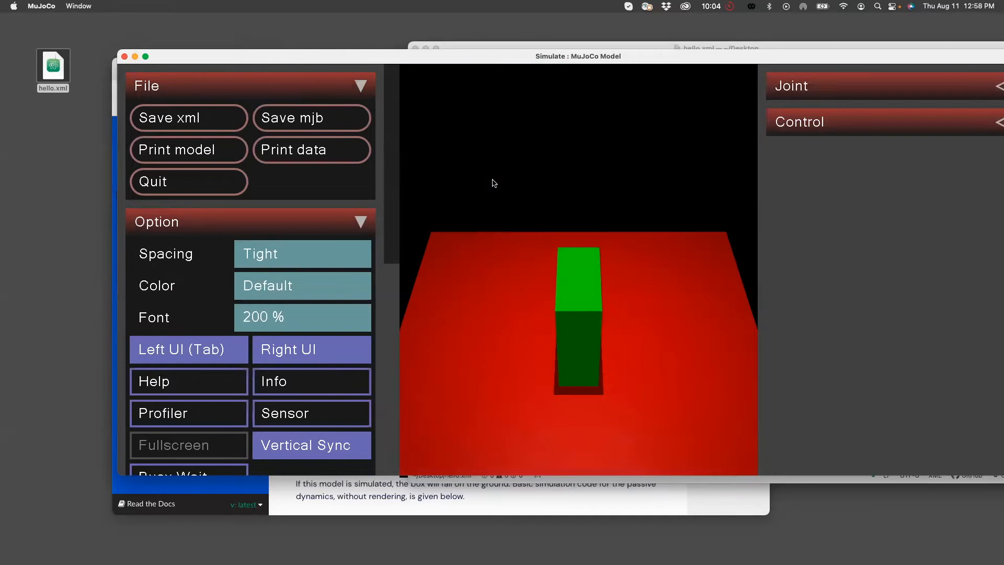
{"action": "mouse_move", "coordinate": [484, 314]}
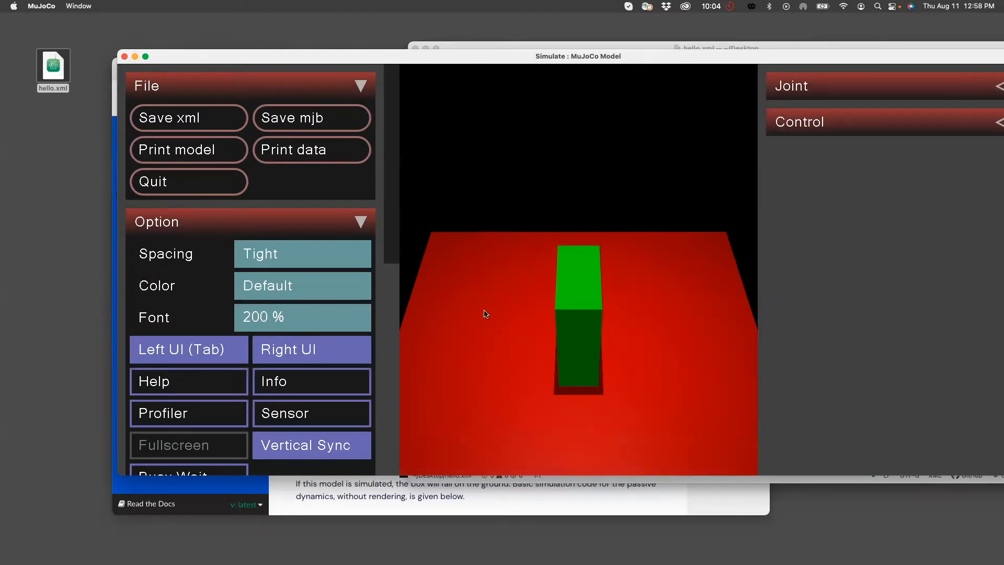
{"action": "mouse_move", "coordinate": [412, 63]}
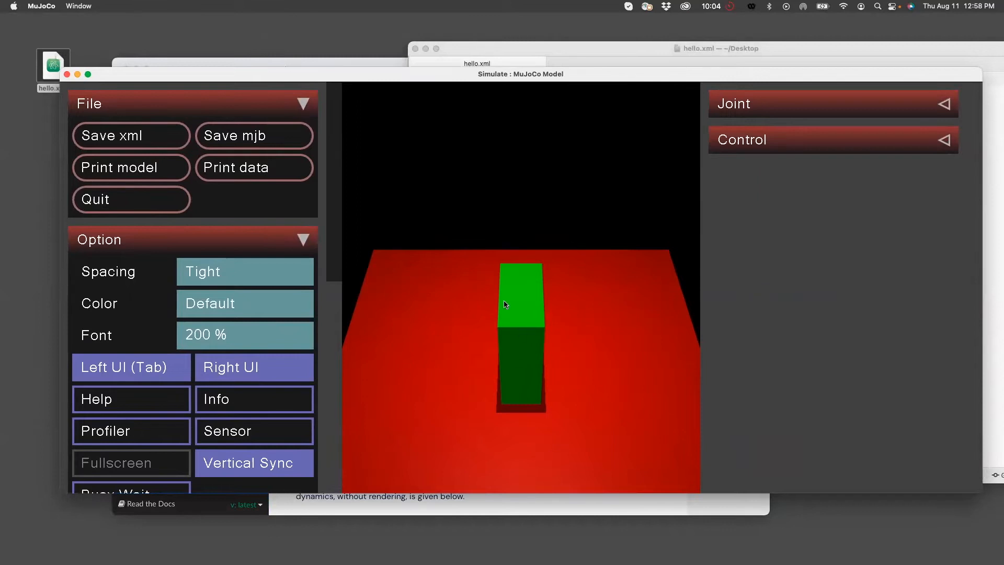
Drag hello.xml into the Simulate window so the green box stands on the red plane.
{"action": "left_click", "coordinate": [704, 48]}
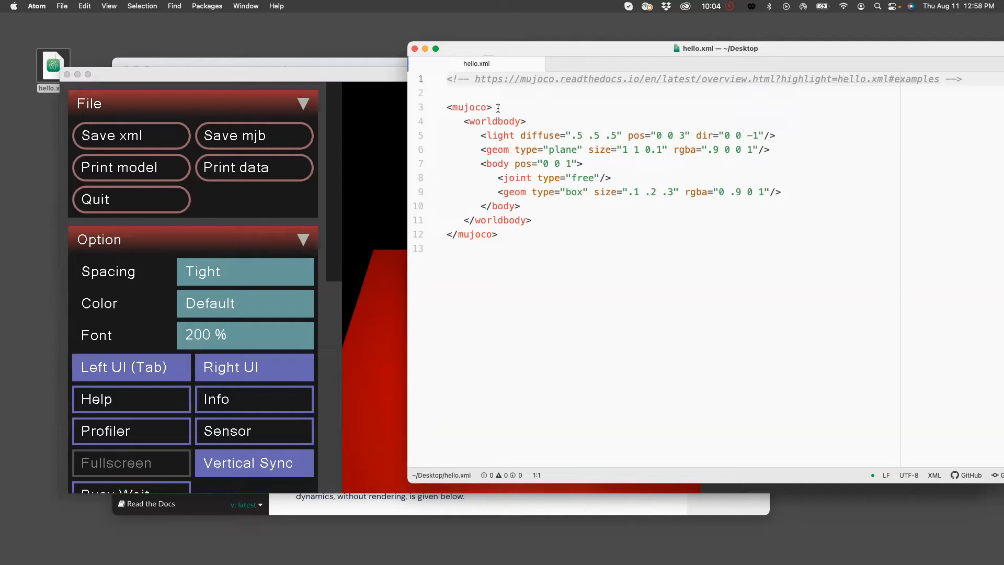
{"action": "left_click", "coordinate": [451, 234]}
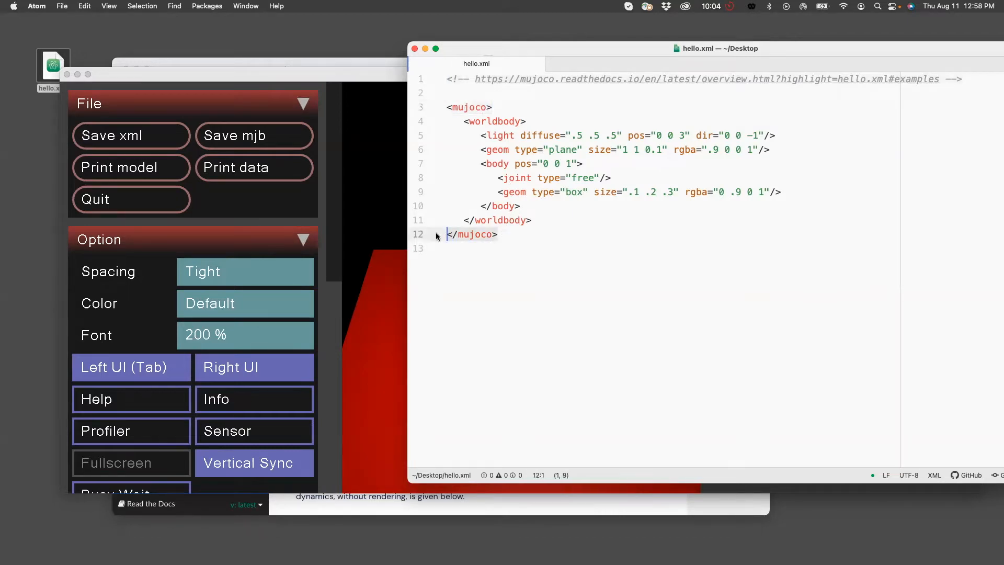
{"action": "mouse_move", "coordinate": [468, 257]}
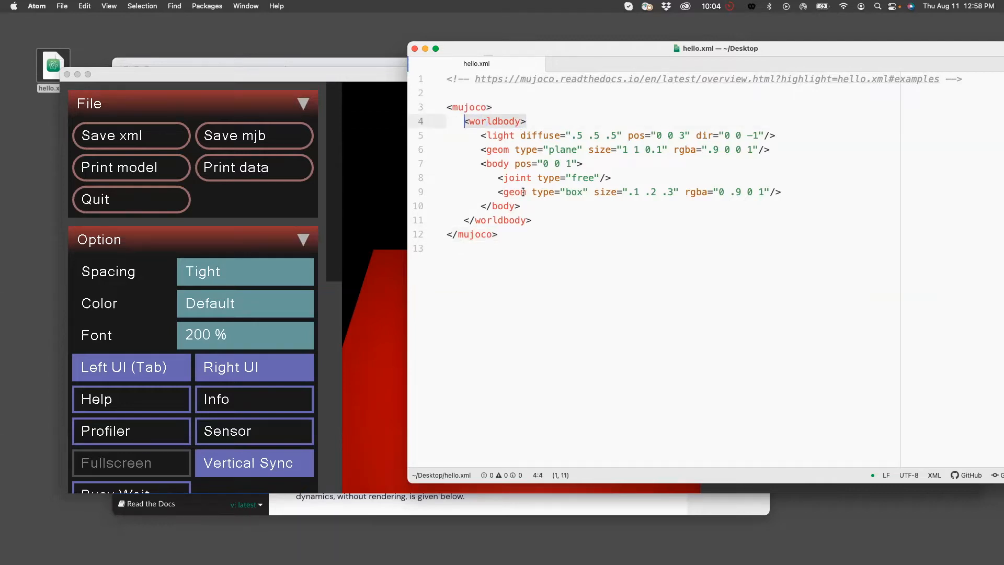
{"action": "left_click", "coordinate": [462, 220]}
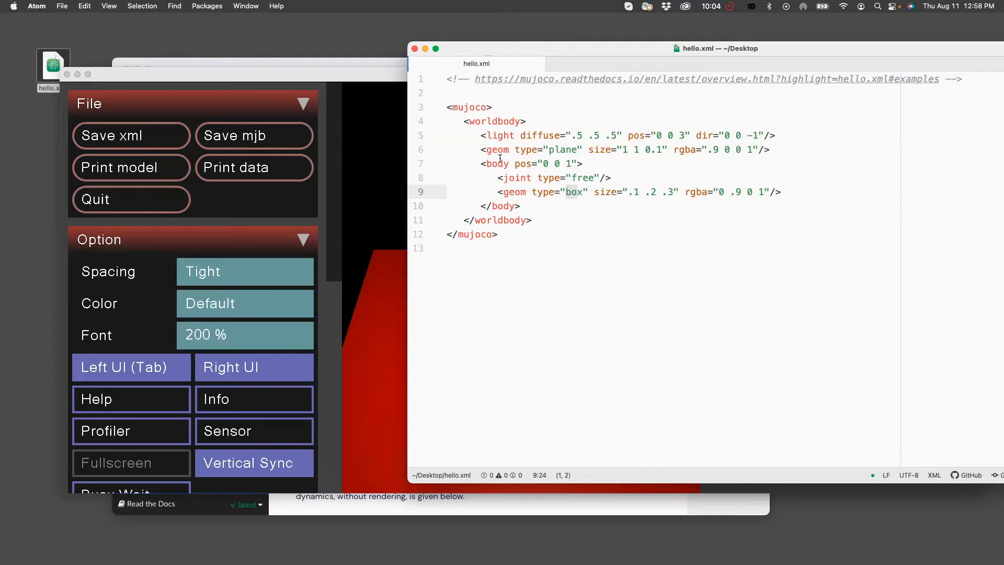
{"action": "left_click", "coordinate": [568, 163]}
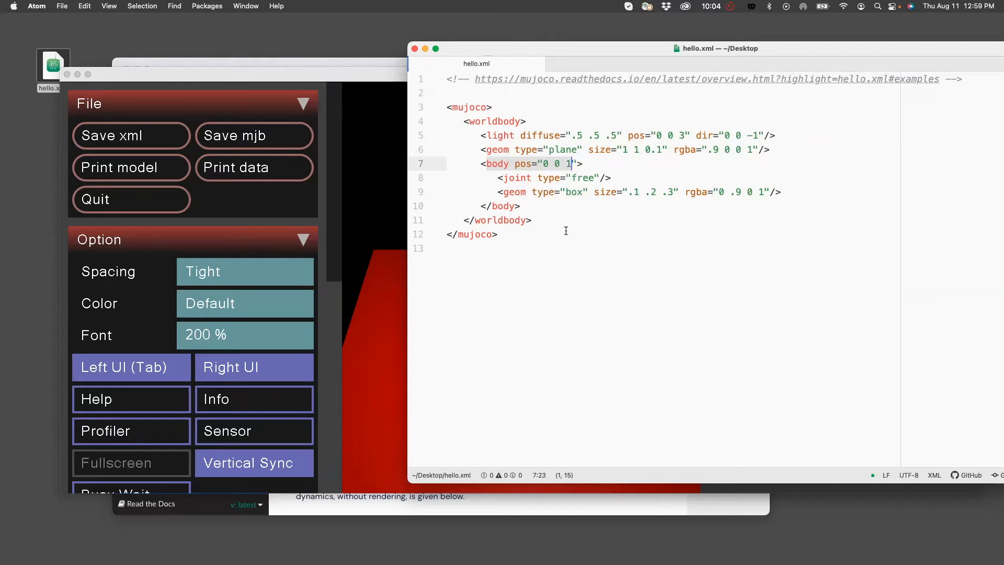
{"action": "left_click", "coordinate": [474, 249]}
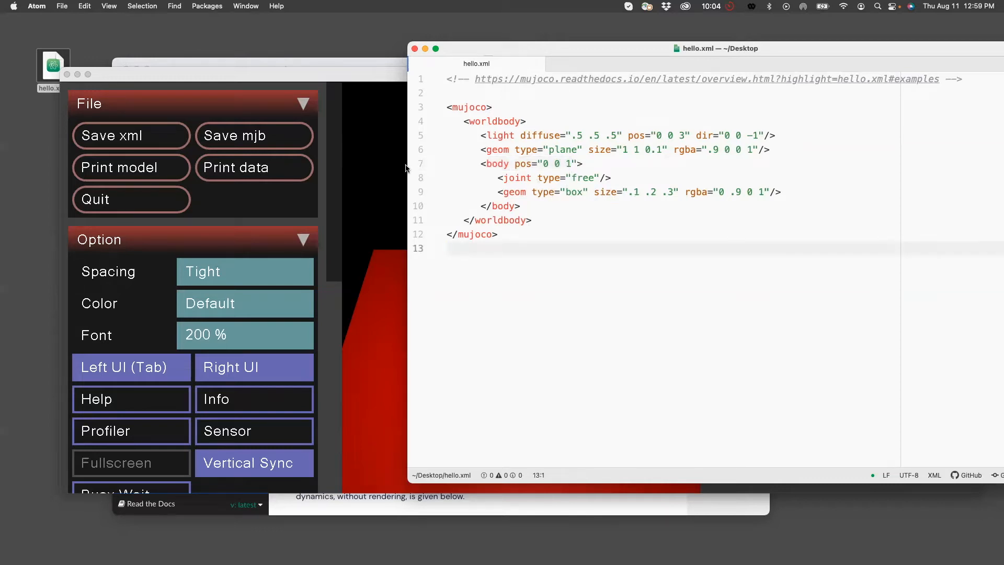
{"action": "mouse_move", "coordinate": [395, 197]}
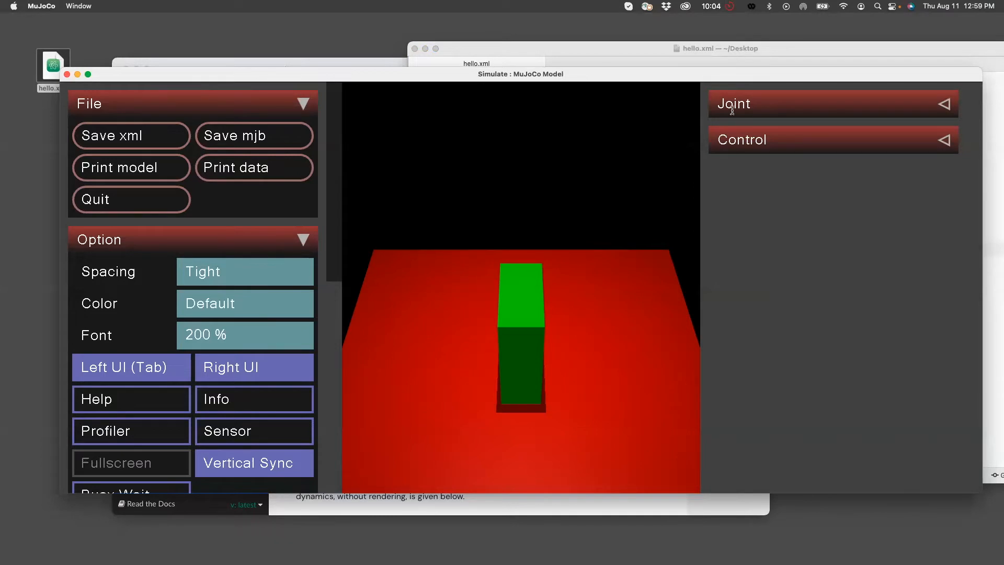
{"action": "left_click", "coordinate": [715, 48]}
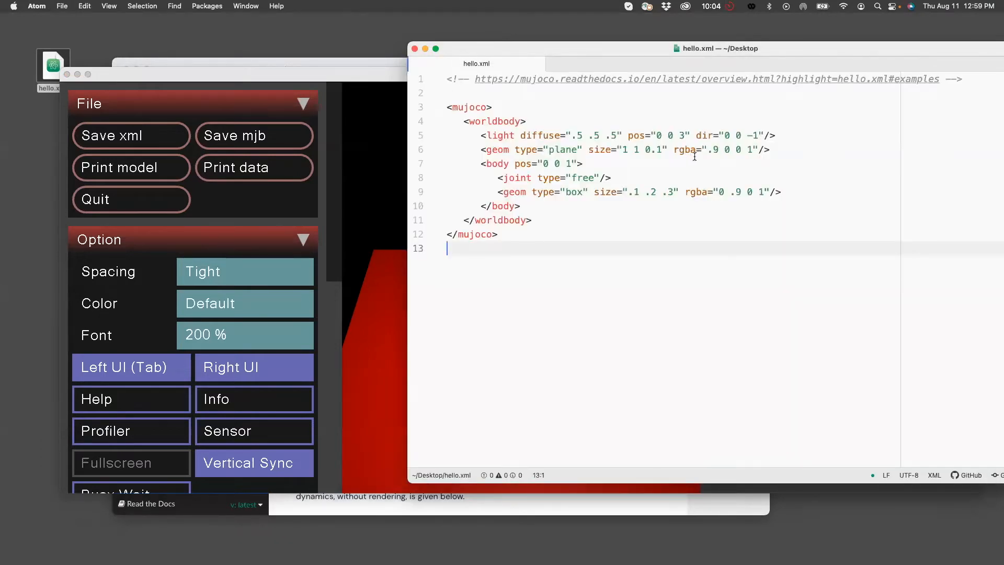
{"action": "mouse_move", "coordinate": [743, 154]}
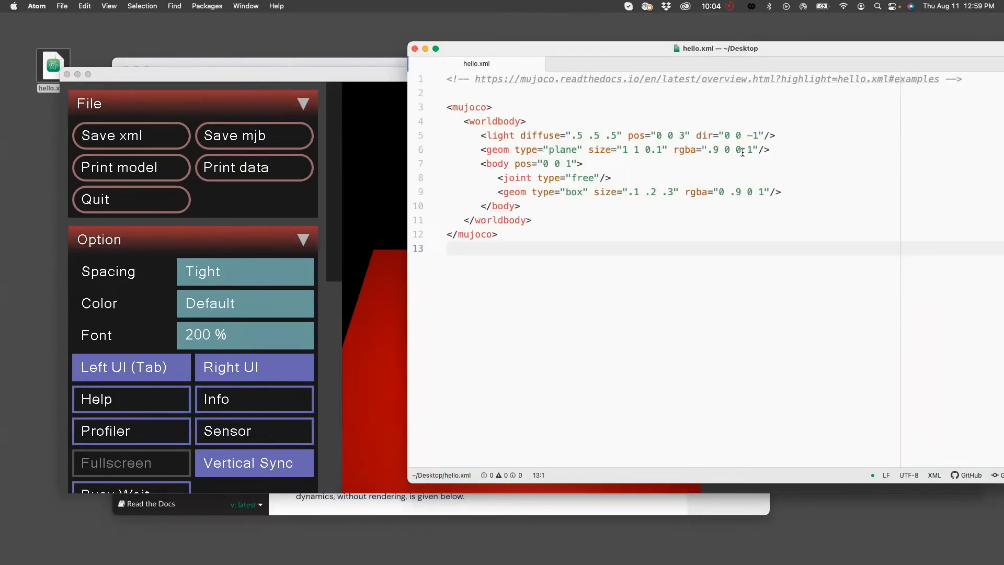
{"action": "left_click", "coordinate": [449, 249]}
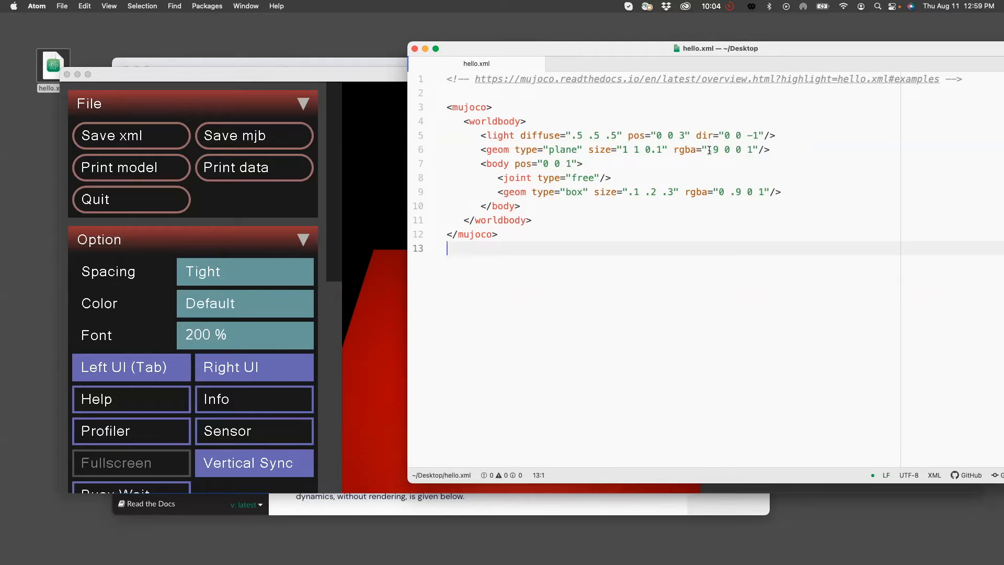
Set the plane geom's rgba red component to 0, then move to the box geom's rgba value.
{"action": "left_click", "coordinate": [714, 150]}
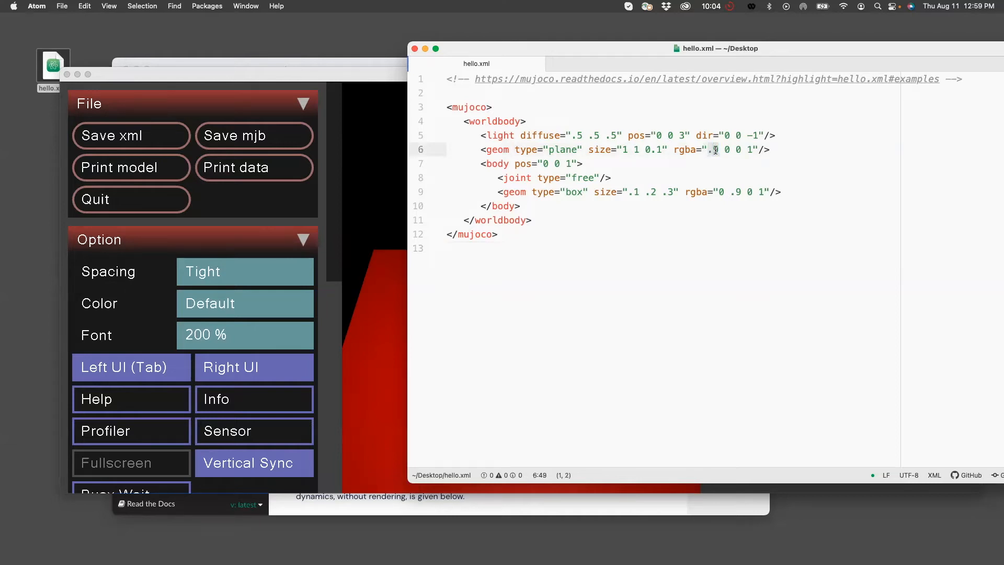
{"action": "type", "text": "0 0"}
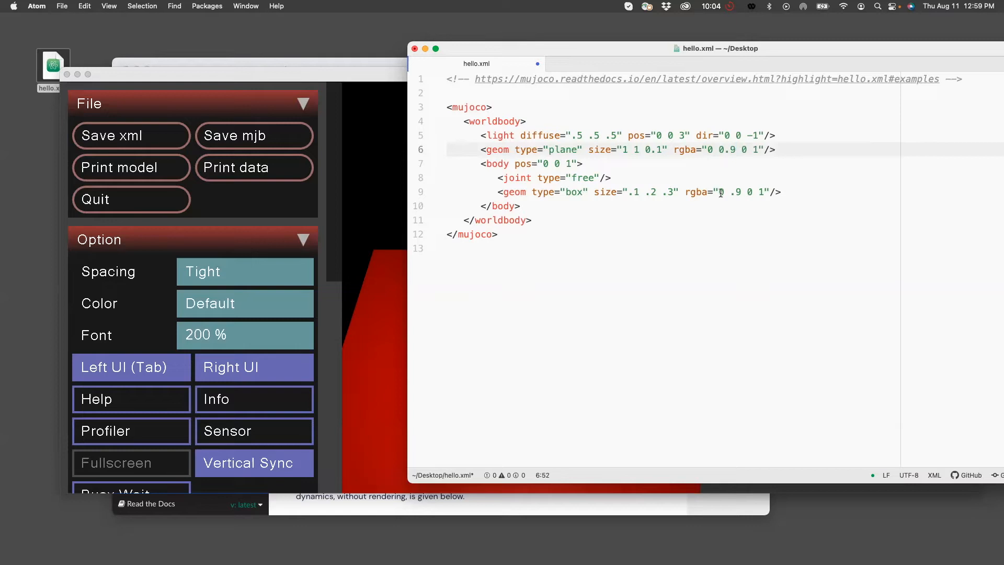
{"action": "left_click", "coordinate": [730, 191]}
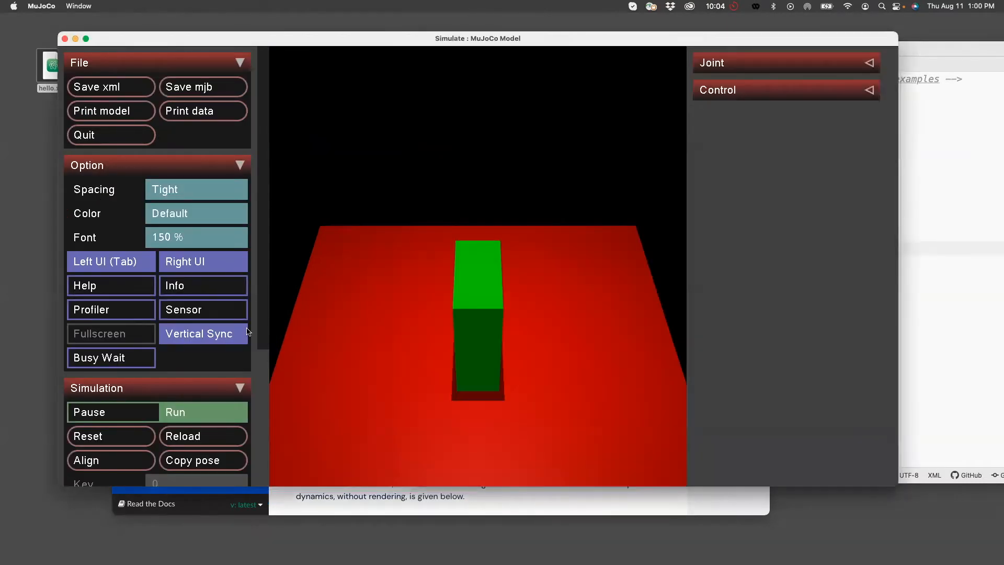
{"action": "mouse_move", "coordinate": [199, 439]}
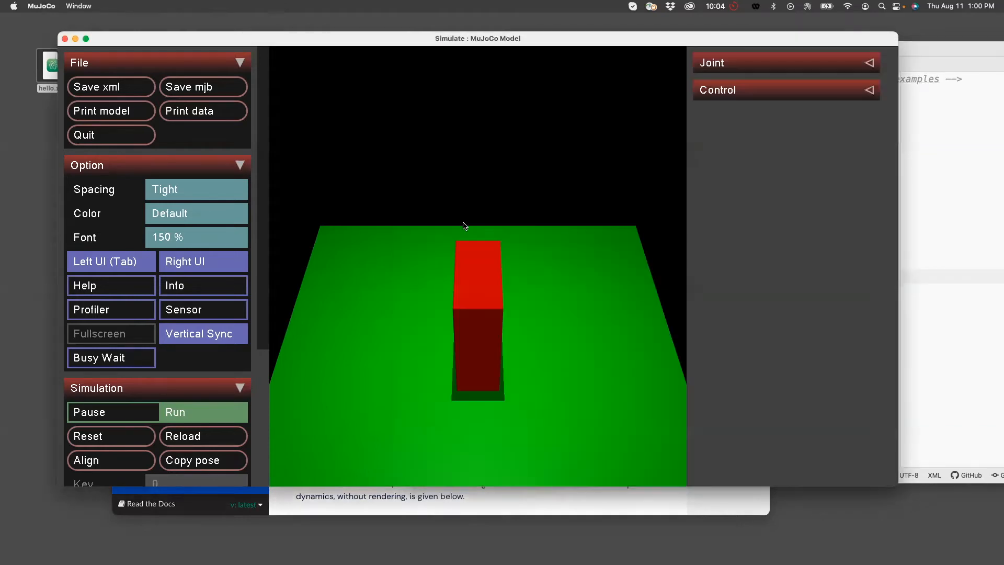
{"action": "mouse_move", "coordinate": [896, 209]}
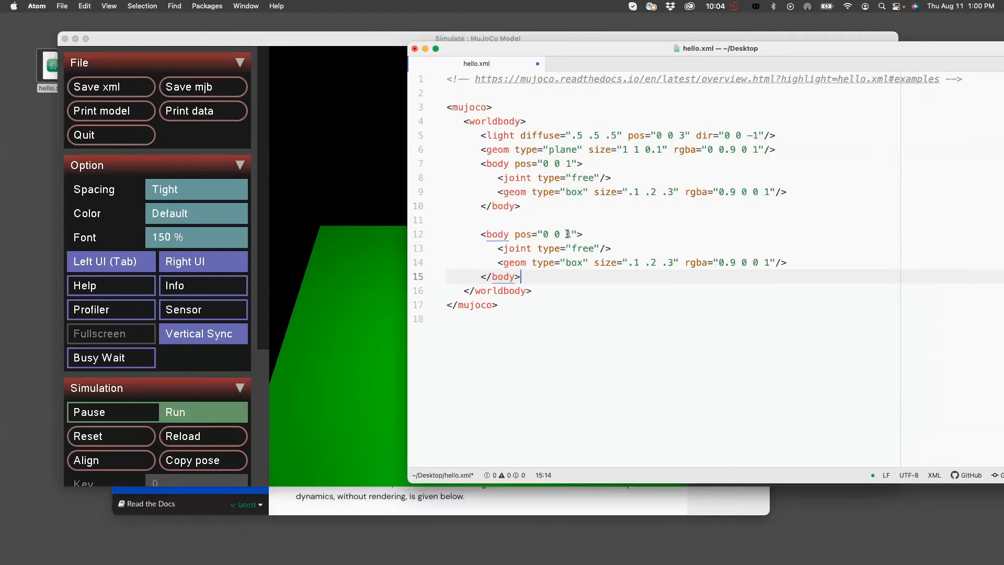
Give the duplicated body pos "0 0 2" and rgba "0 0 .9 1" for a blue box.
{"action": "type", "text": "2"}
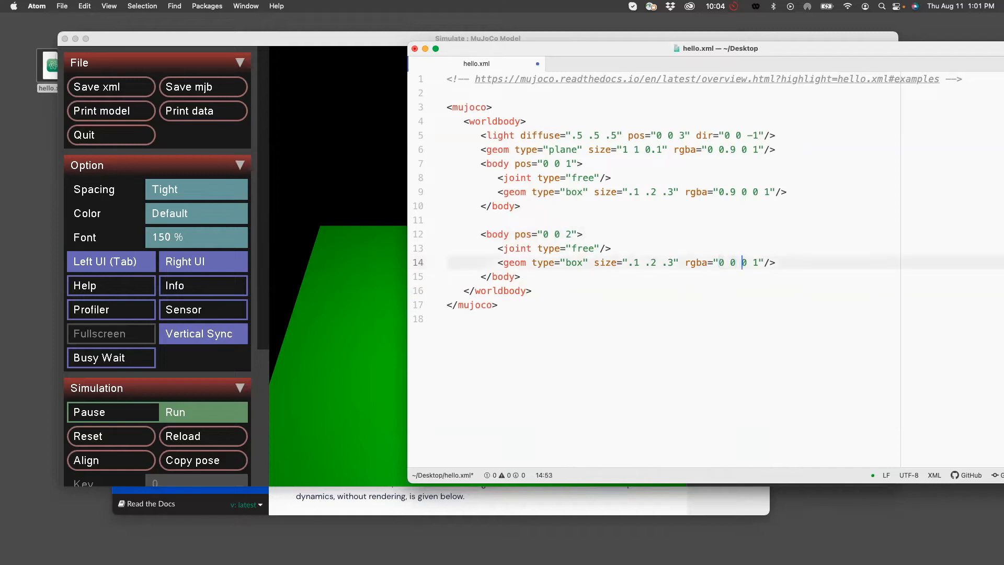
{"action": "type", "text": ".9"}
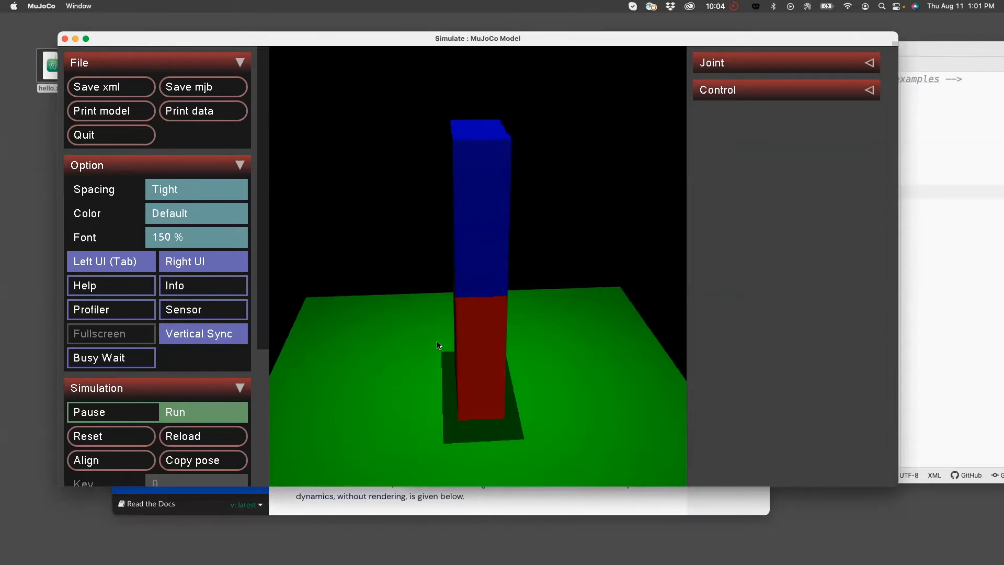
Zoom out over the scene as the blue box settles on the red box.
{"action": "scroll", "scroll_direction": "down", "scroll_amount": 3}
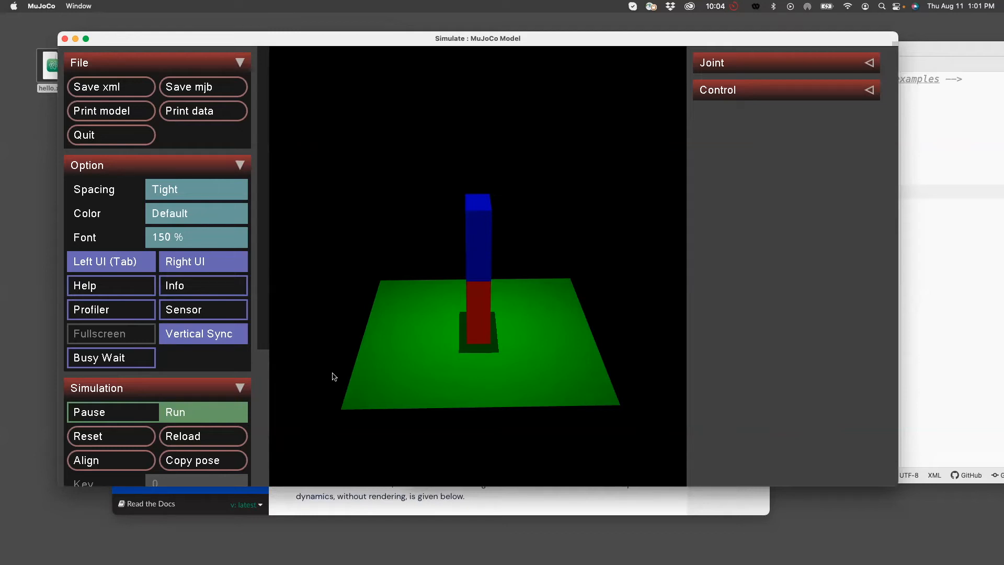
{"action": "mouse_move", "coordinate": [945, 229]}
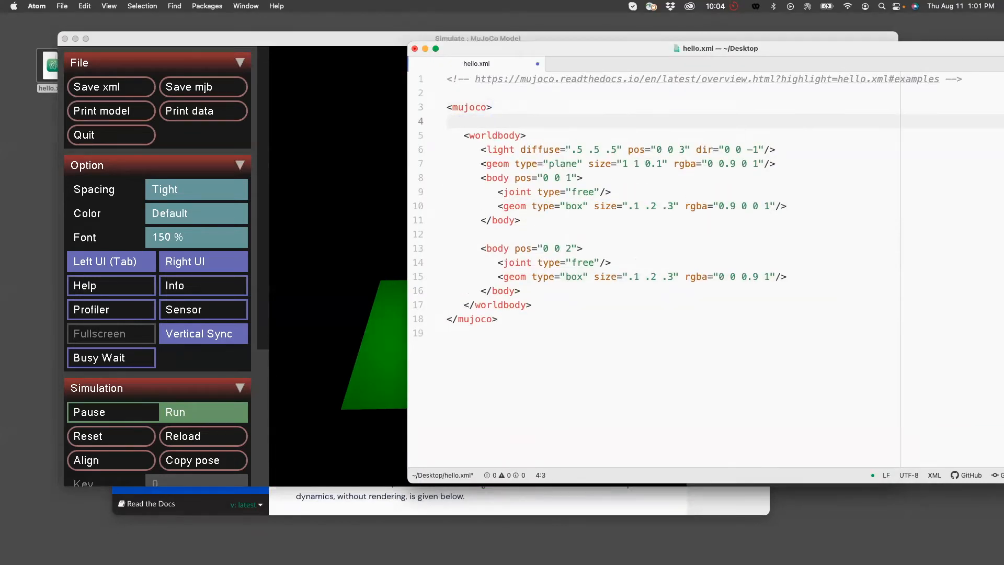
Add <option gravity="0 0 0"/> inside <mujoco> above <worldbody>.
{"action": "type", "text": "<"}
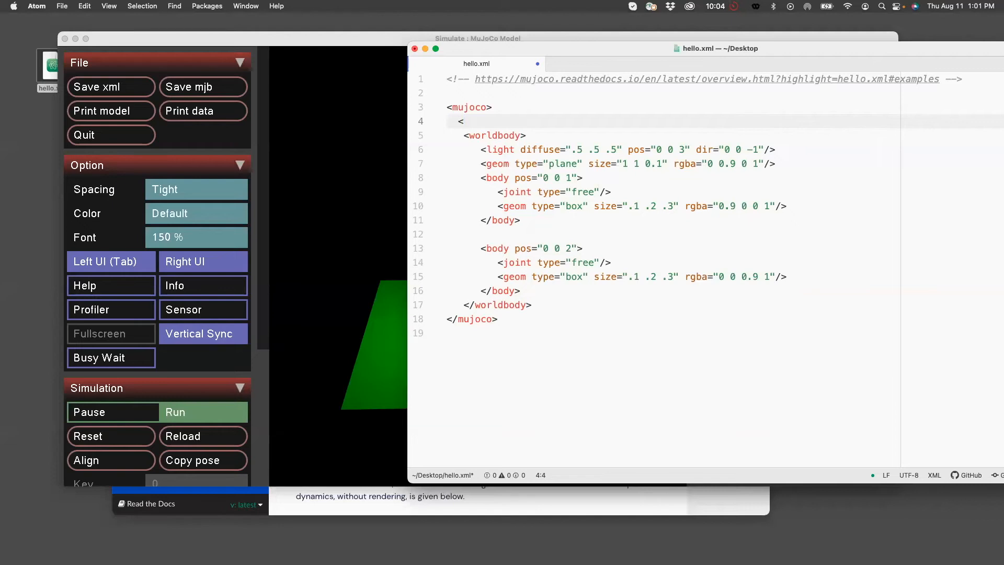
{"action": "type", "text": "option"}
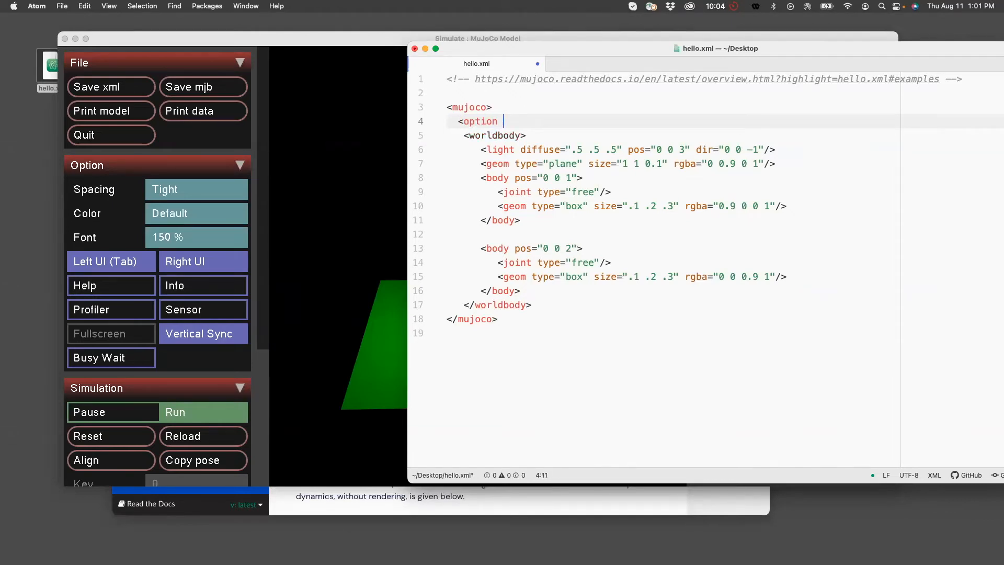
{"action": "type", "text": "gravity="}
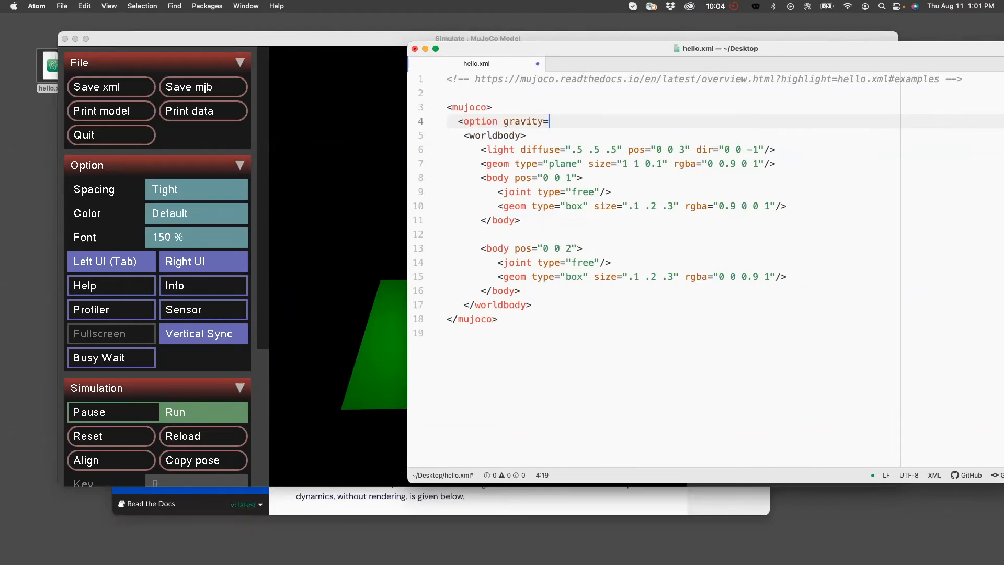
{"action": "type", "text": "\"0 0 0\""}
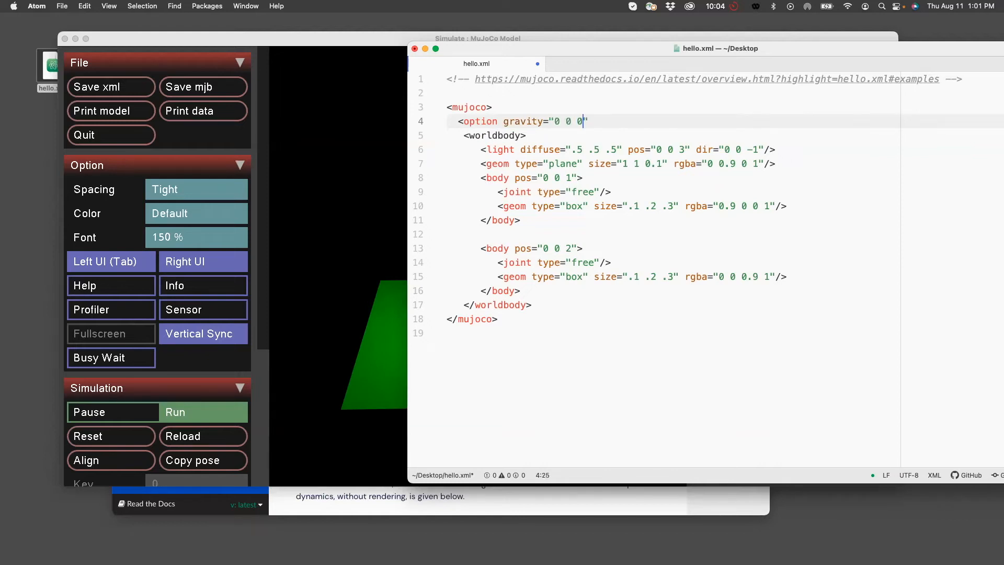
{"action": "type", "text": "/>"}
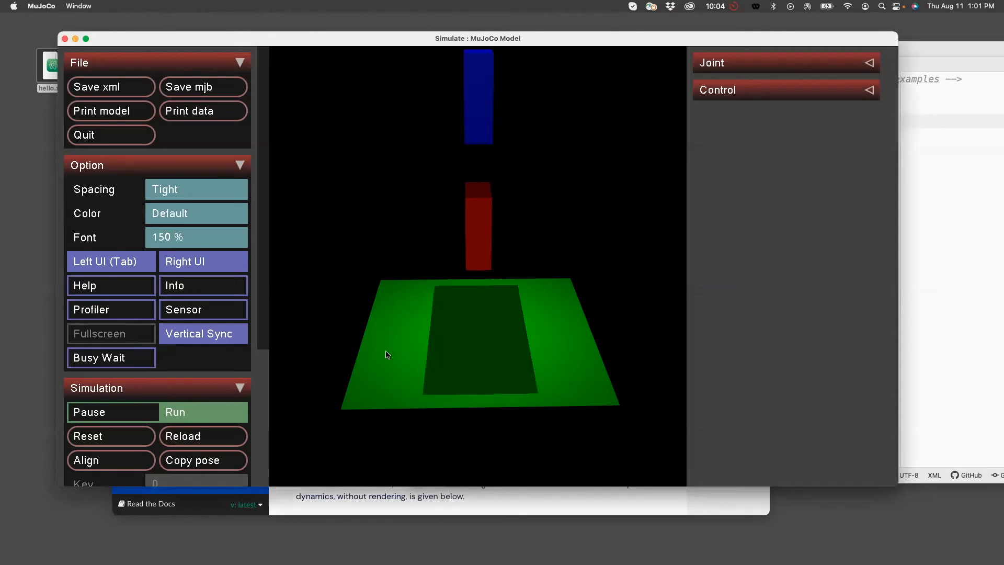
{"action": "mouse_move", "coordinate": [482, 203]}
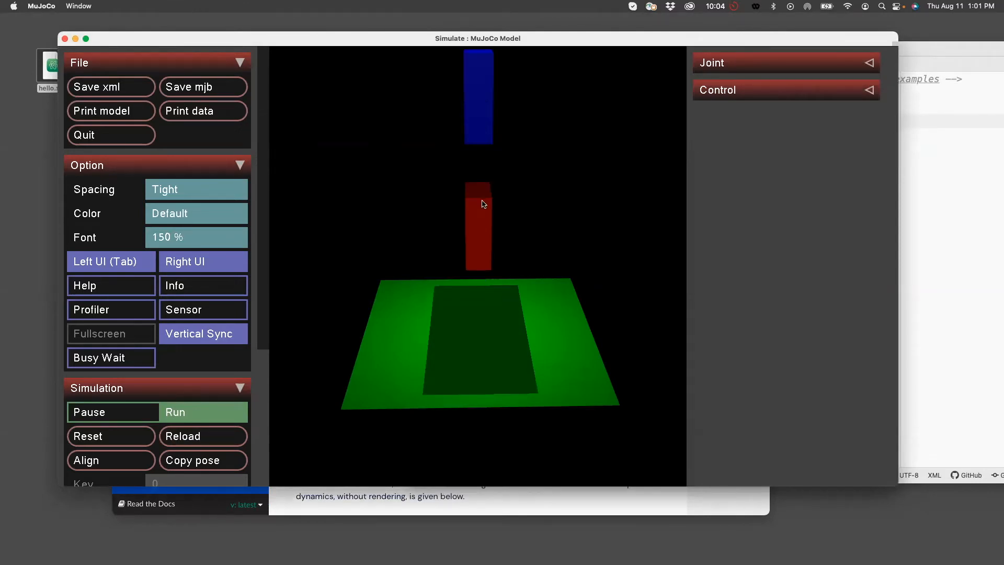
{"action": "mouse_move", "coordinate": [493, 131]}
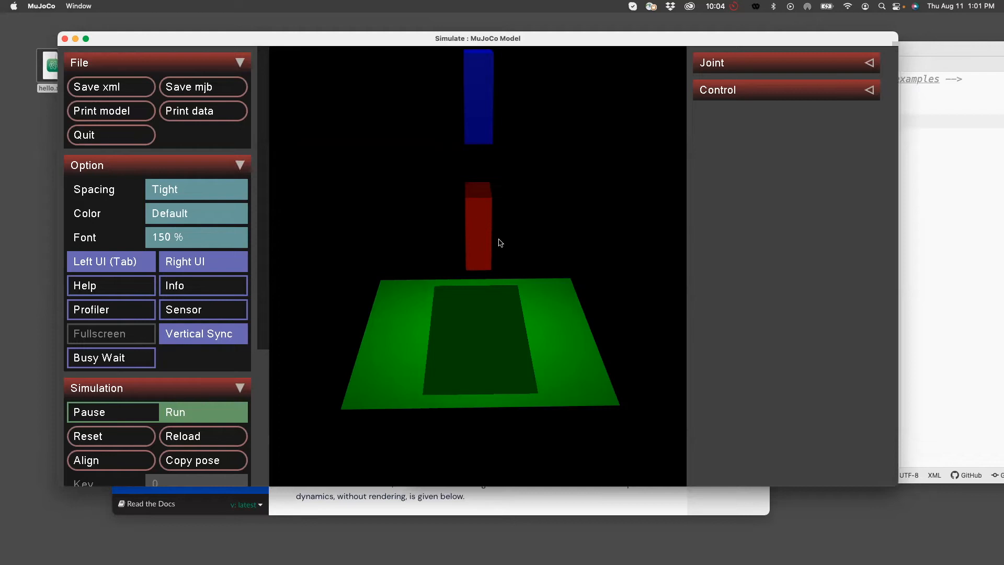
{"action": "mouse_move", "coordinate": [504, 138]}
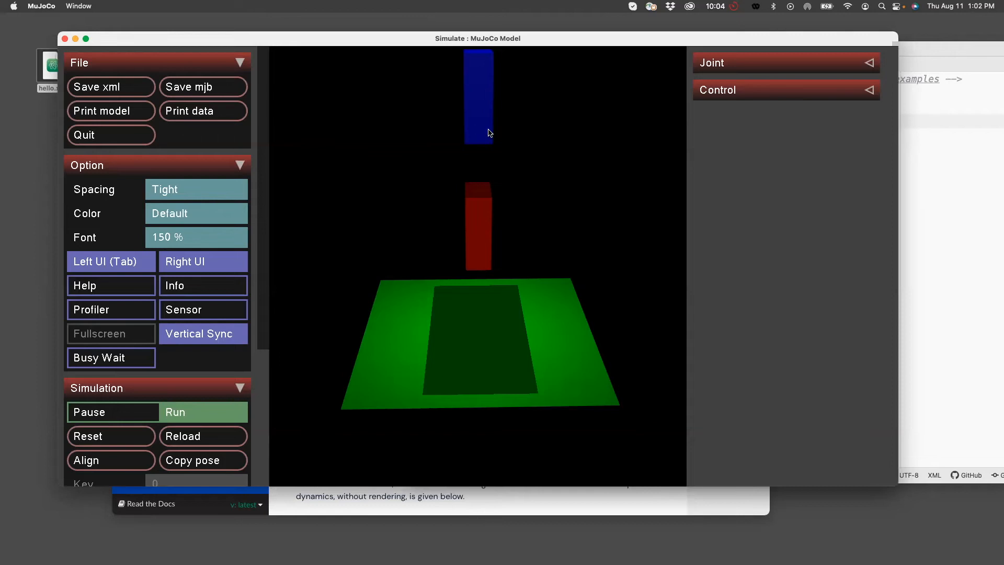
{"action": "mouse_move", "coordinate": [557, 182]}
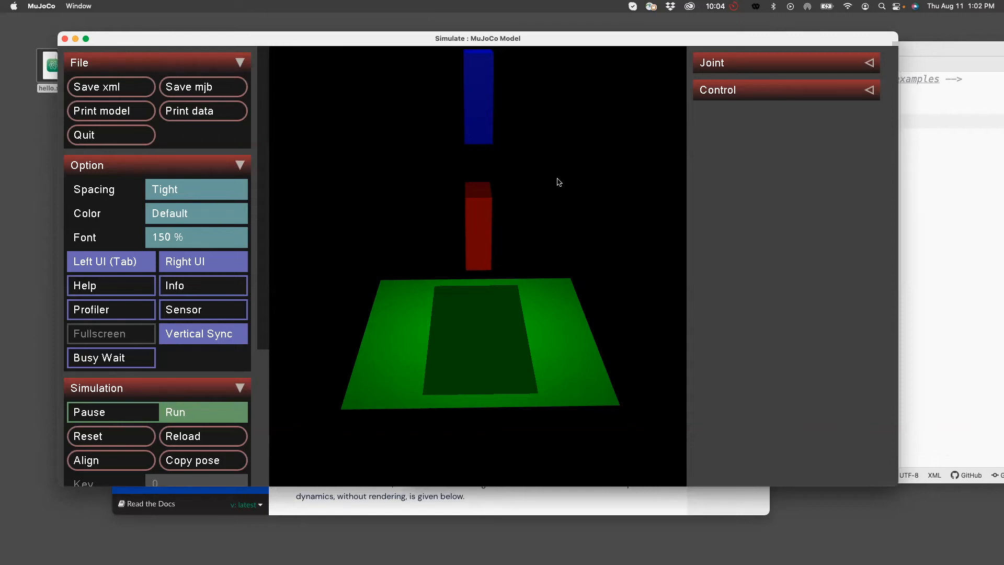
{"action": "mouse_move", "coordinate": [546, 210]}
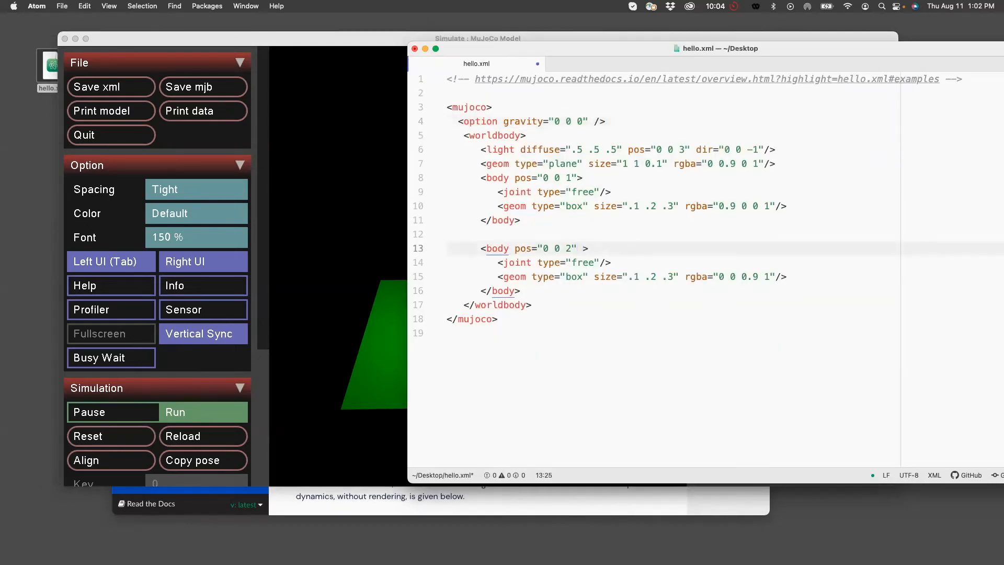
Add an euler="0" attribute to the second <body pos="0 0 2"> tag.
{"action": "type", "text": "euler"}
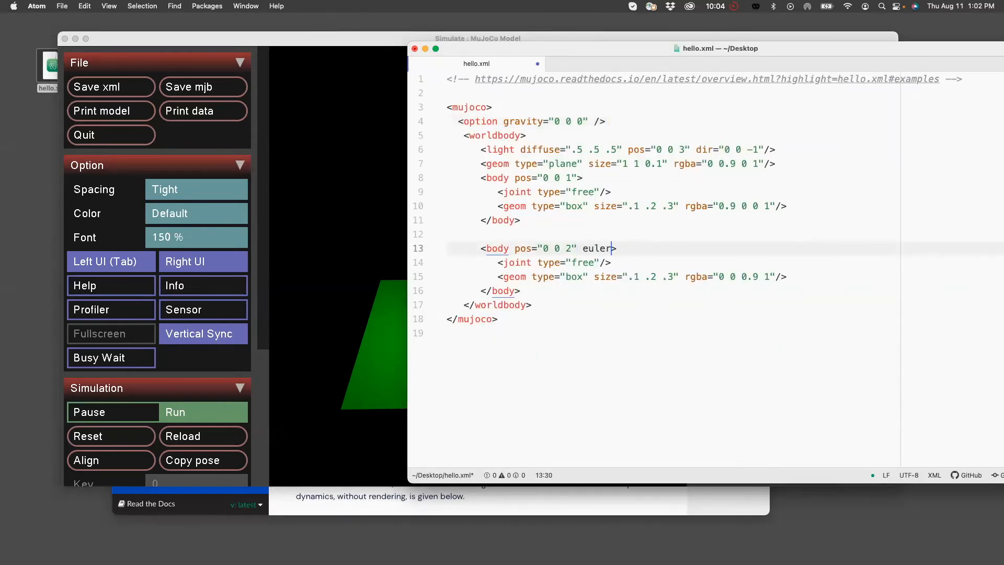
{"action": "type", "text": "+"}
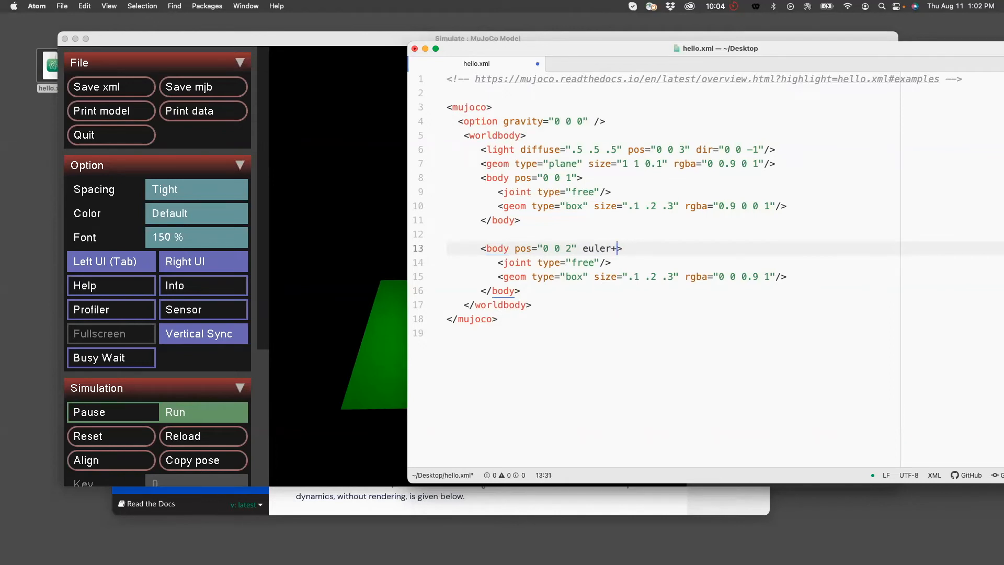
{"action": "type", "text": "=\"\""}
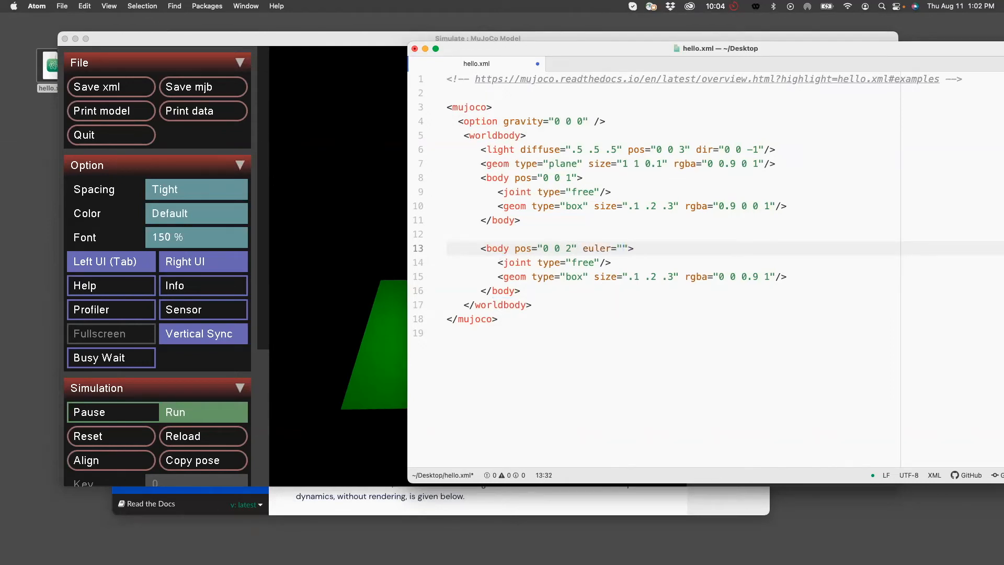
{"action": "type", "text": "0"}
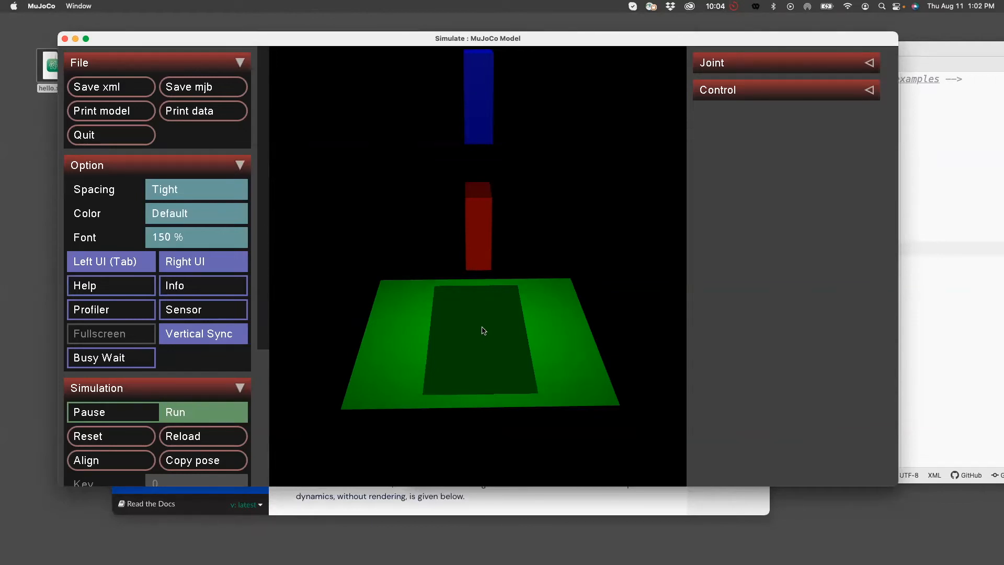
{"action": "mouse_move", "coordinate": [255, 298]}
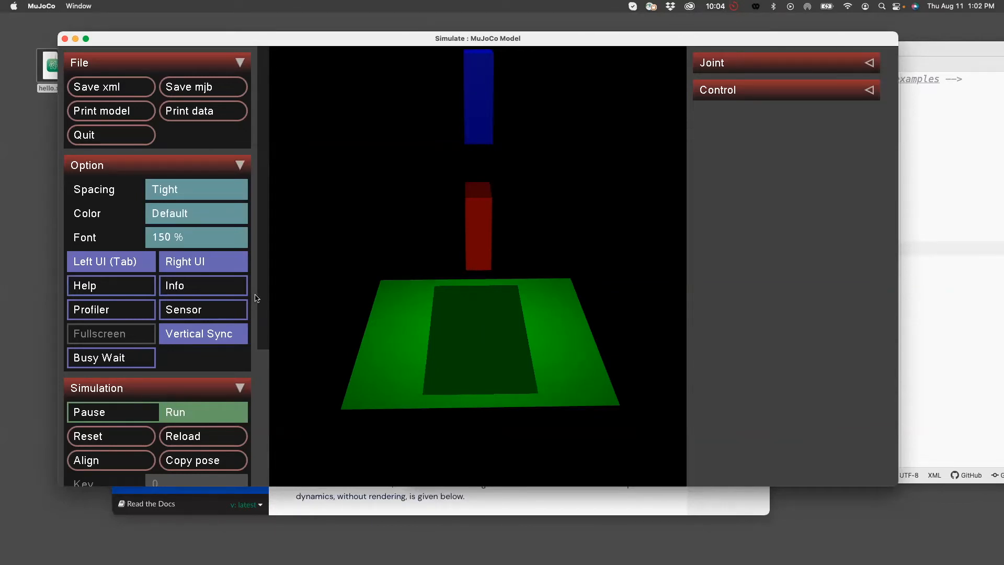
In the Rendering panel, set Frame from None to World to show the axes.
{"action": "scroll", "scroll_direction": "down", "scroll_amount": 3}
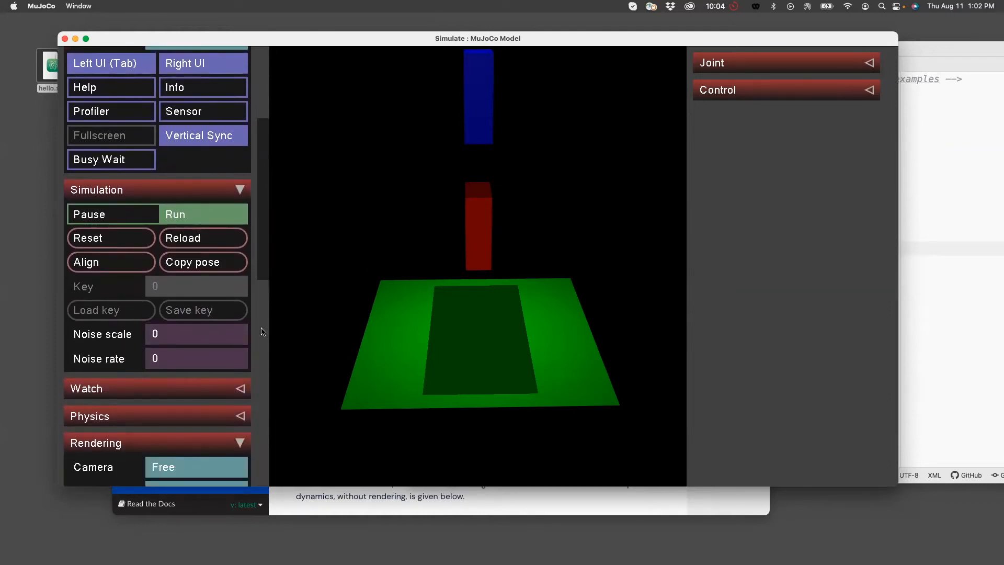
{"action": "scroll", "scroll_direction": "down", "scroll_amount": 3}
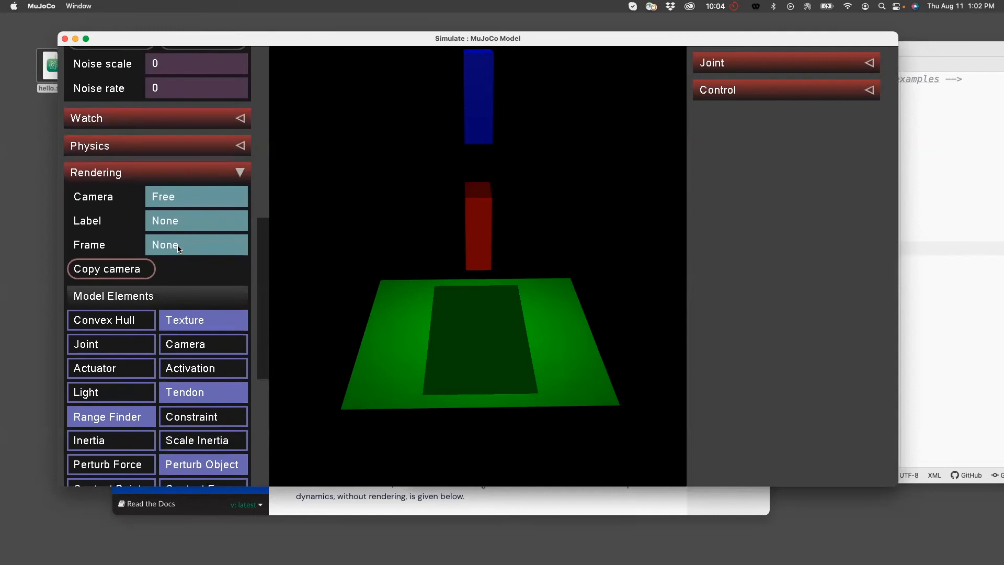
{"action": "left_click", "coordinate": [195, 245]}
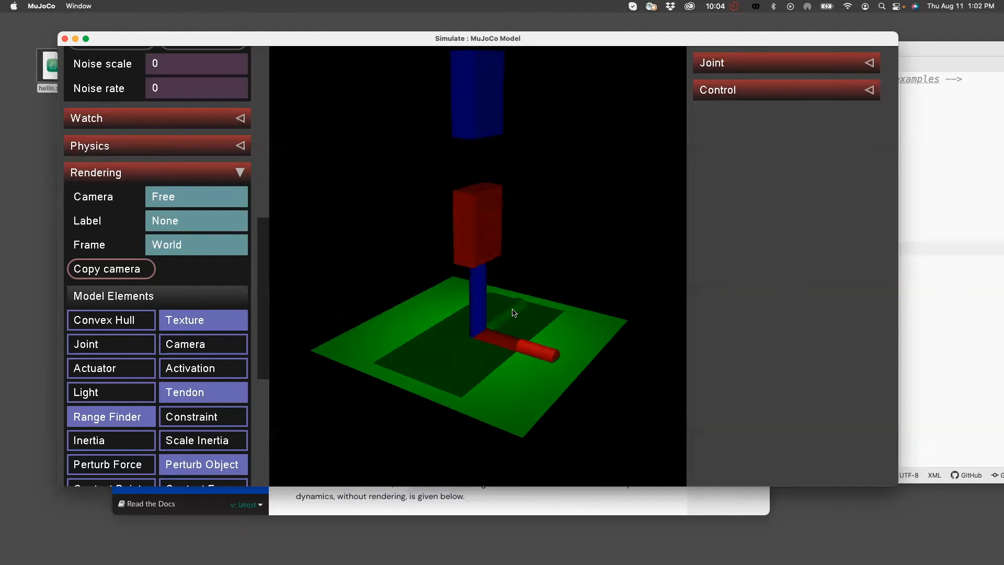
{"action": "mouse_move", "coordinate": [507, 318]}
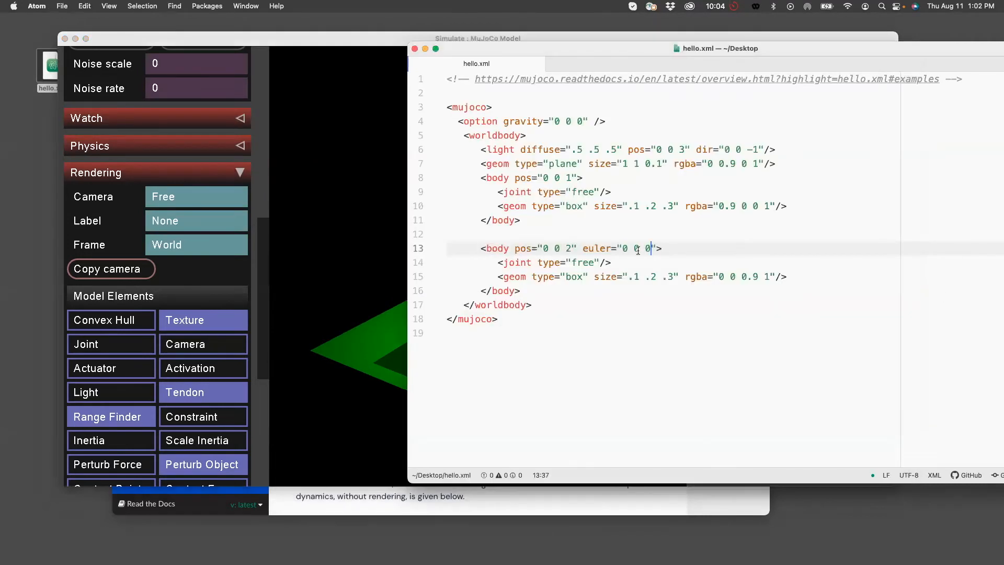
Set the second body's euler attribute to "0 90 0".
{"action": "type", "text": "90"}
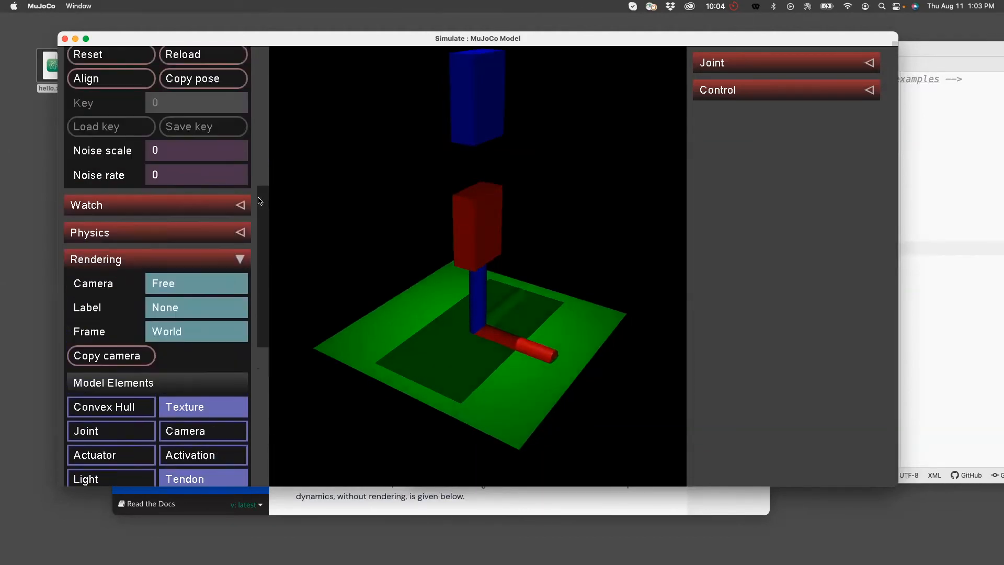
Reload the model in Simulate so the upper box lies rotated flat.
{"action": "scroll", "scroll_direction": "up", "scroll_amount": 3}
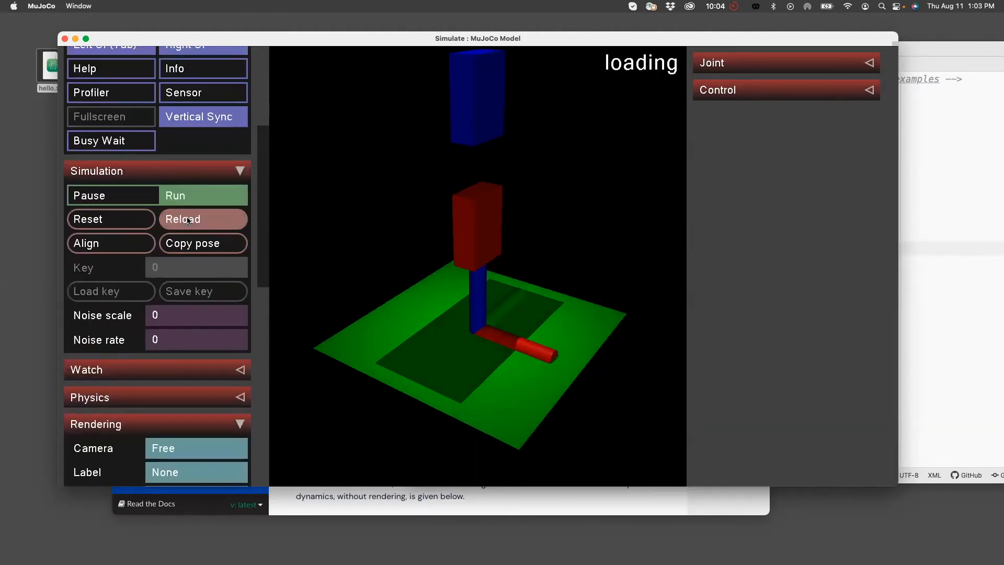
{"action": "left_click", "coordinate": [204, 219]}
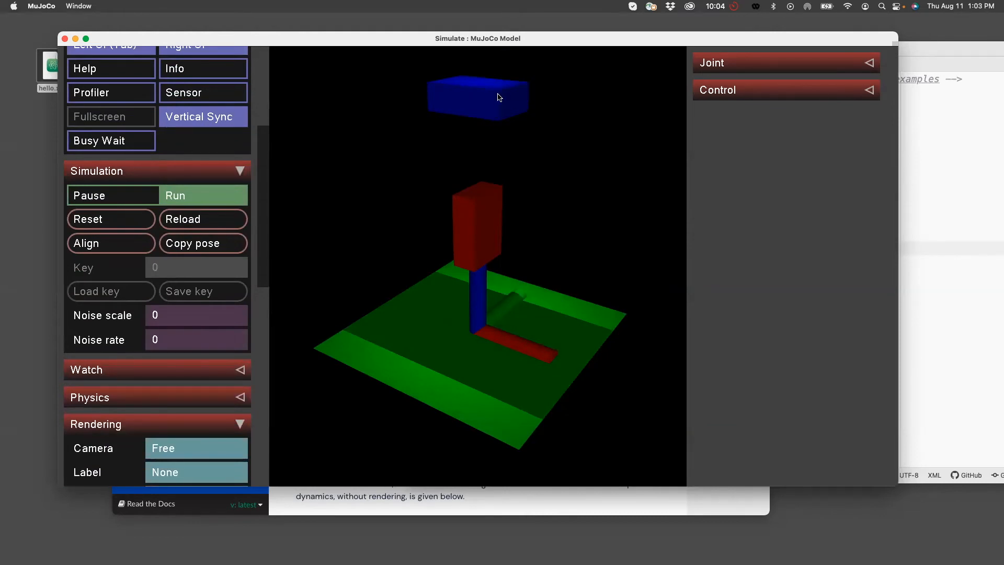
{"action": "mouse_move", "coordinate": [953, 243]}
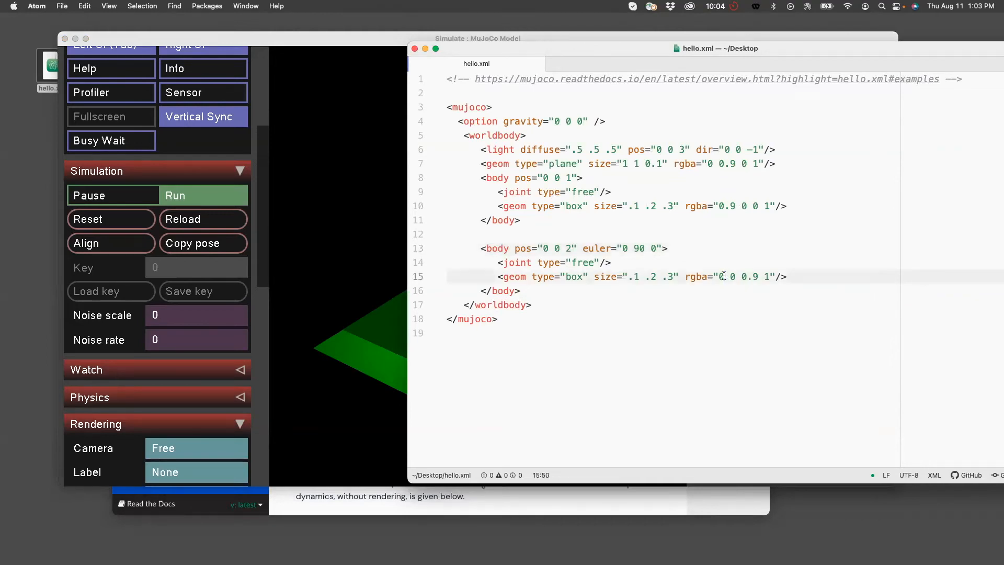
Change the upper box's rgba to "0.1 0.8 0.9 1" for a light blue colour.
{"action": "type", "text": "0.1 0."}
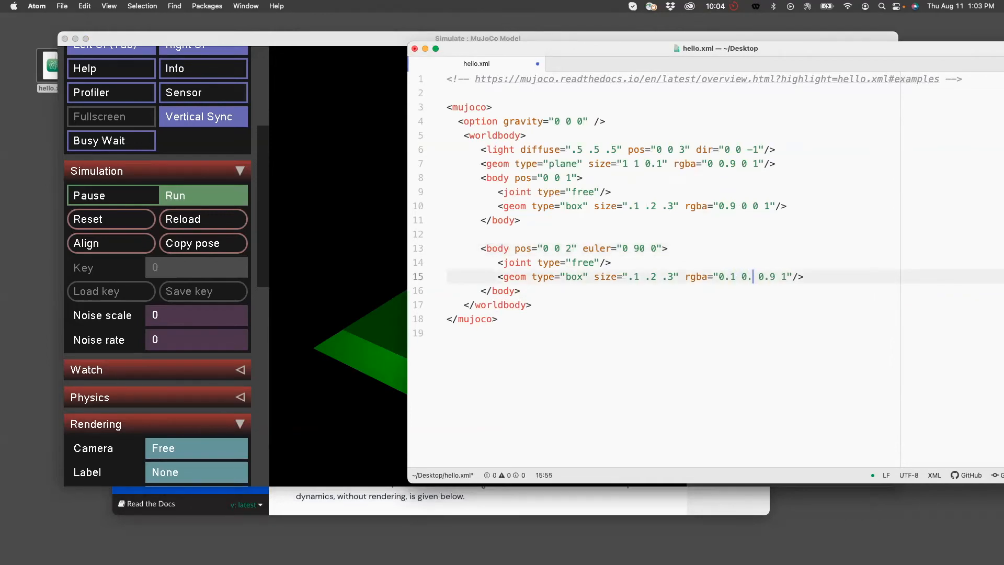
{"action": "type", "text": "8"}
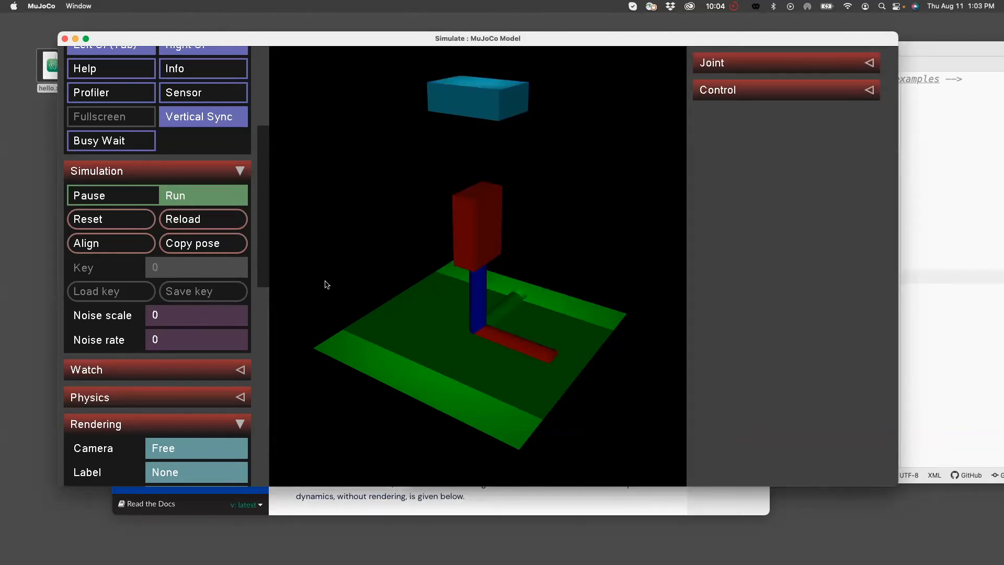
{"action": "mouse_move", "coordinate": [493, 148]}
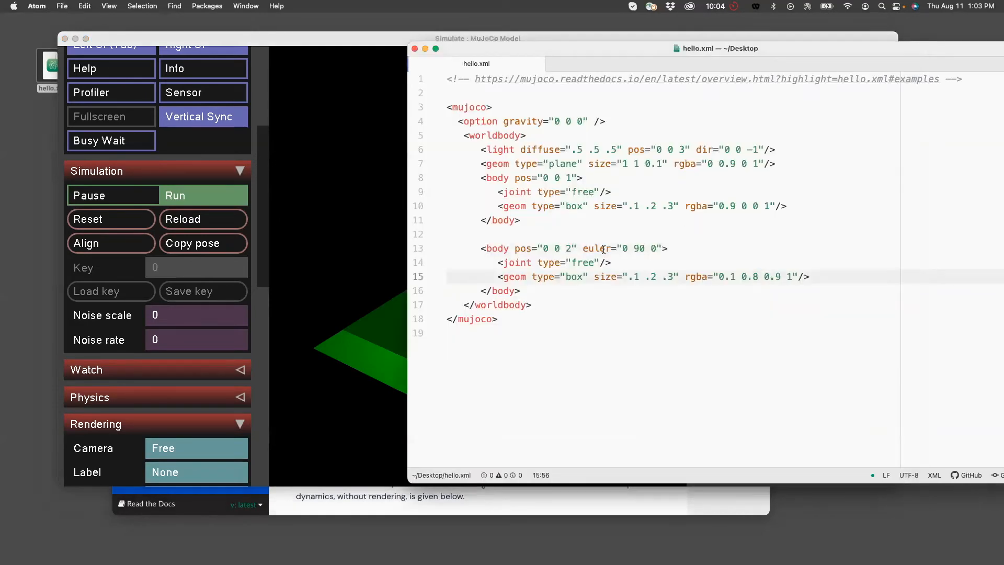
{"action": "left_click", "coordinate": [566, 249]}
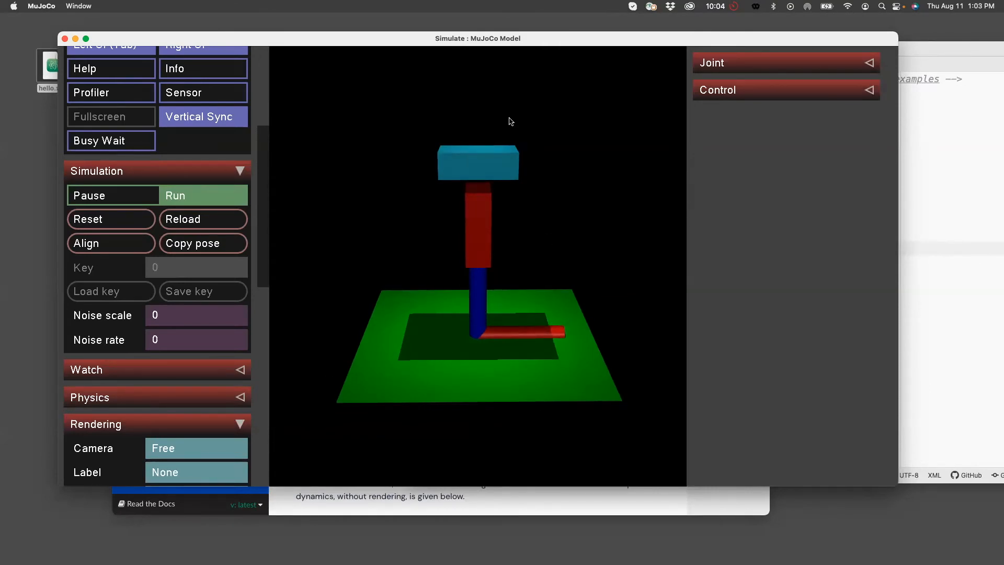
{"action": "mouse_move", "coordinate": [546, 206]}
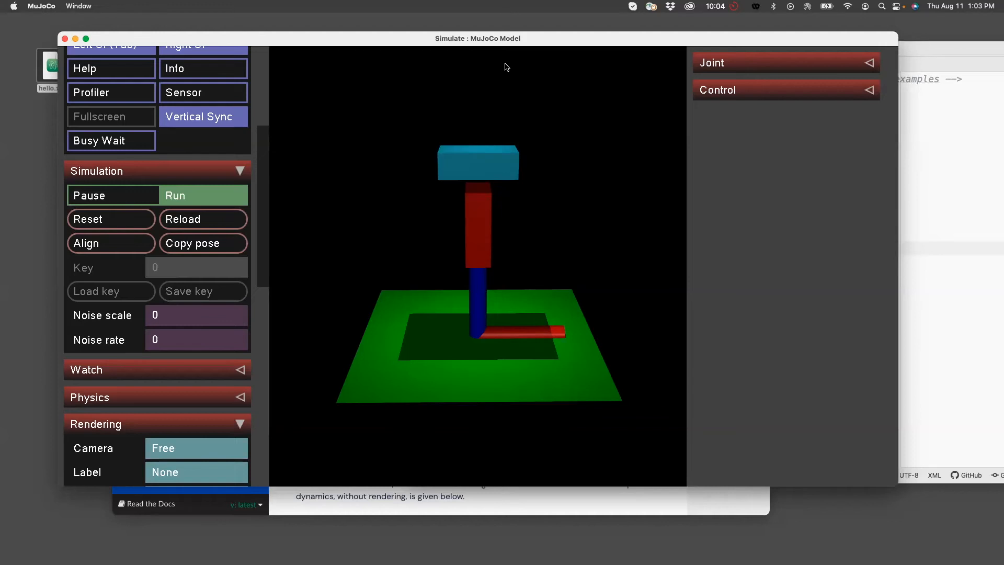
{"action": "mouse_move", "coordinate": [506, 158]}
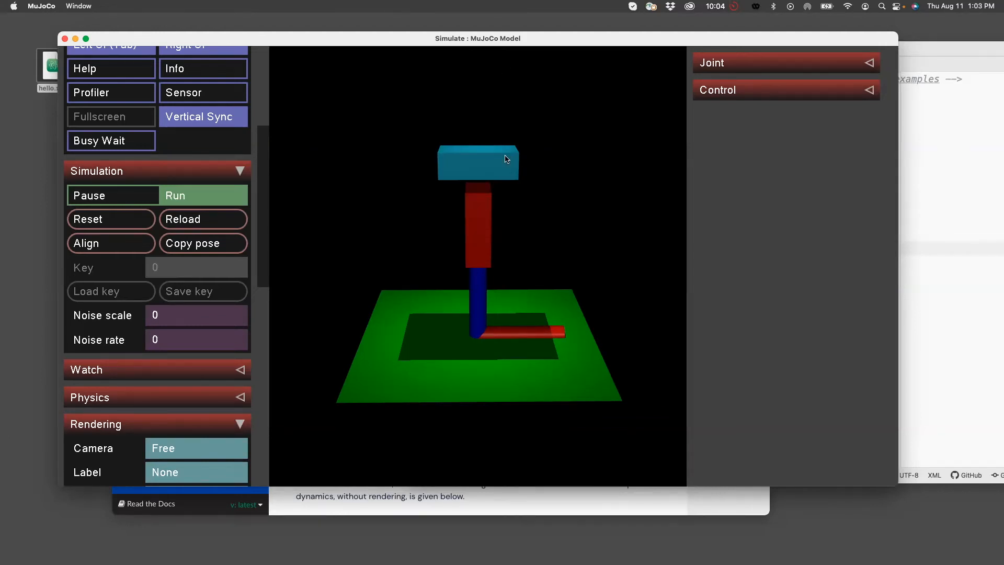
{"action": "mouse_move", "coordinate": [660, 302]}
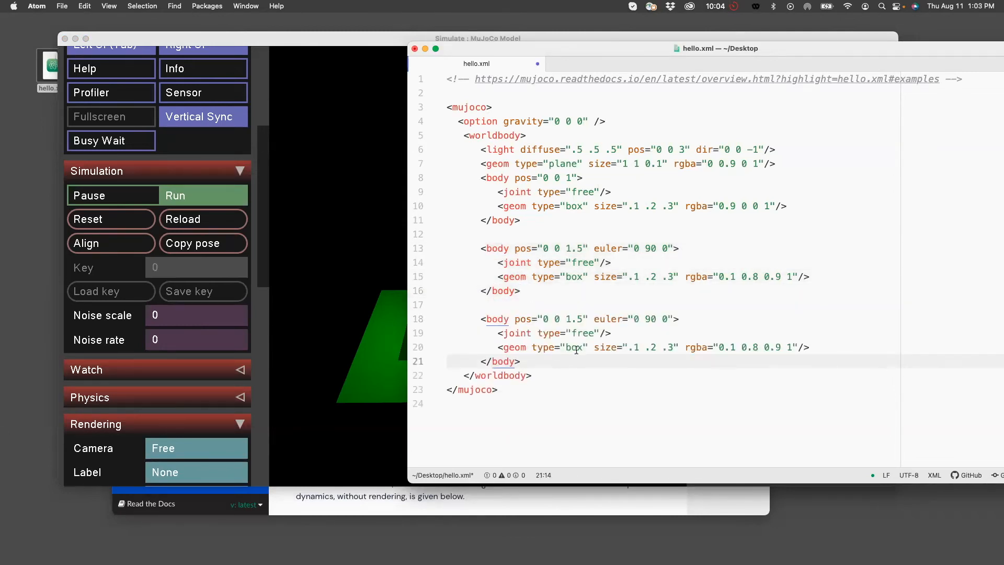
Replace 'box' with 'sphere' in the copied geom and select its size values for editing.
{"action": "left_click", "coordinate": [564, 347]}
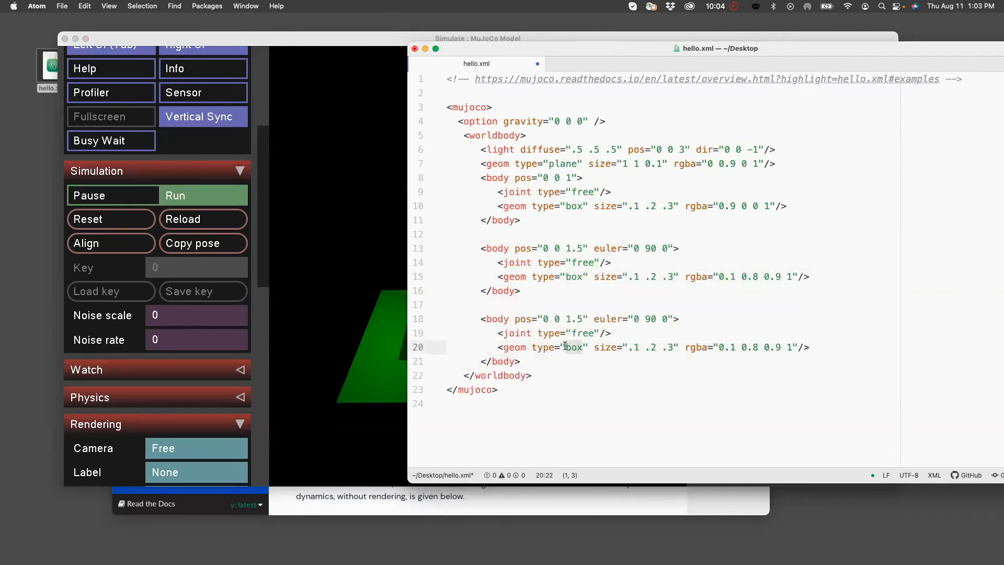
{"action": "type", "text": "sphere"}
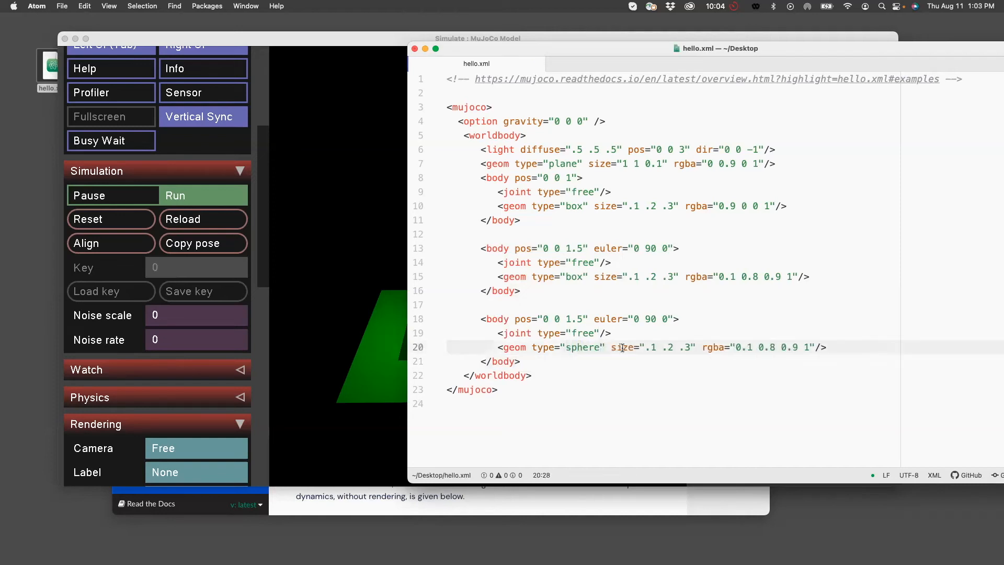
{"action": "left_click", "coordinate": [690, 346]}
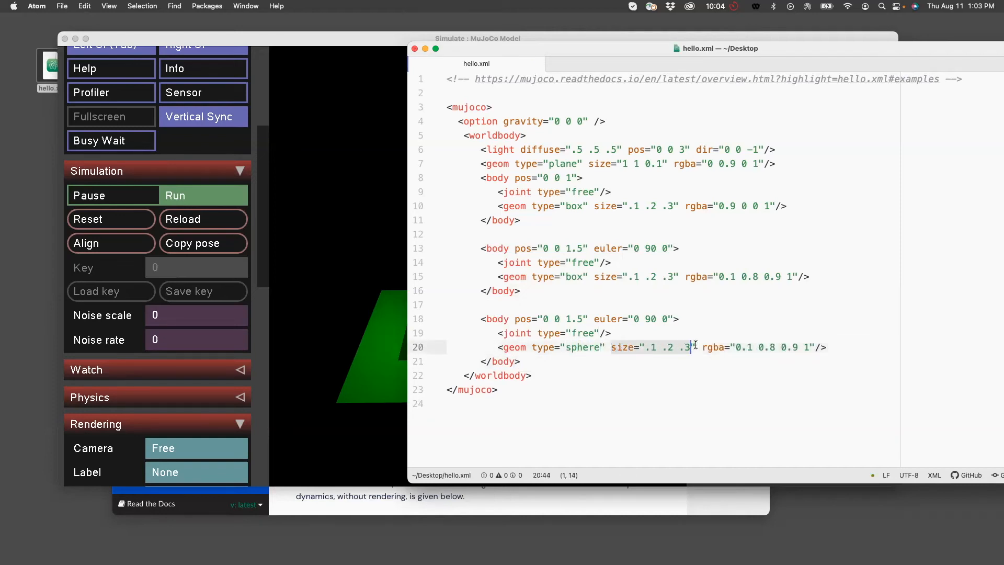
{"action": "key", "text": "right"}
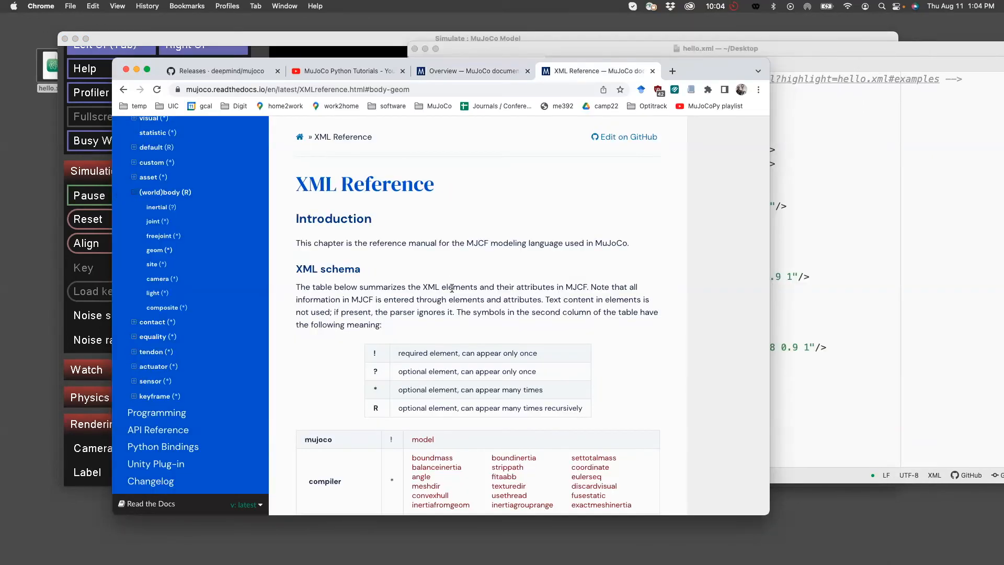
Navigate to the option element's reference section and locate the gravity default 0 0 -9.81.
{"action": "scroll", "scroll_direction": "down", "scroll_amount": 3}
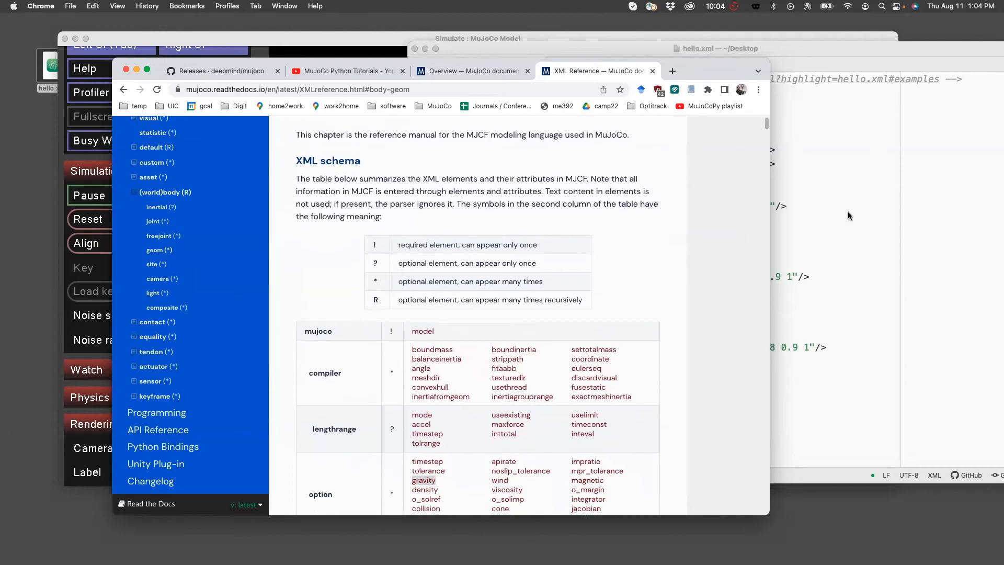
{"action": "mouse_move", "coordinate": [902, 174]}
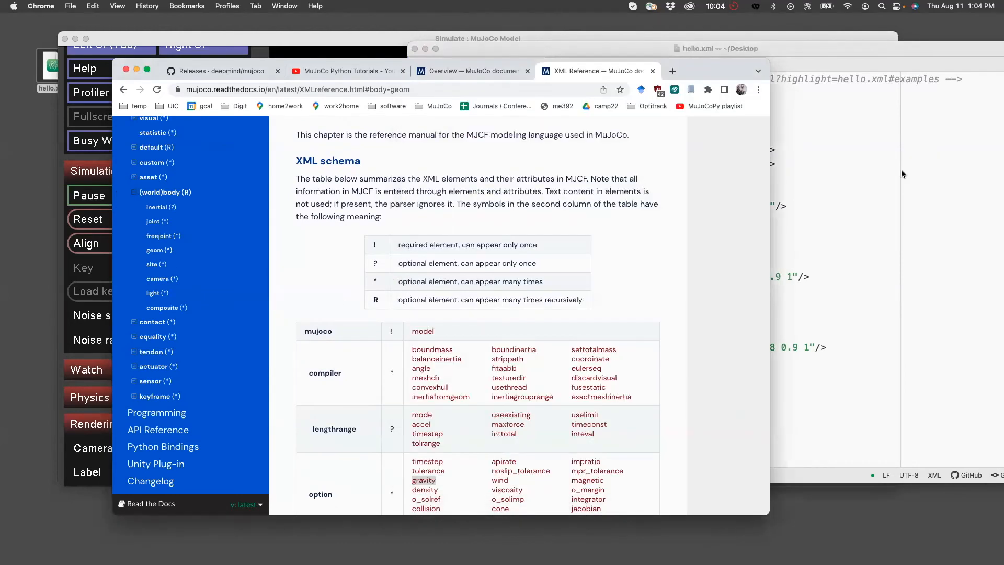
{"action": "scroll", "scroll_direction": "down", "scroll_amount": 3}
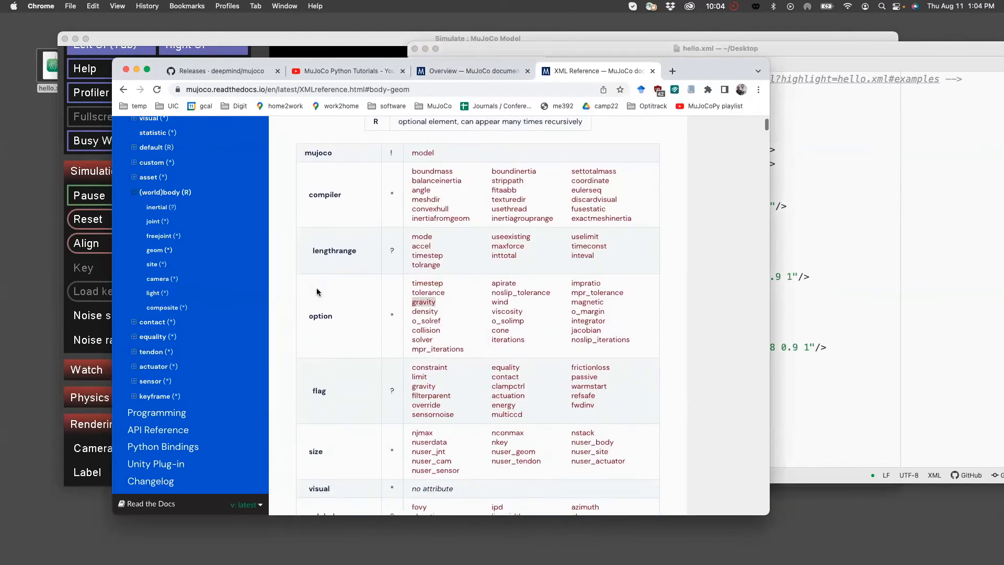
{"action": "scroll", "scroll_direction": "up", "scroll_amount": 3}
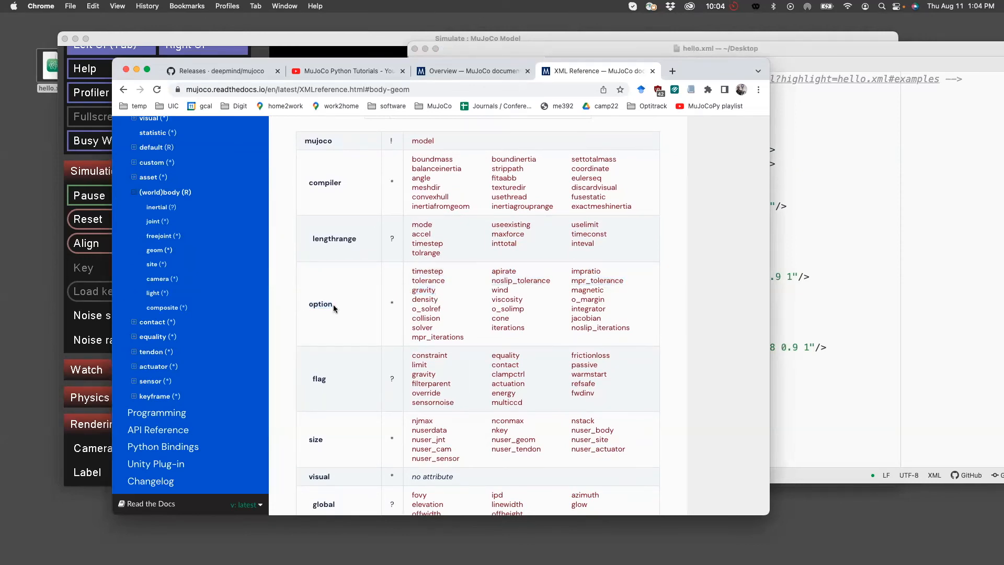
{"action": "mouse_move", "coordinate": [211, 241]}
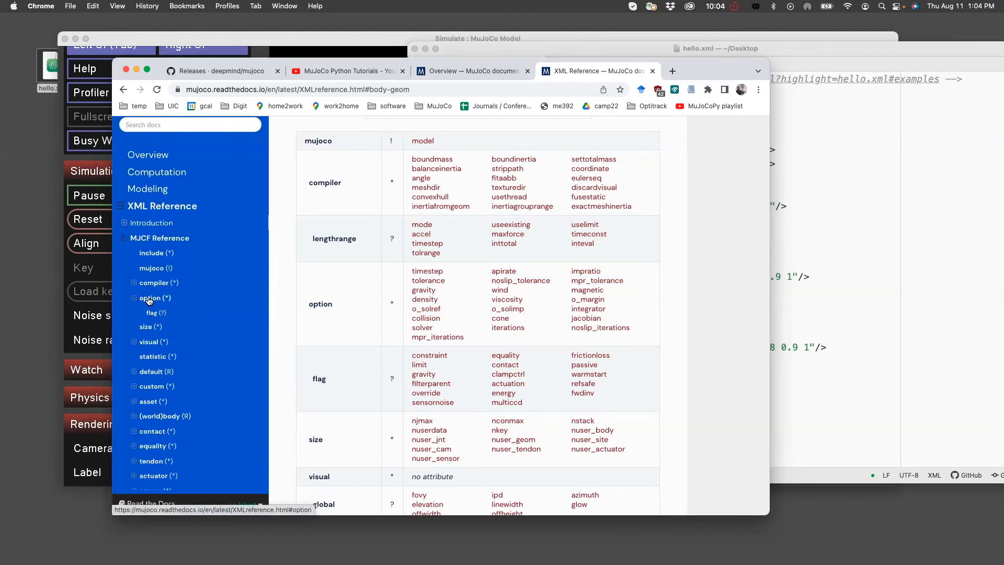
{"action": "left_click", "coordinate": [153, 297]}
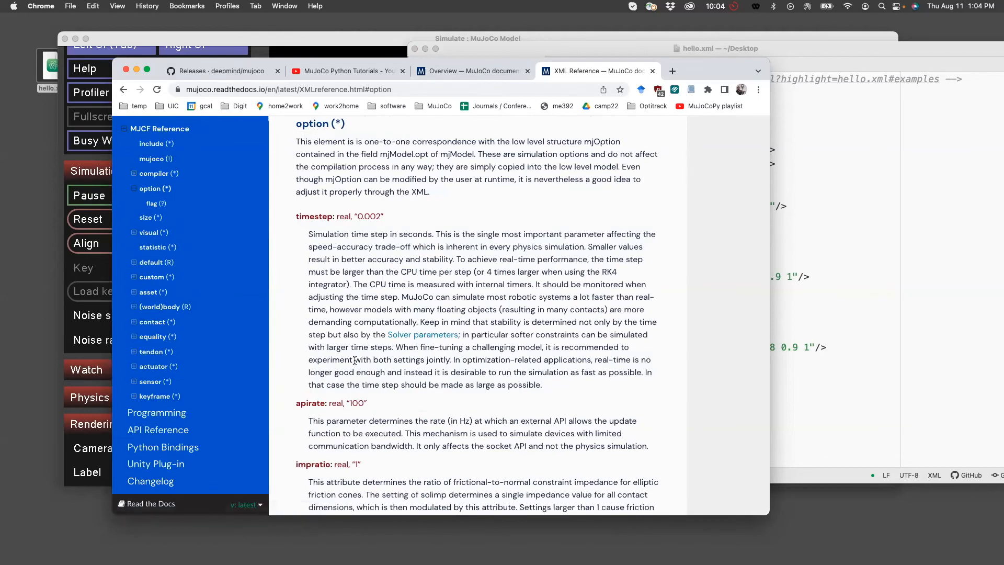
{"action": "scroll", "scroll_direction": "down", "scroll_amount": 3}
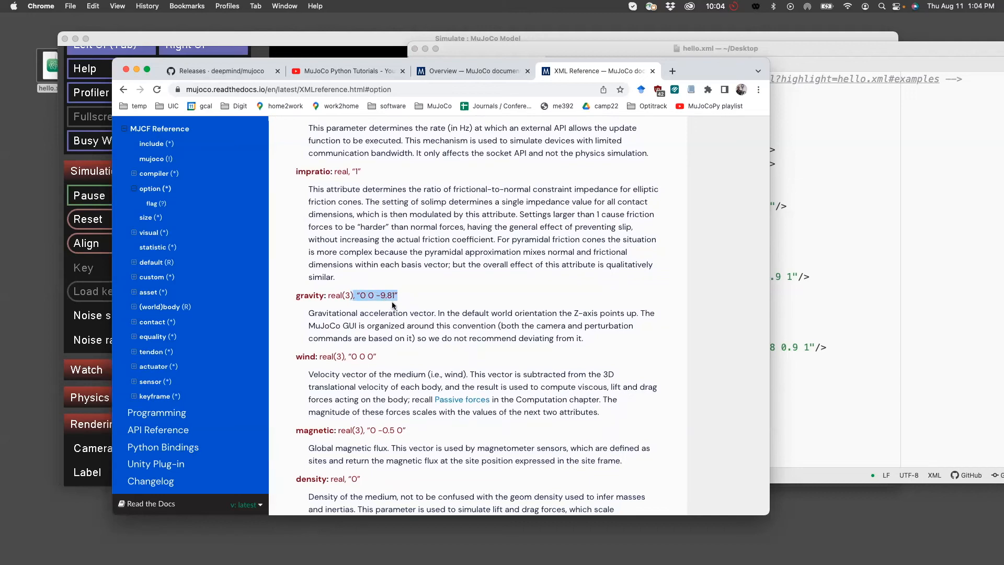
{"action": "mouse_move", "coordinate": [406, 311]}
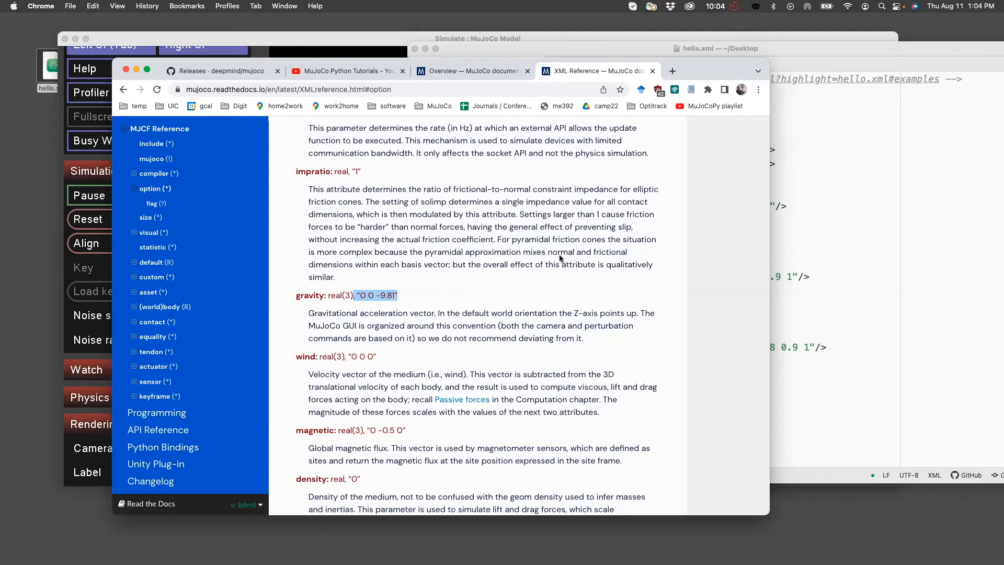
{"action": "mouse_move", "coordinate": [393, 317]}
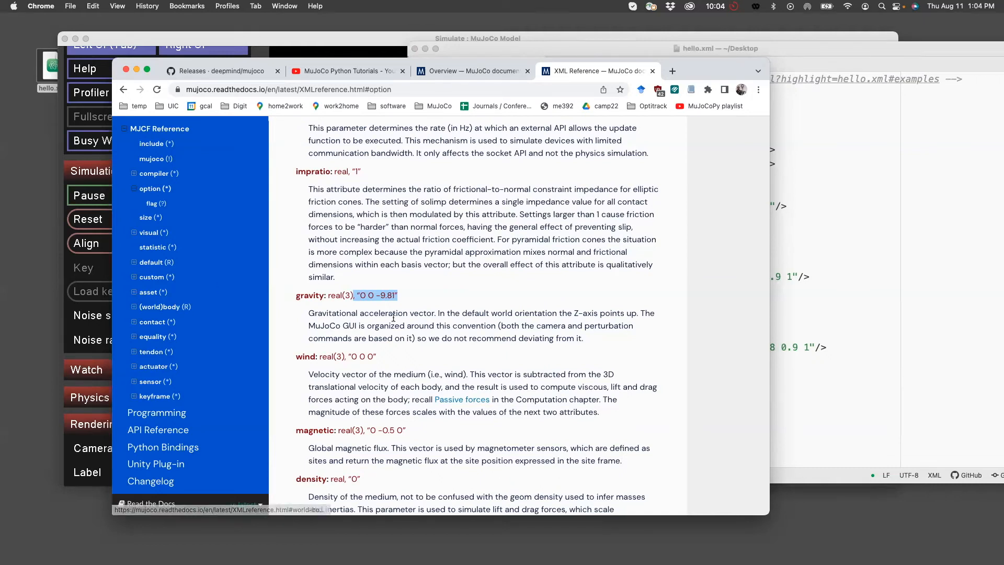
{"action": "scroll", "scroll_direction": "up", "scroll_amount": 3}
{"action": "type", "text": "body"}
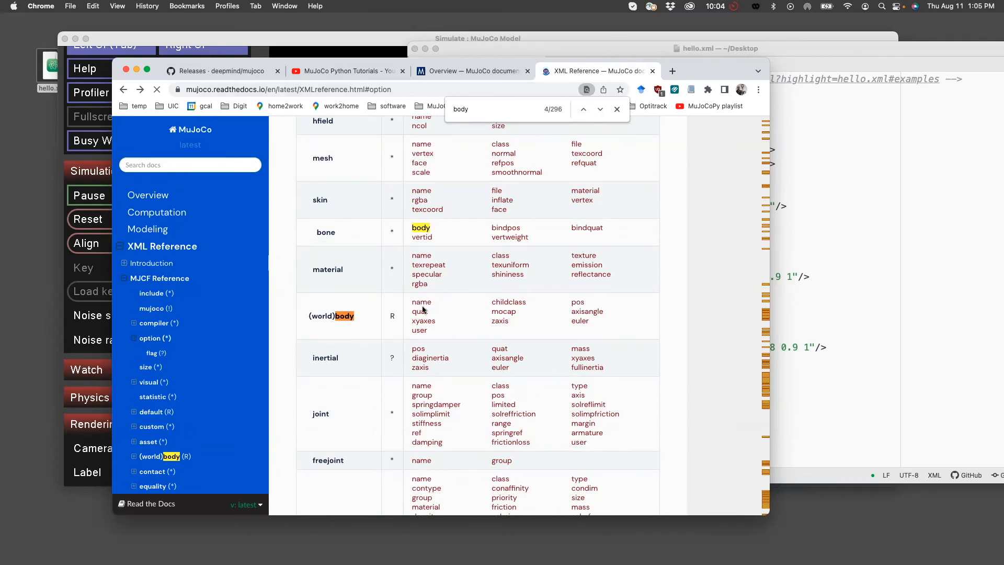
{"action": "mouse_move", "coordinate": [434, 304]}
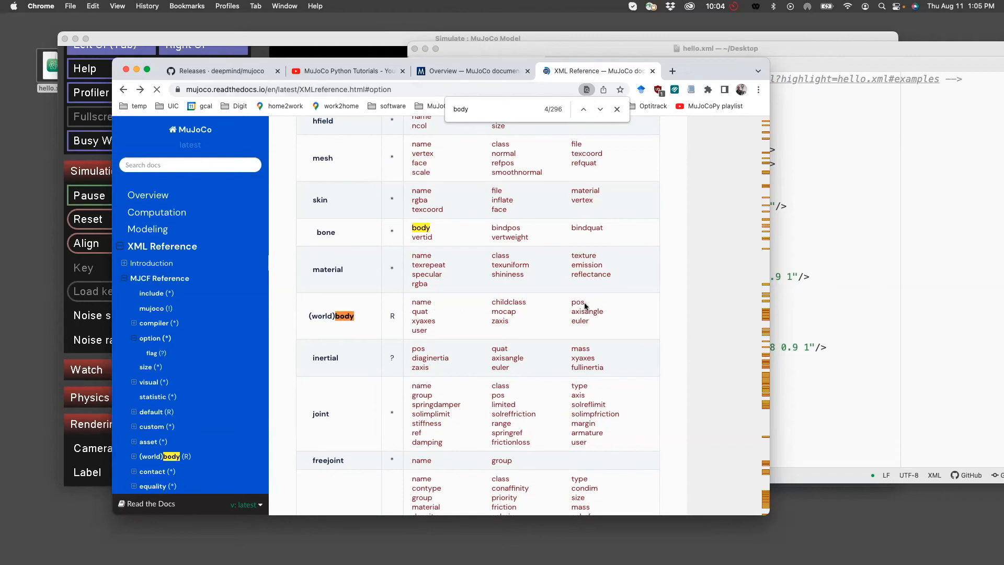
{"action": "mouse_move", "coordinate": [731, 238]}
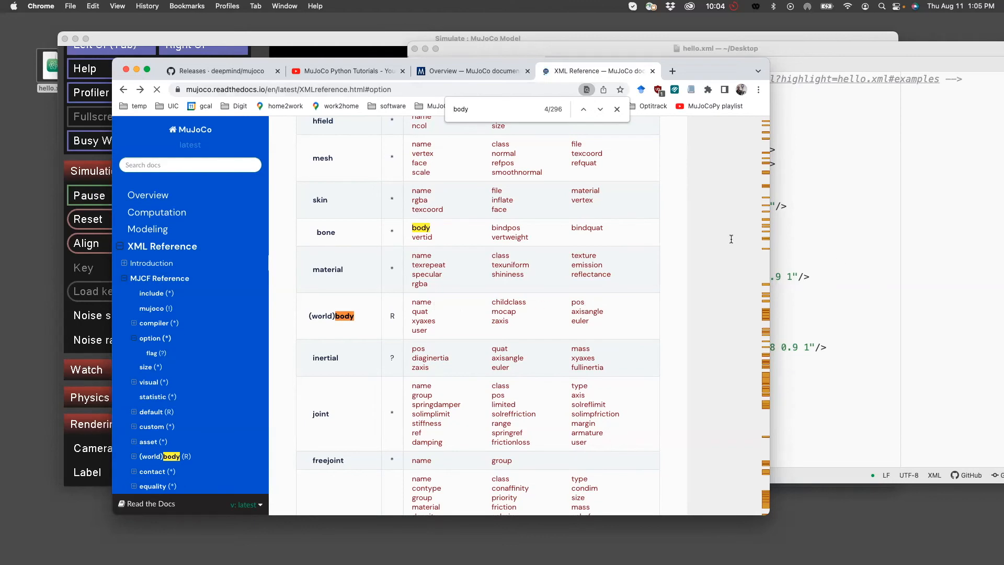
Bring hello.xml forward in Atom to check the sphere geom against the body reference.
{"action": "left_click", "coordinate": [717, 48]}
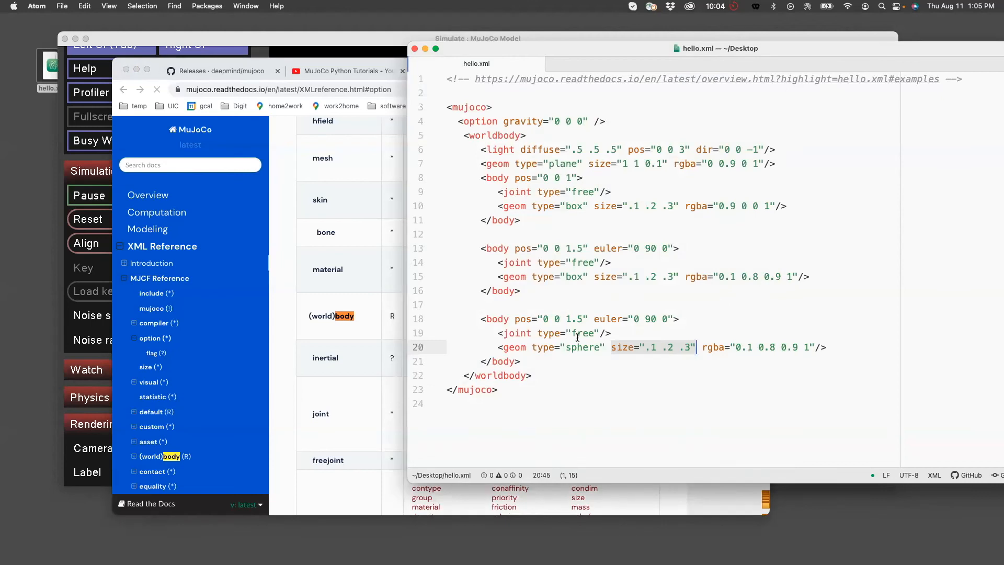
{"action": "mouse_move", "coordinate": [524, 347]}
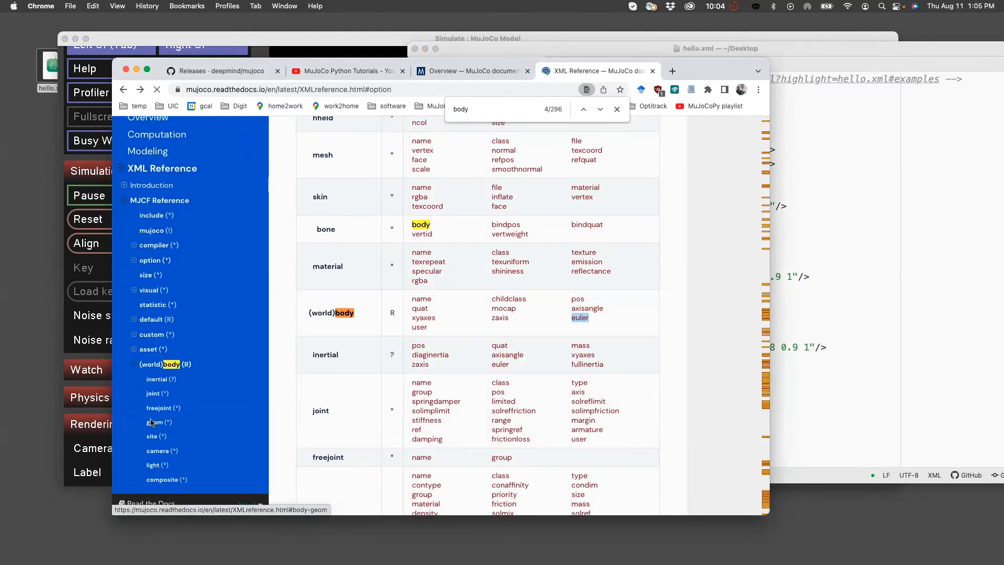
Go to the geom element's documentation and scroll to its type attribute description.
{"action": "left_click", "coordinate": [159, 421]}
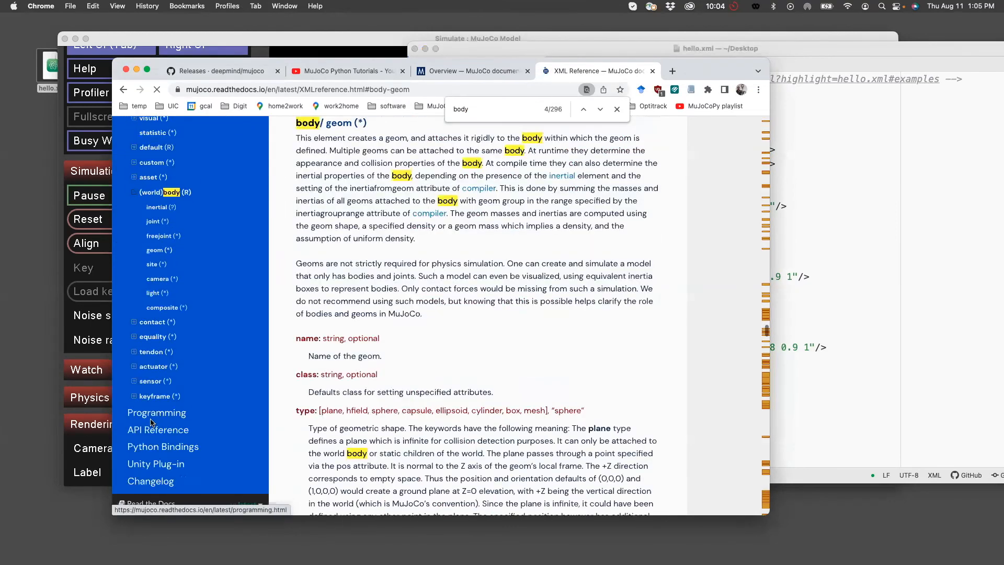
{"action": "scroll", "scroll_direction": "down", "scroll_amount": 3}
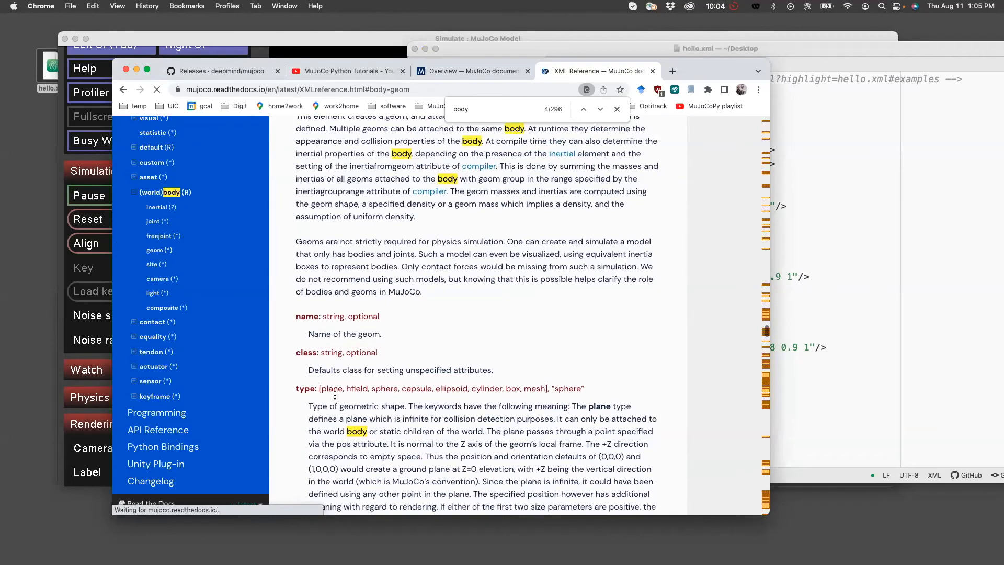
{"action": "mouse_move", "coordinate": [561, 392]}
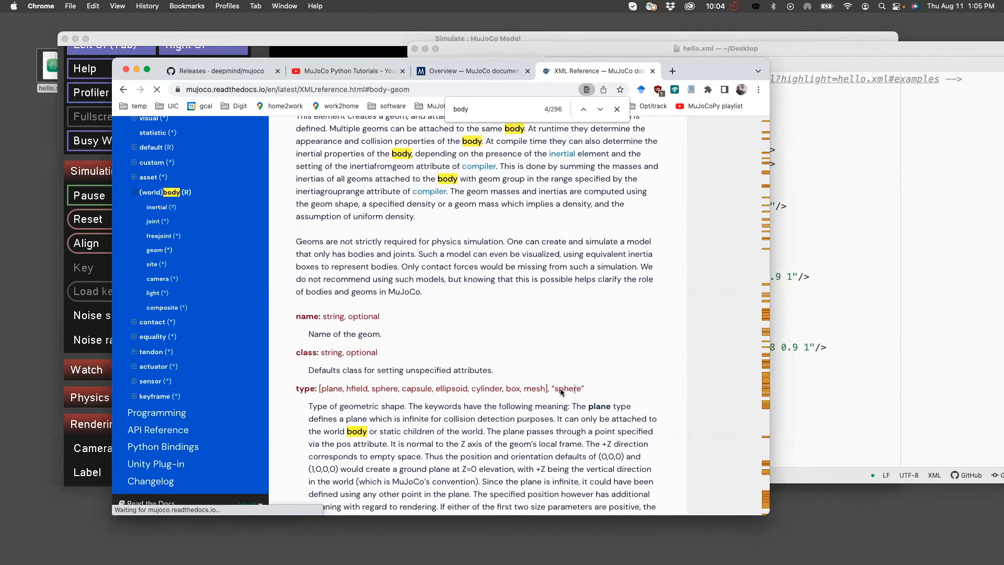
{"action": "scroll", "scroll_direction": "down", "scroll_amount": 3}
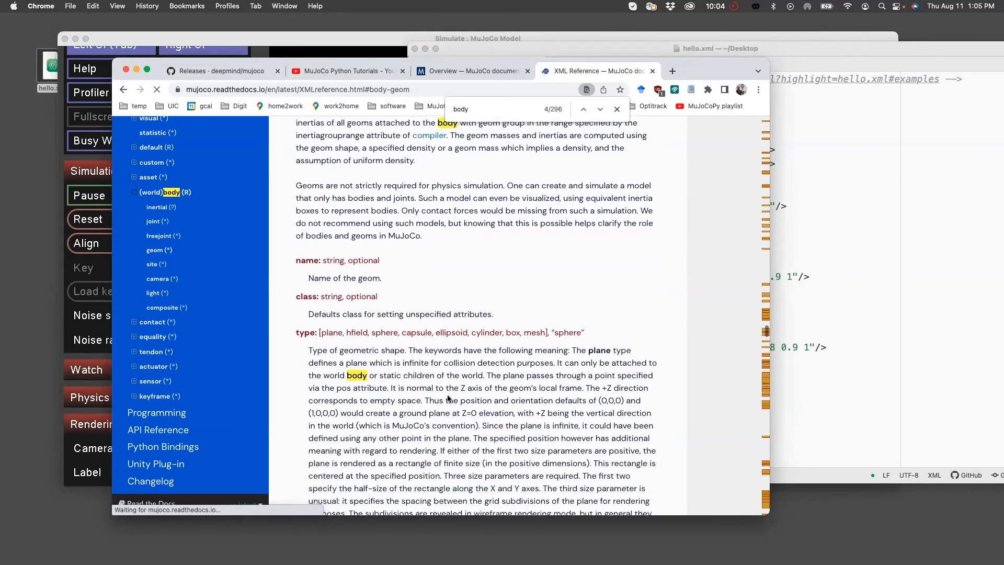
{"action": "scroll", "scroll_direction": "down", "scroll_amount": 3}
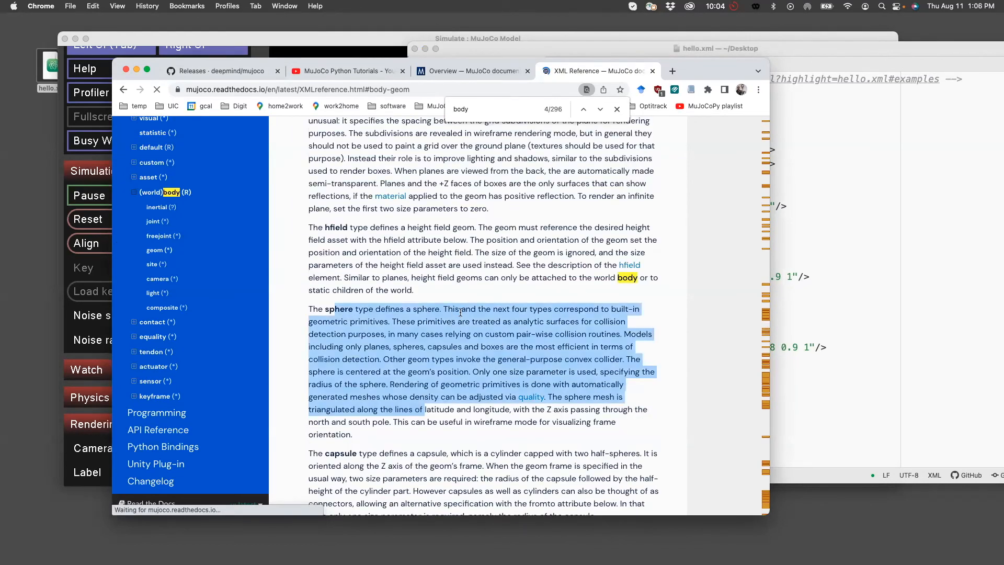
Find the paragraph stating a sphere takes a single radius size parameter.
{"action": "left_click", "coordinate": [583, 108]}
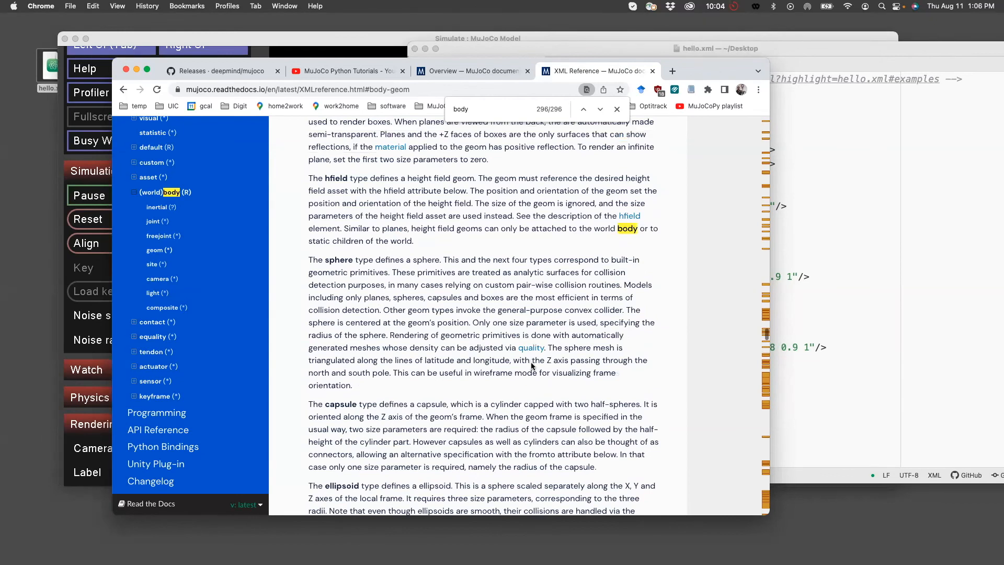
{"action": "mouse_move", "coordinate": [521, 397]}
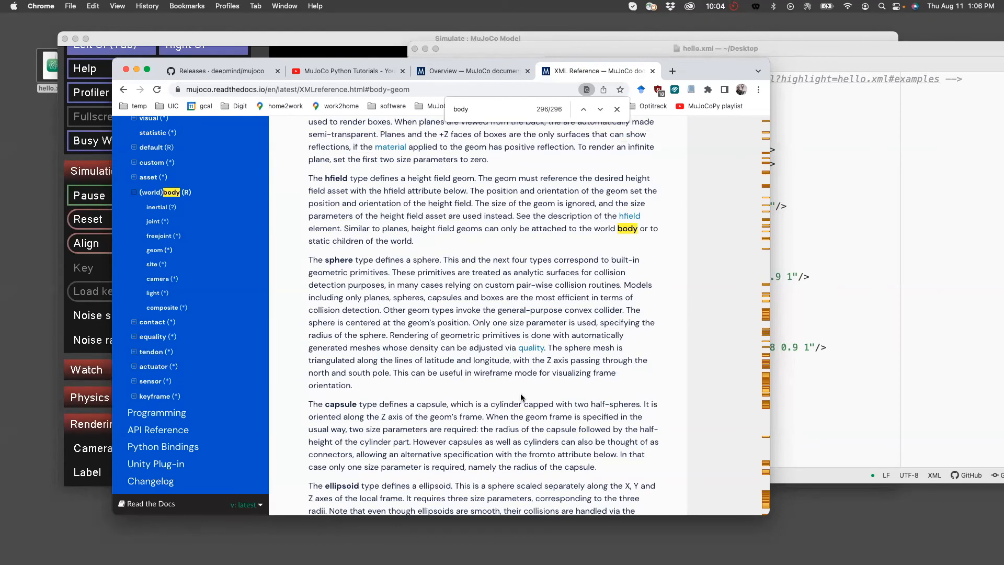
{"action": "scroll", "scroll_direction": "down", "scroll_amount": 3}
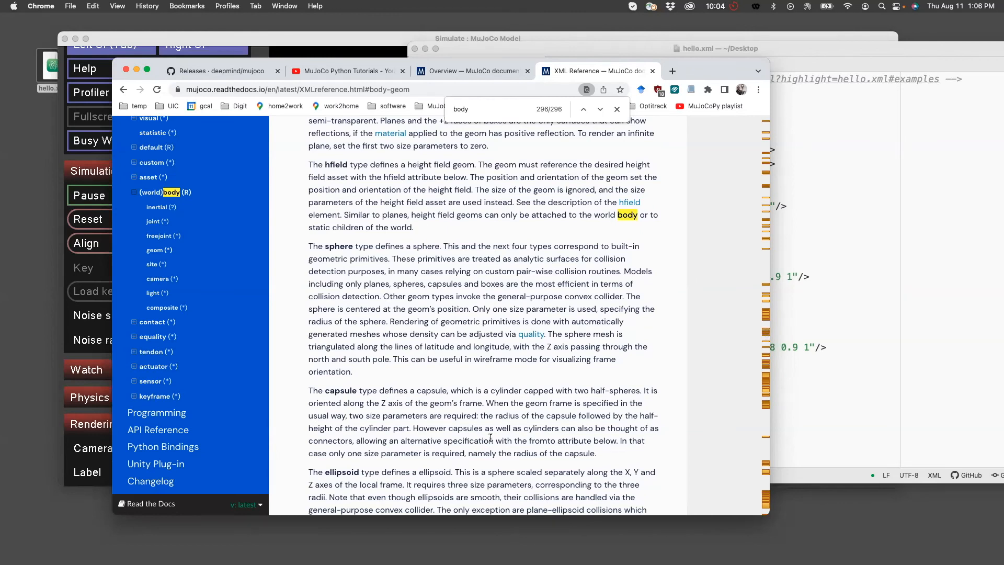
{"action": "scroll", "scroll_direction": "down", "scroll_amount": 3}
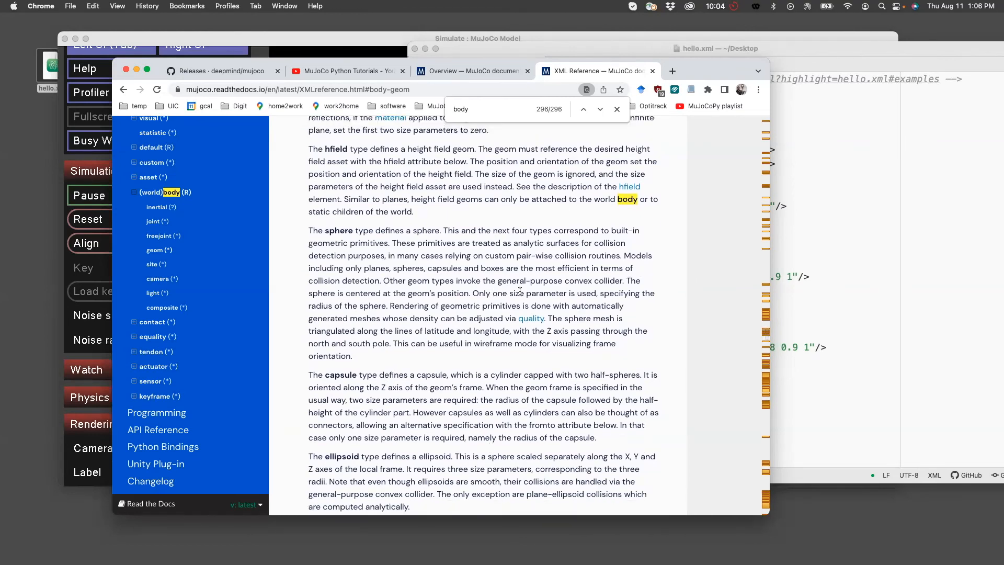
{"action": "double_click", "coordinate": [544, 293]}
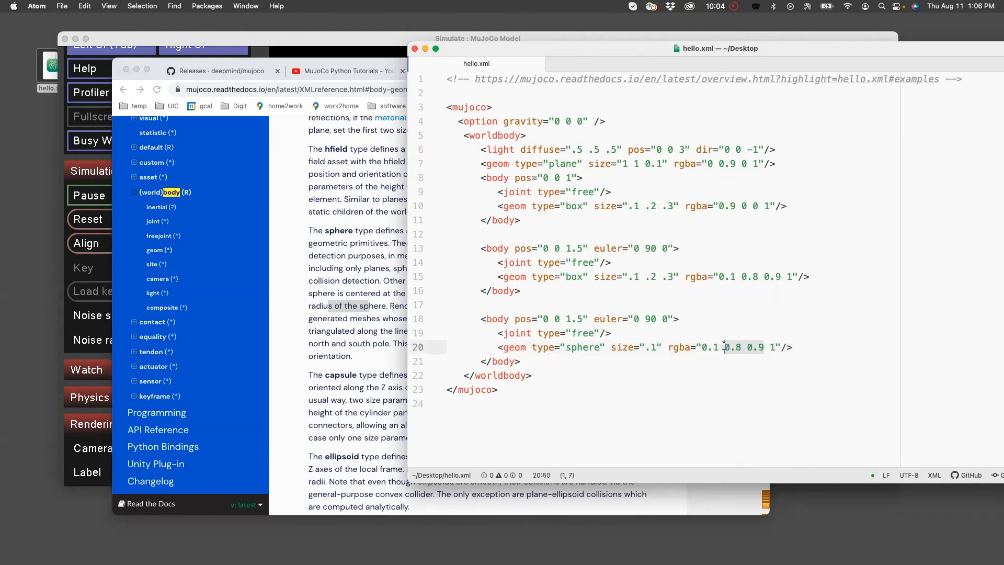
Recolour the sphere geom to rgba 0.7 0.7 0.7 1 and remove euler="0 90 0" from its body.
{"action": "left_click", "coordinate": [712, 347]}
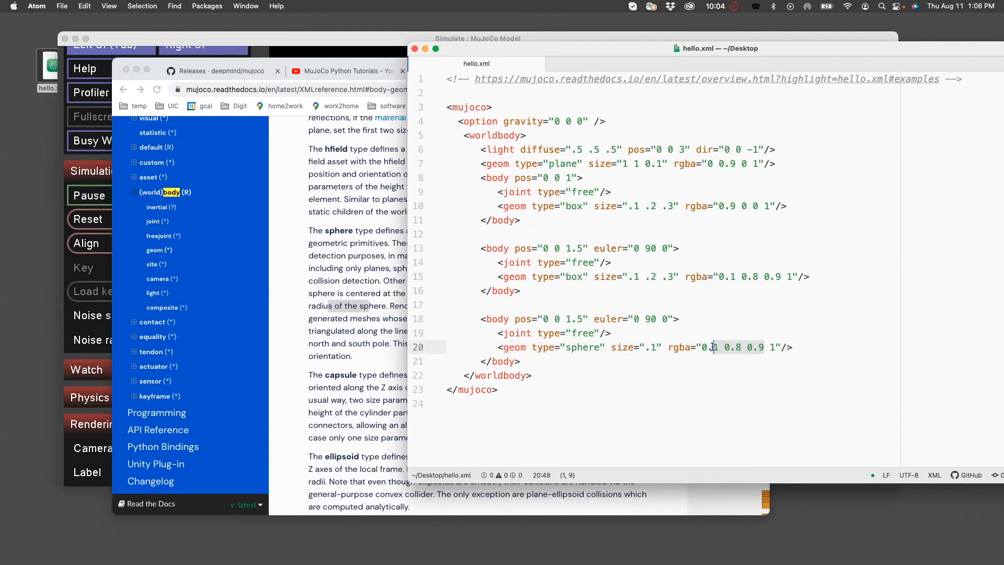
{"action": "type", "text": "0.7 0."}
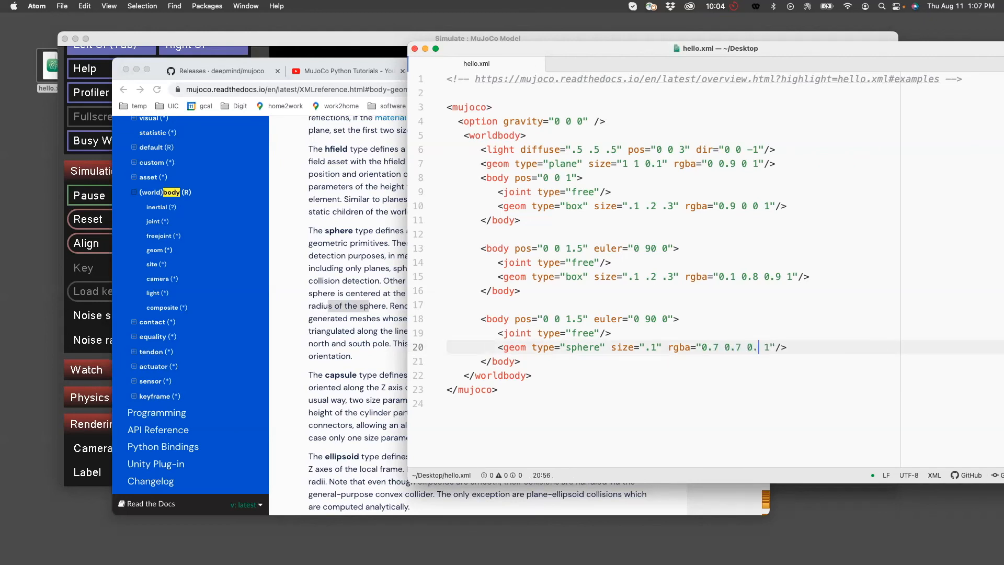
{"action": "type", "text": "7"}
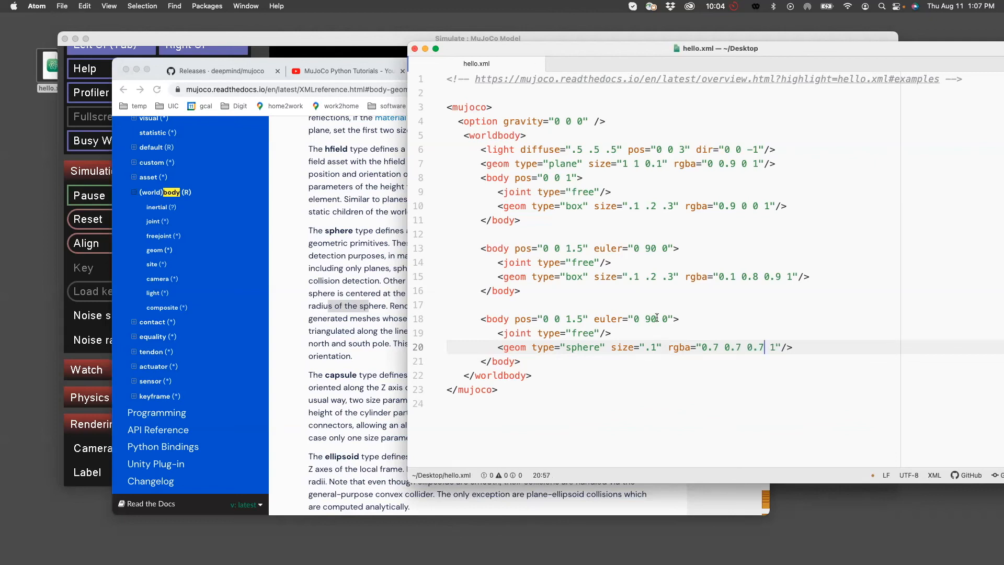
{"action": "left_click", "coordinate": [648, 319]}
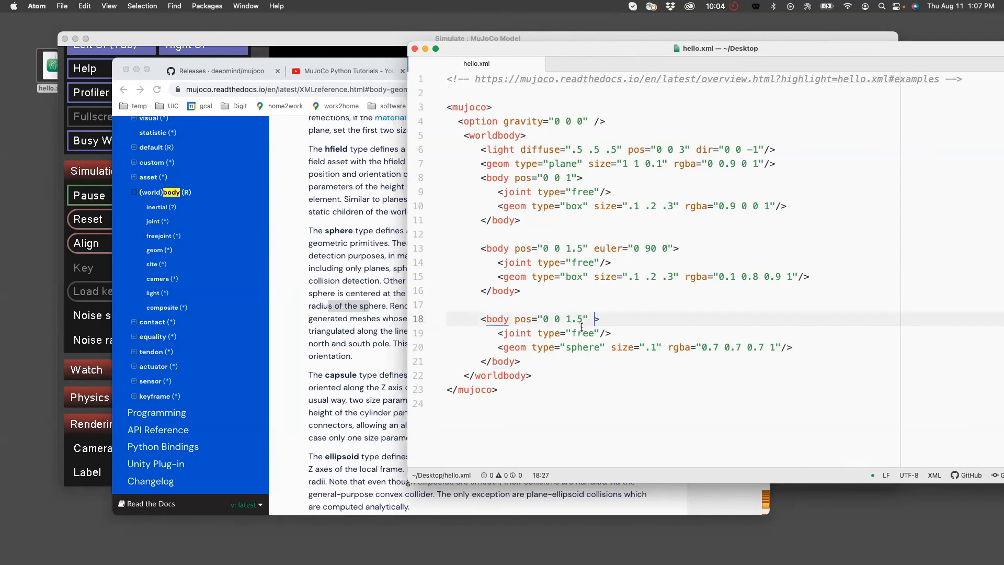
{"action": "left_click", "coordinate": [569, 319]}
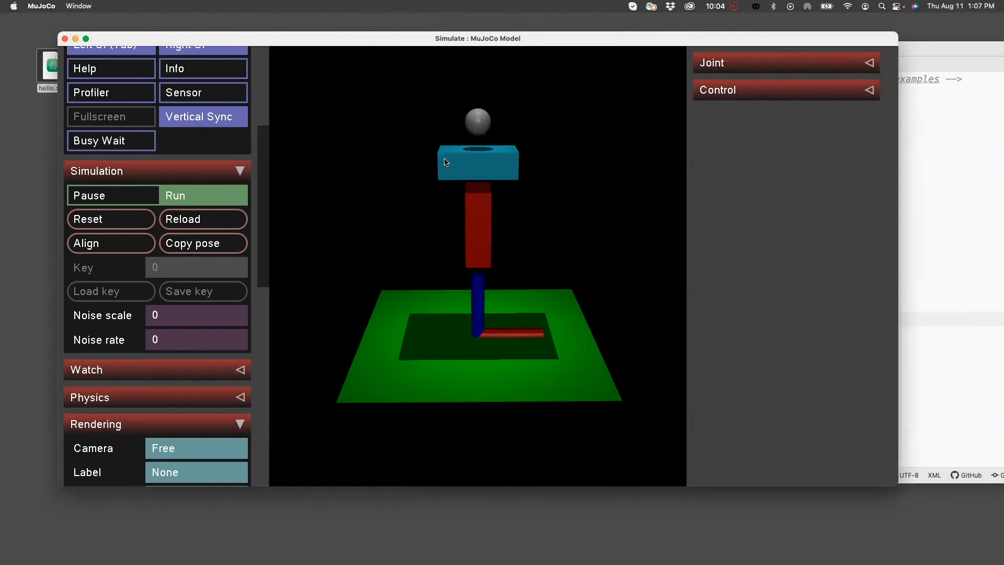
{"action": "mouse_move", "coordinate": [501, 152]}
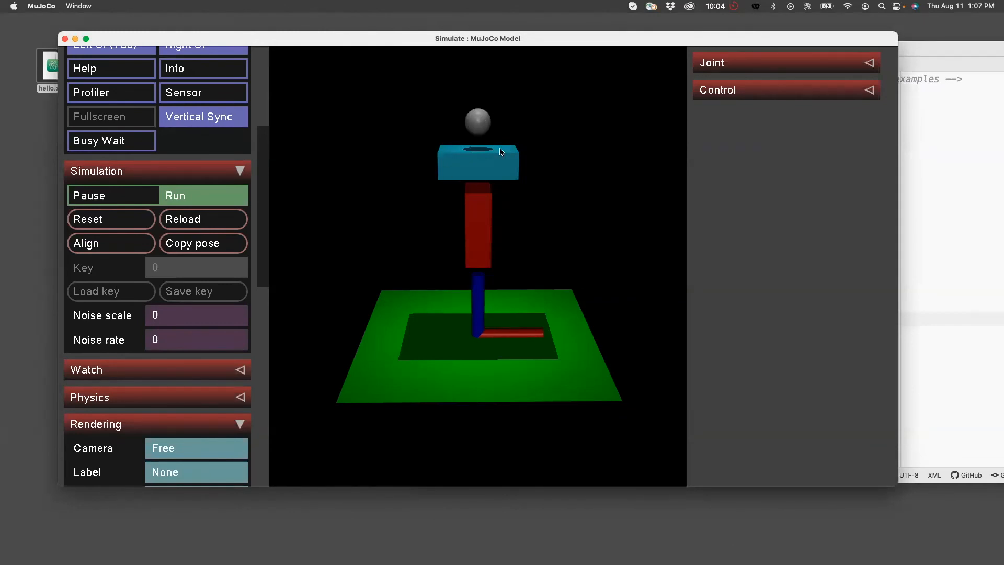
{"action": "mouse_move", "coordinate": [519, 175]}
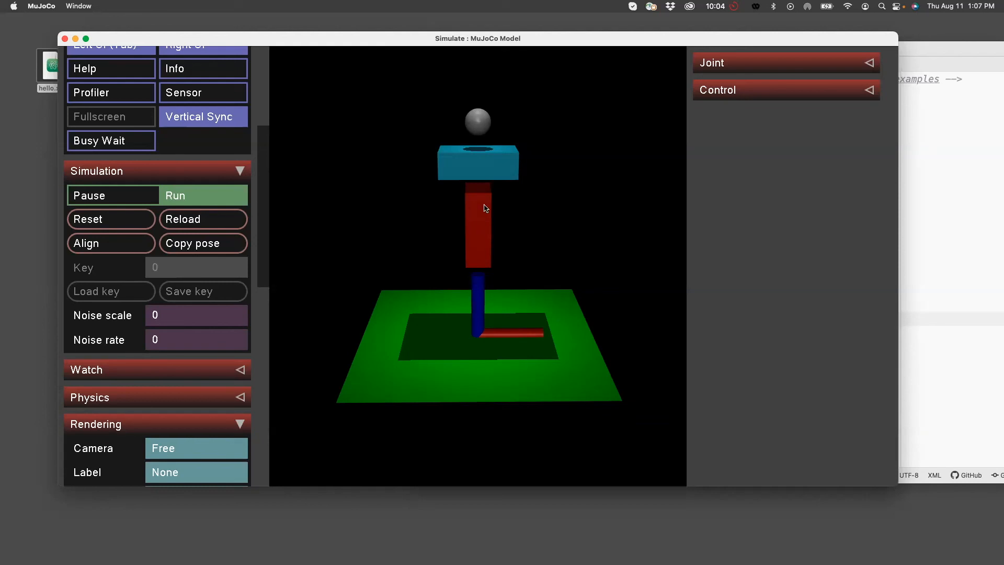
{"action": "mouse_move", "coordinate": [506, 124]}
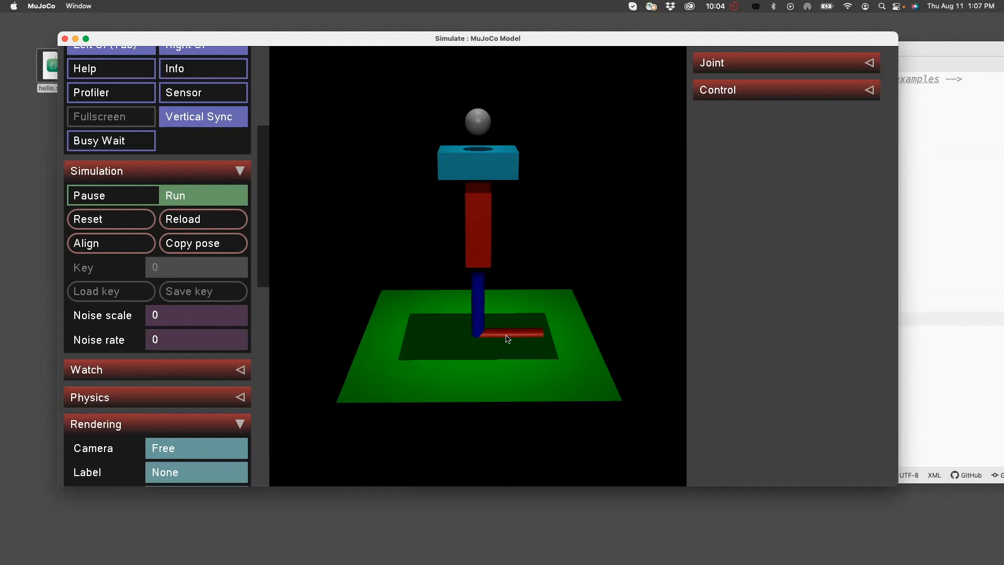
{"action": "mouse_move", "coordinate": [518, 339]}
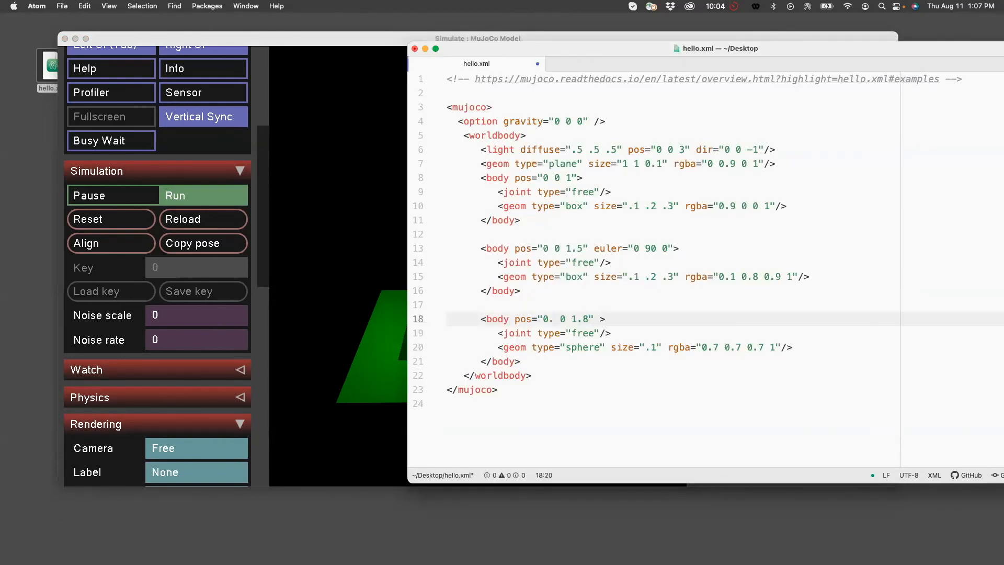
Check the sphere in the simulation, then begin setting gravity's z value to -9.81.
{"action": "left_click", "coordinate": [203, 219]}
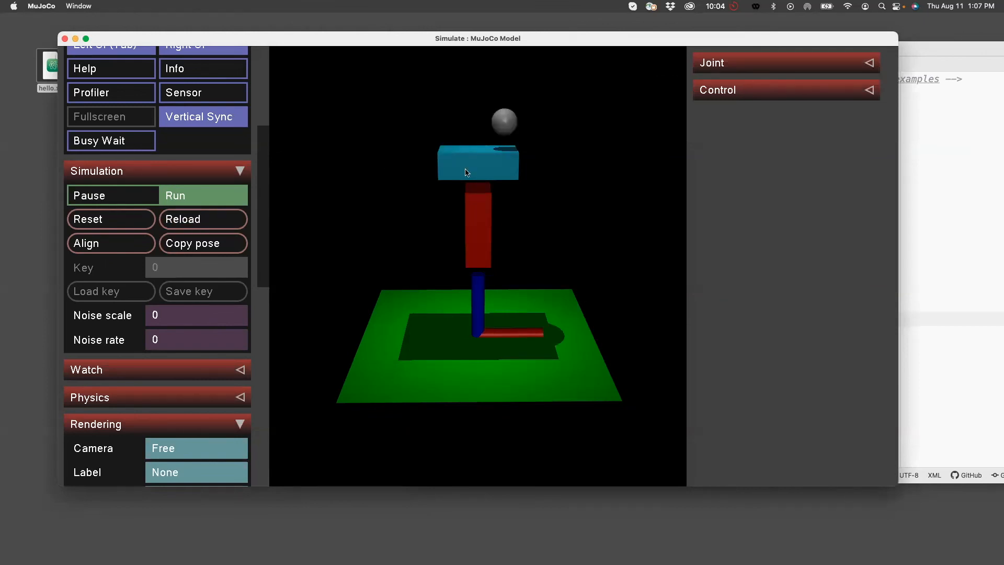
{"action": "mouse_move", "coordinate": [962, 151]}
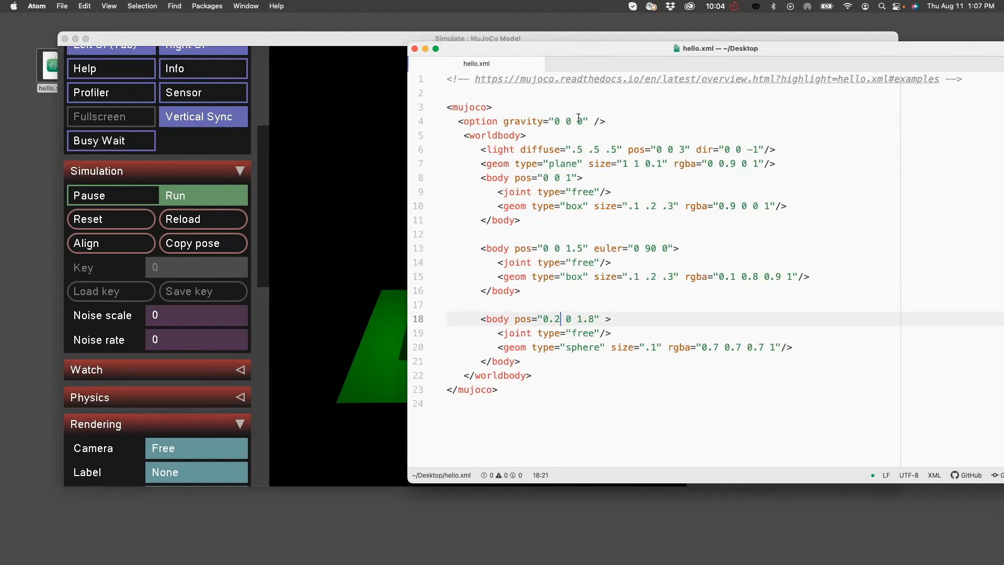
{"action": "type", "text": "-9"}
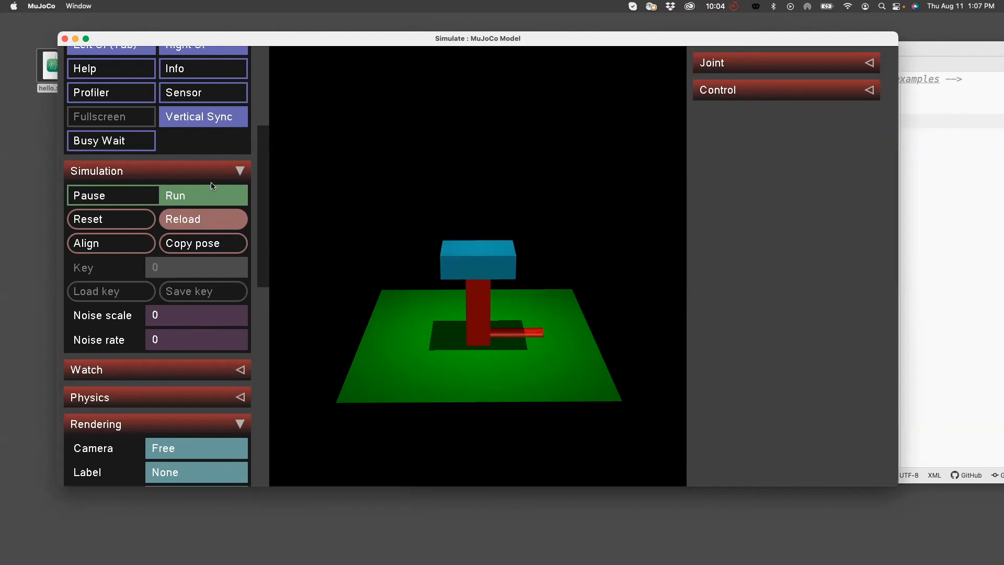
Finish gravity 0 0 -9.81 in hello.xml and reload so the boxes and sphere fall onto the plane.
{"action": "left_click", "coordinate": [203, 218]}
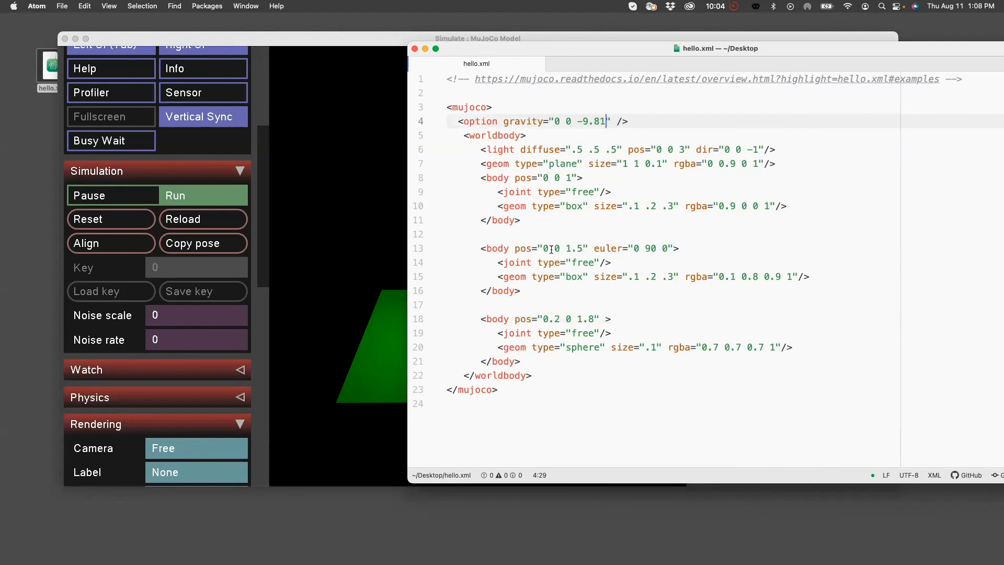
{"action": "left_click", "coordinate": [551, 249]}
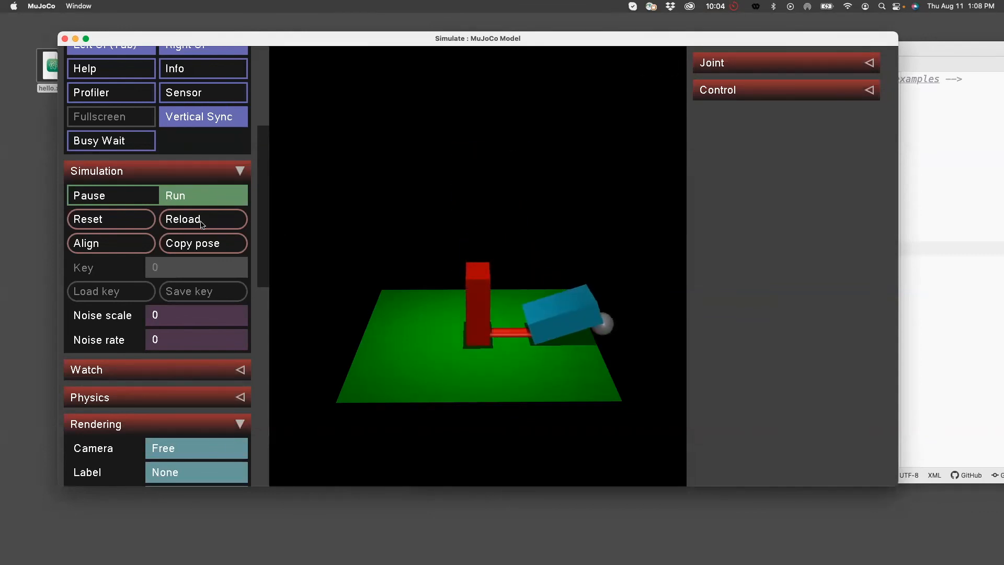
{"action": "mouse_move", "coordinate": [322, 146]}
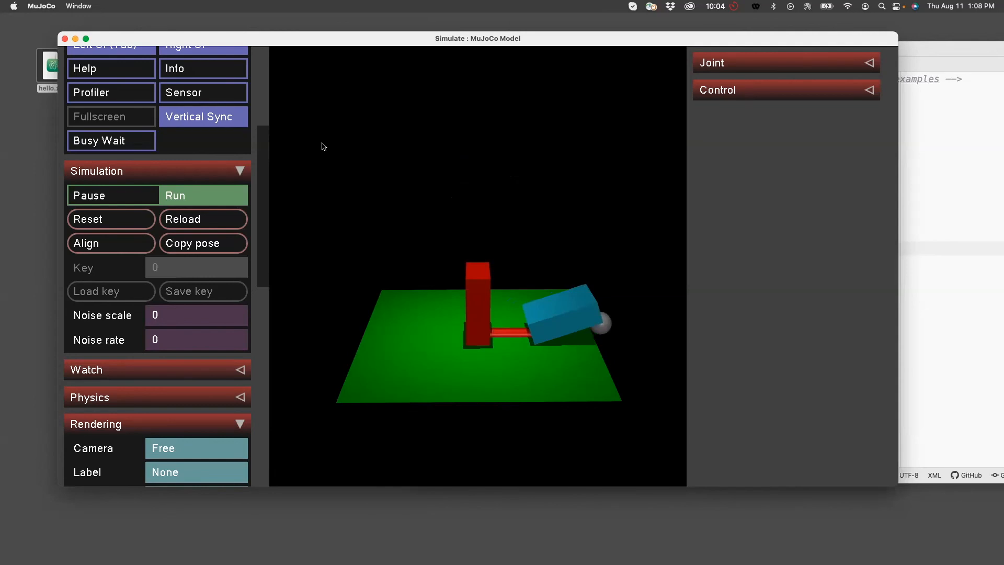
{"action": "mouse_move", "coordinate": [520, 167]}
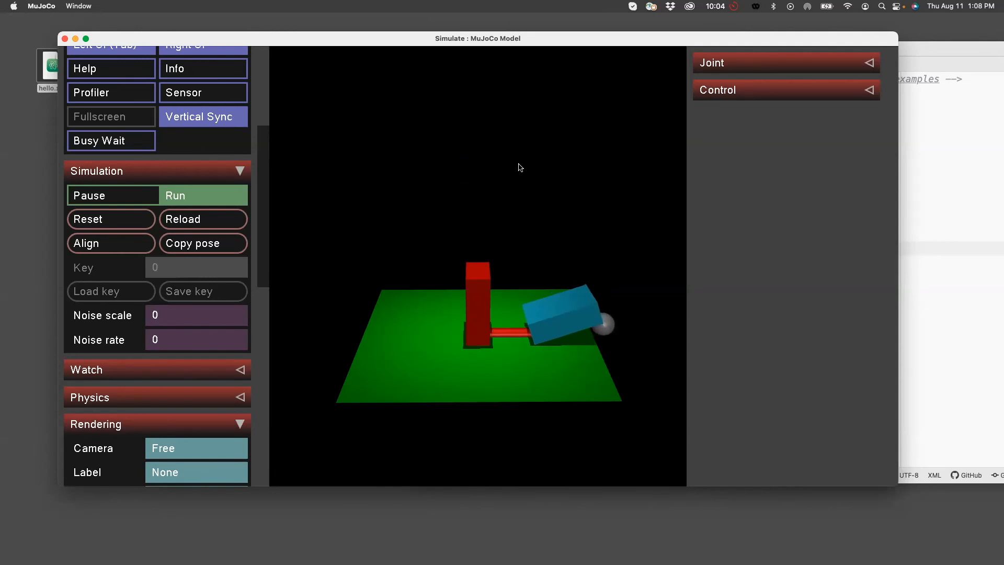